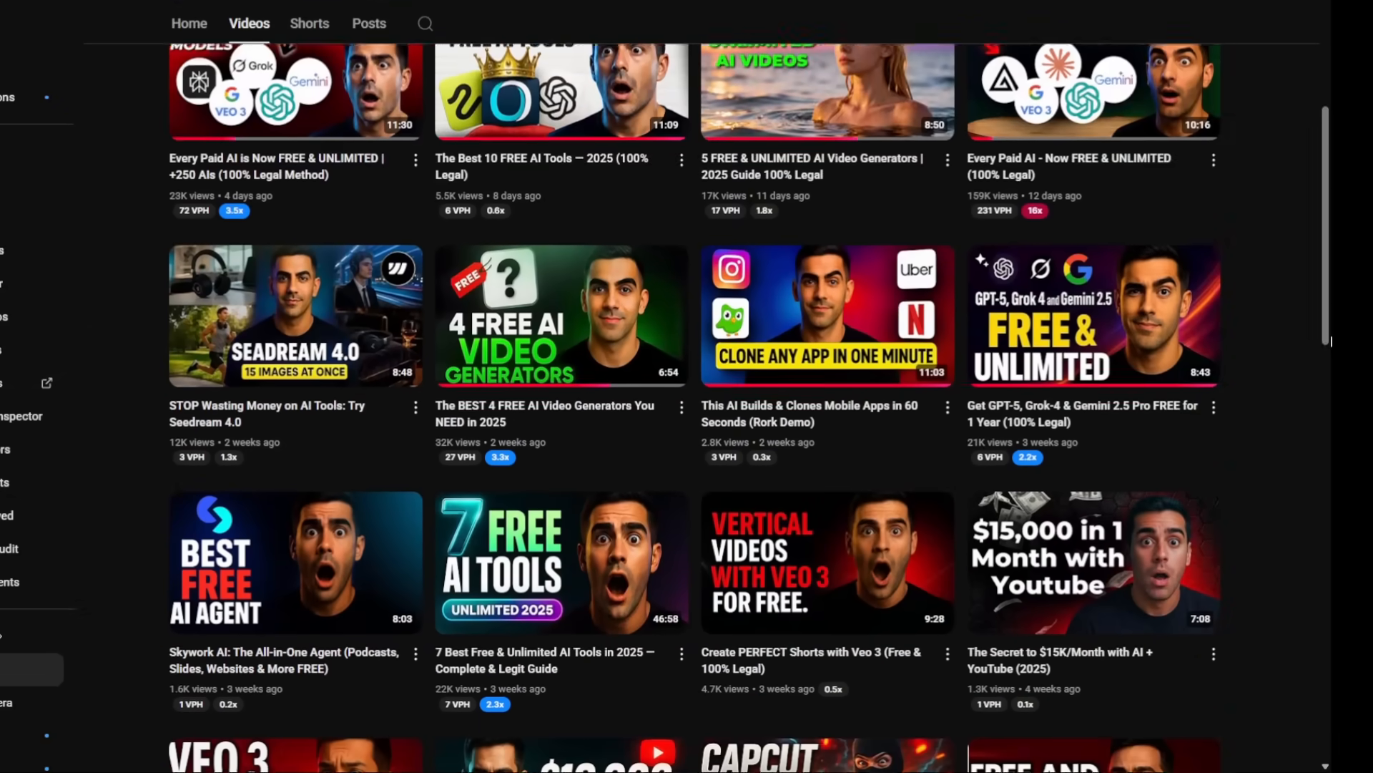
Browse down the channel's grid of recent AI tool videos.
{"action": "scroll", "scroll_direction": "down", "scroll_amount": 3}
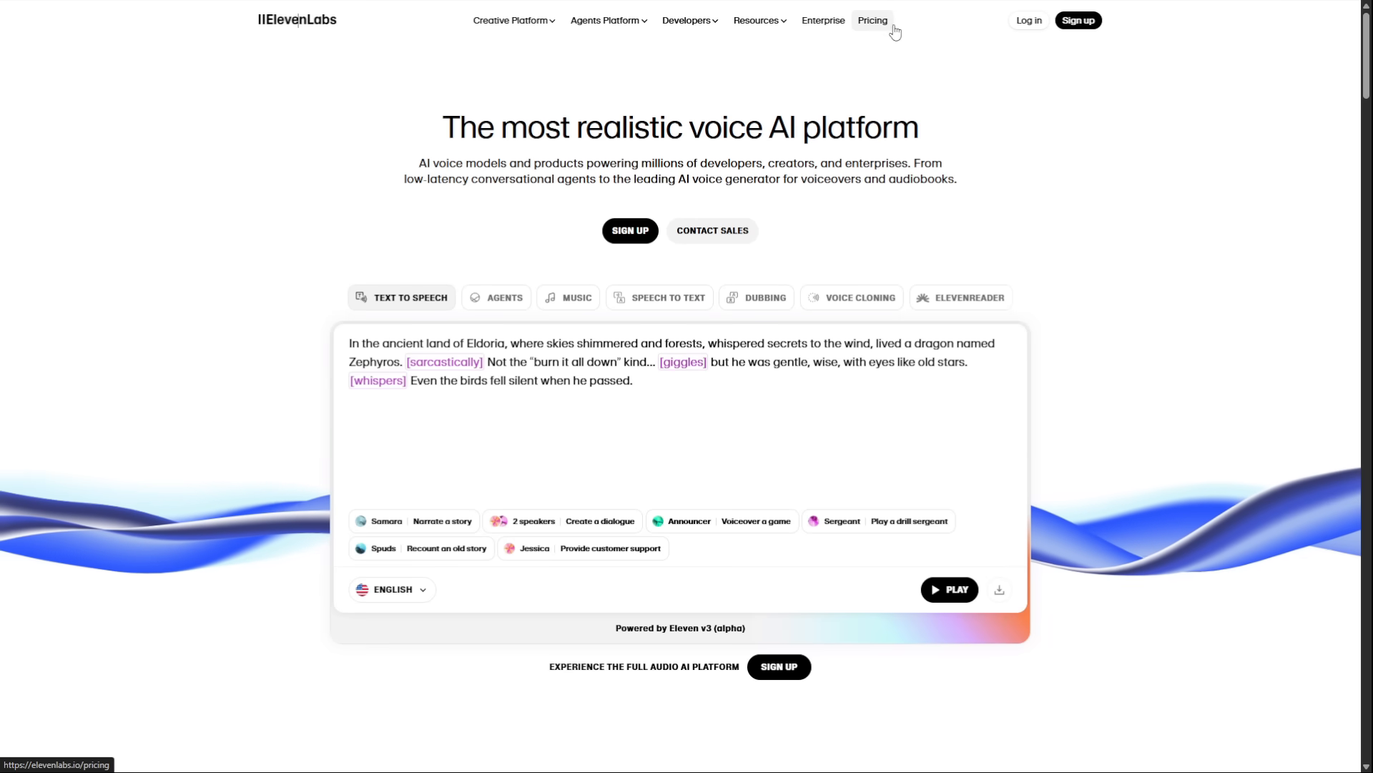
Review the ElevenLabs pricing tiers from Free through Business and Enterprise.
{"action": "left_click", "coordinate": [872, 20]}
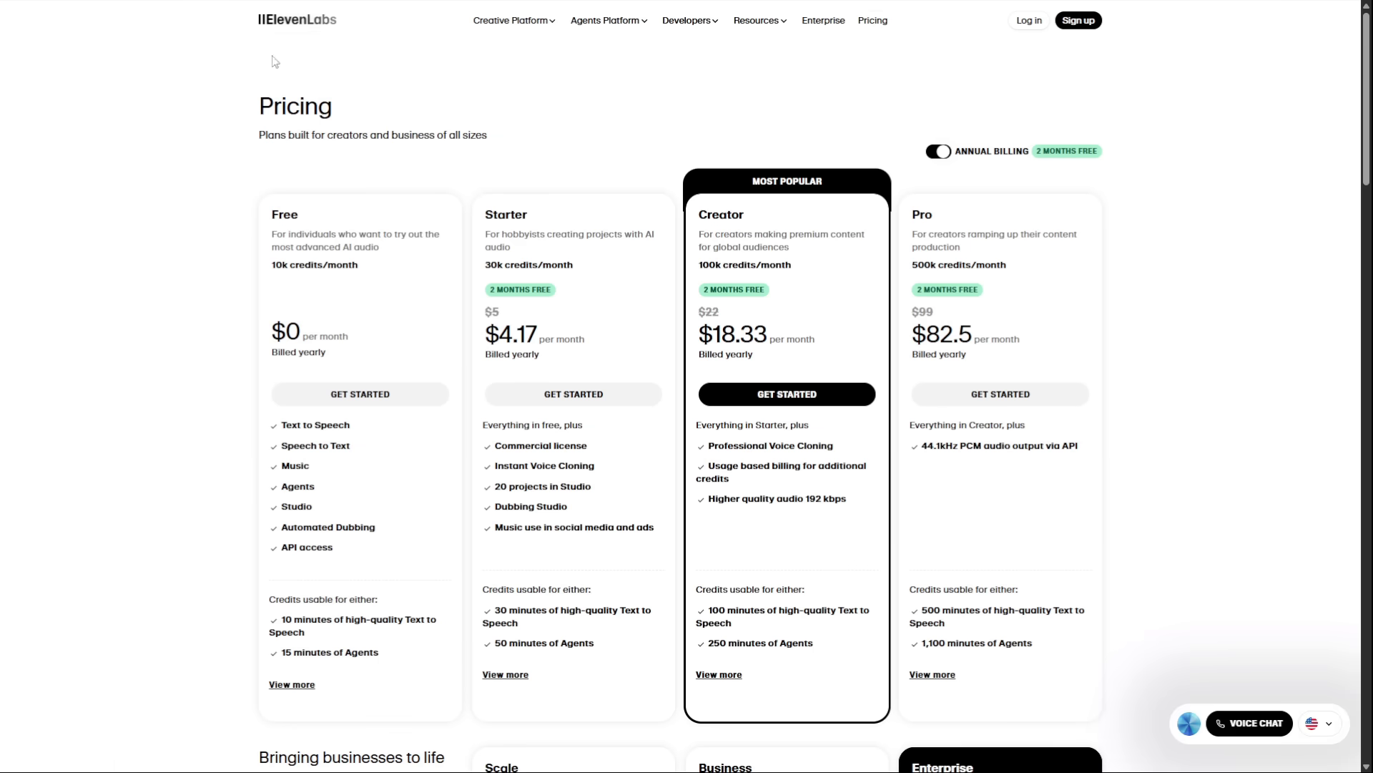
{"action": "scroll", "scroll_direction": "down", "scroll_amount": 3}
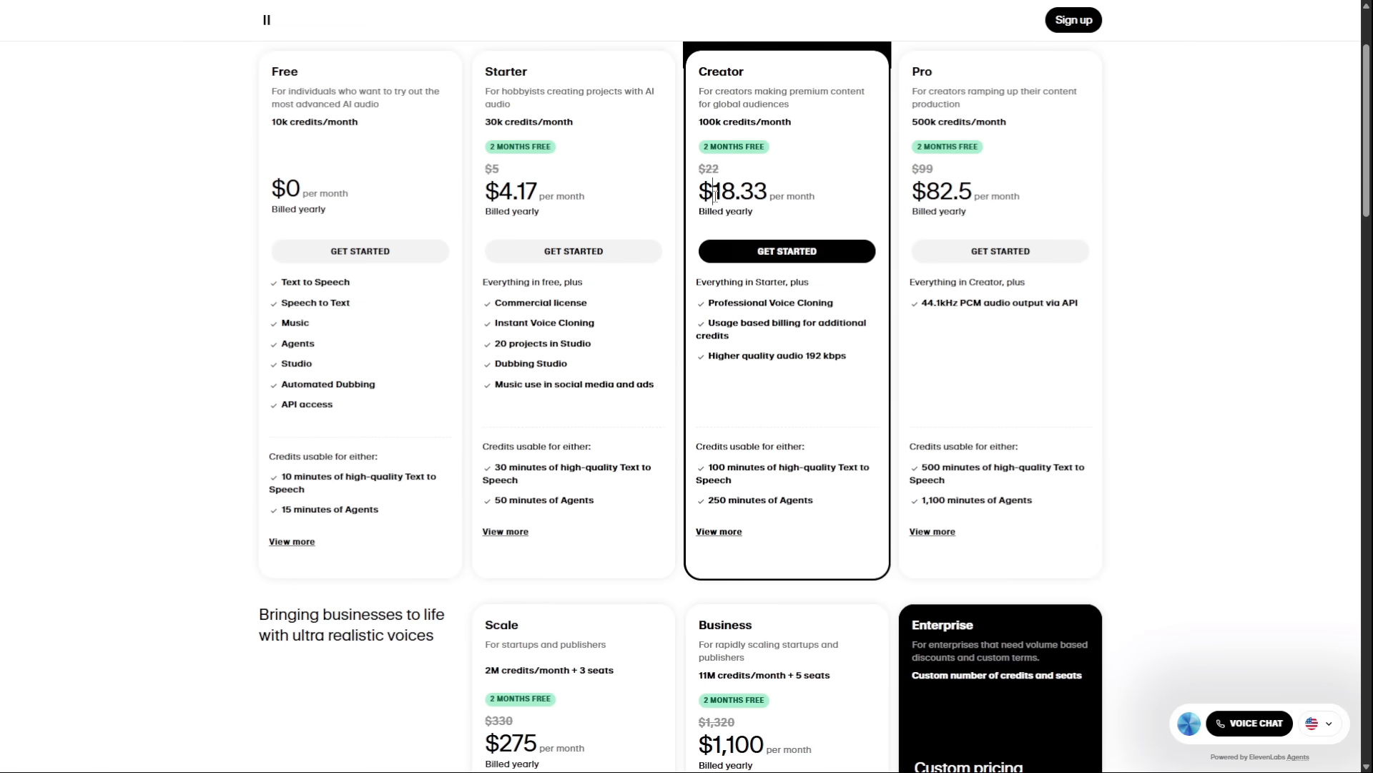
{"action": "scroll", "scroll_direction": "down", "scroll_amount": 3}
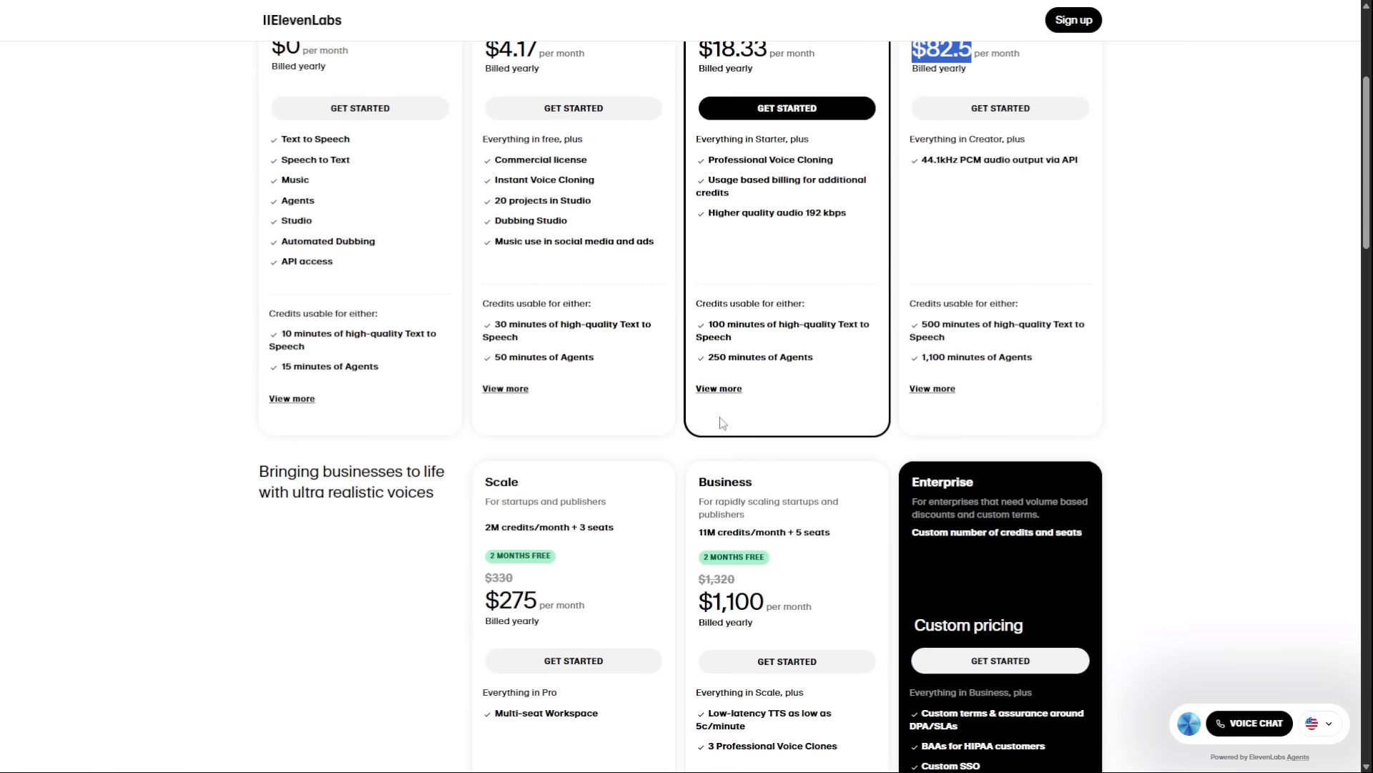
{"action": "scroll", "scroll_direction": "down", "scroll_amount": 3}
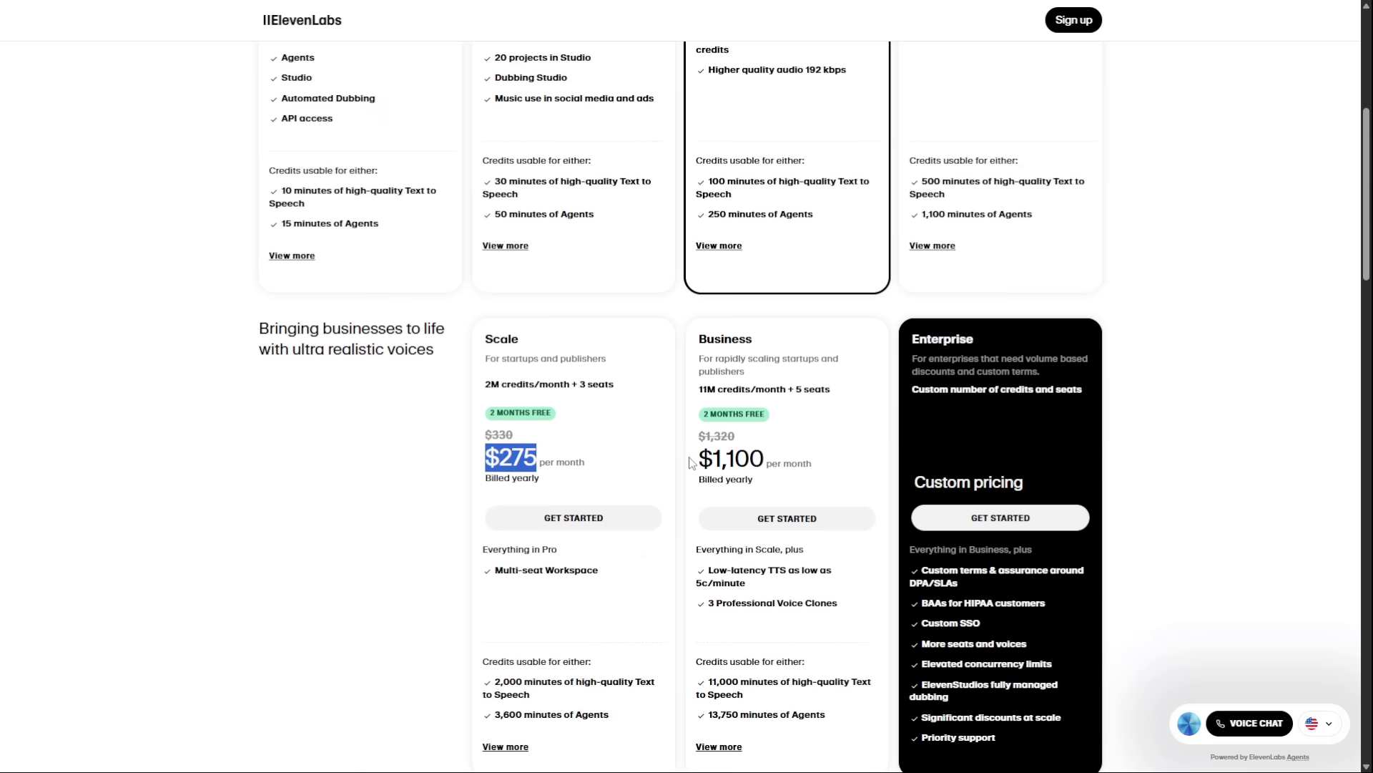
{"action": "scroll", "scroll_direction": "down", "scroll_amount": 3}
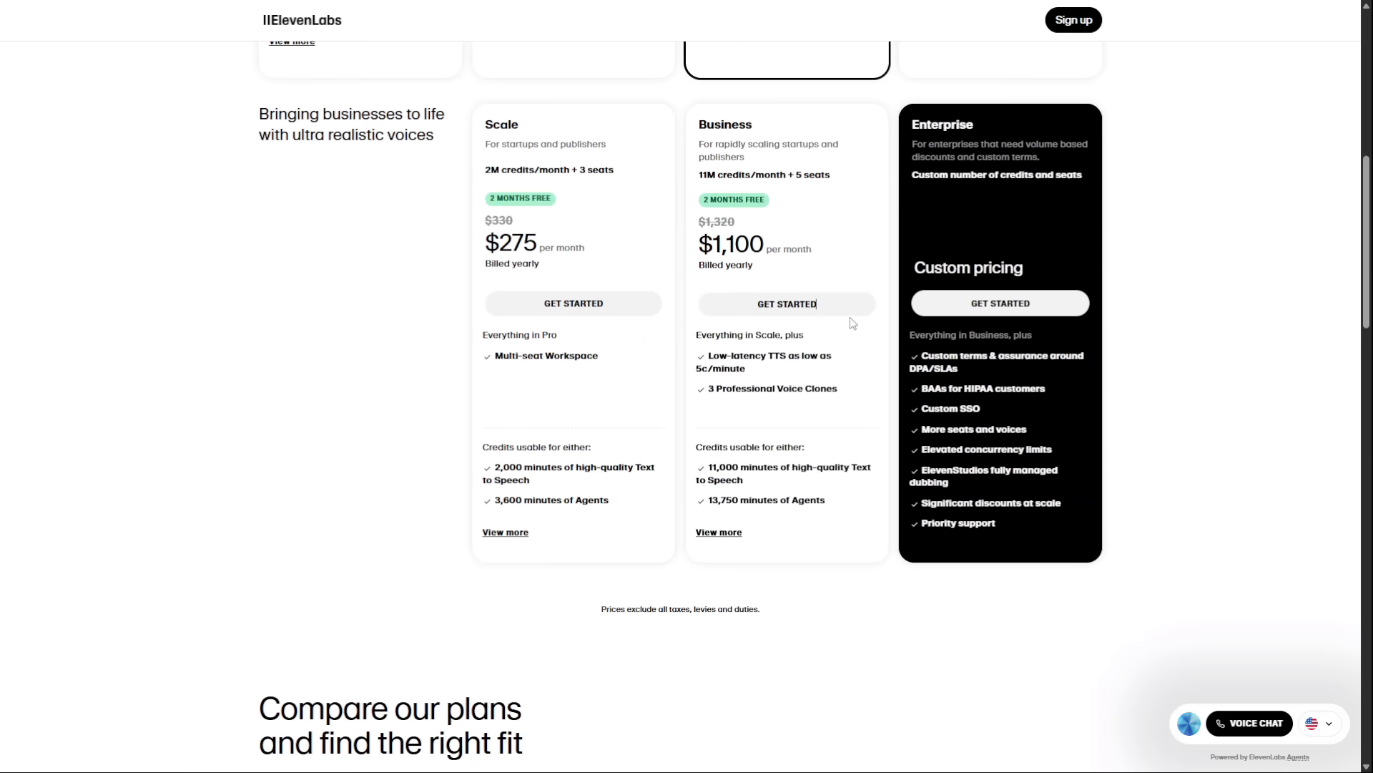
{"action": "scroll", "scroll_direction": "down", "scroll_amount": 3}
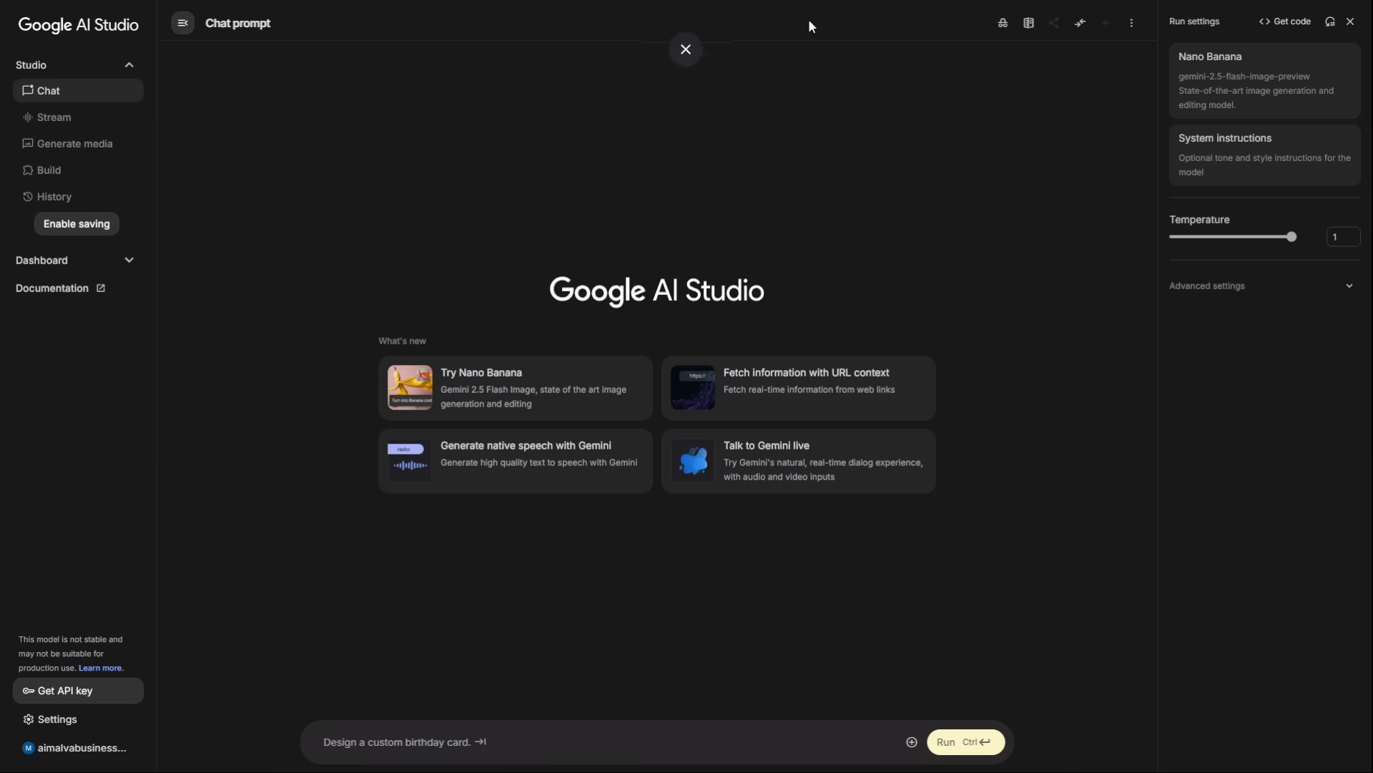
{"action": "left_click", "coordinate": [686, 48]}
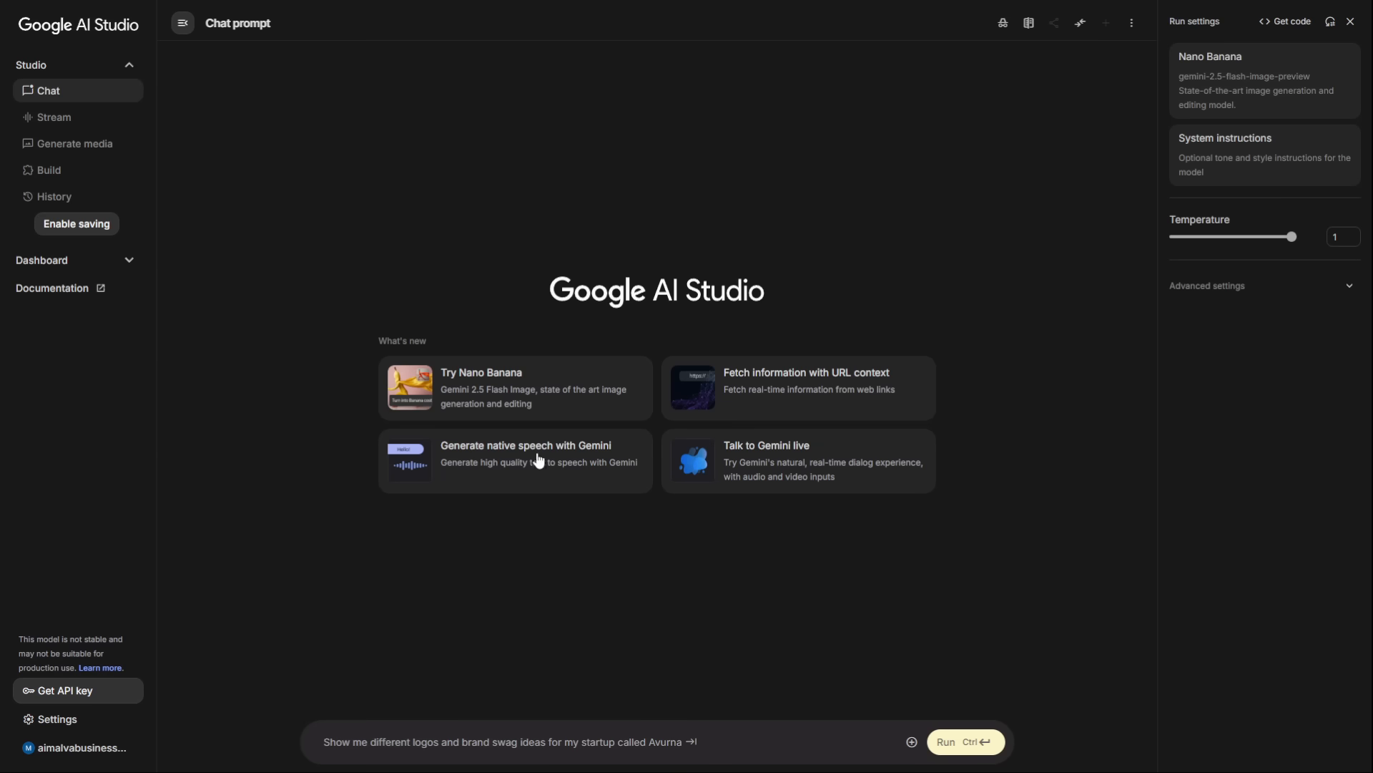
{"action": "mouse_move", "coordinate": [1218, 112]}
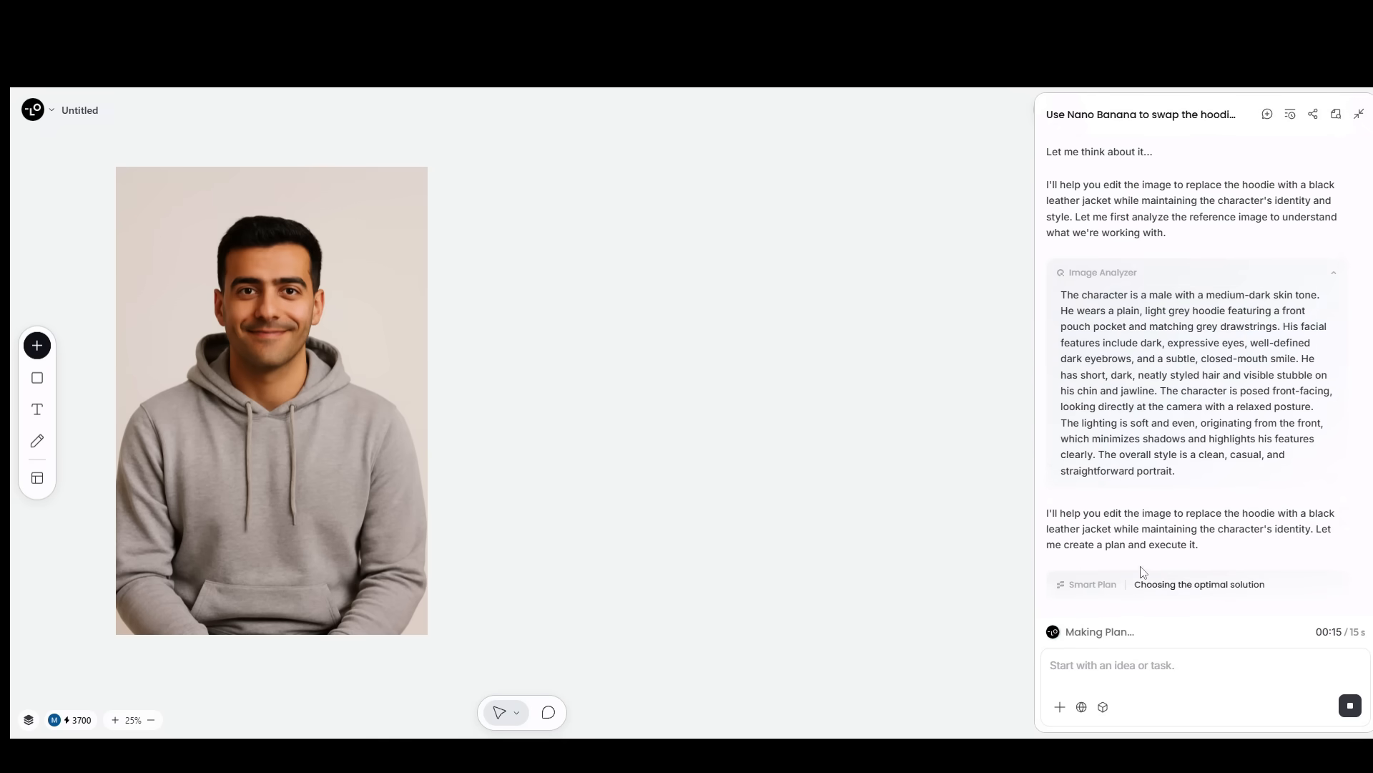
View the generated black leather jacket version of the hoodie portrait on the canvas.
{"action": "scroll", "scroll_direction": "down", "scroll_amount": 3}
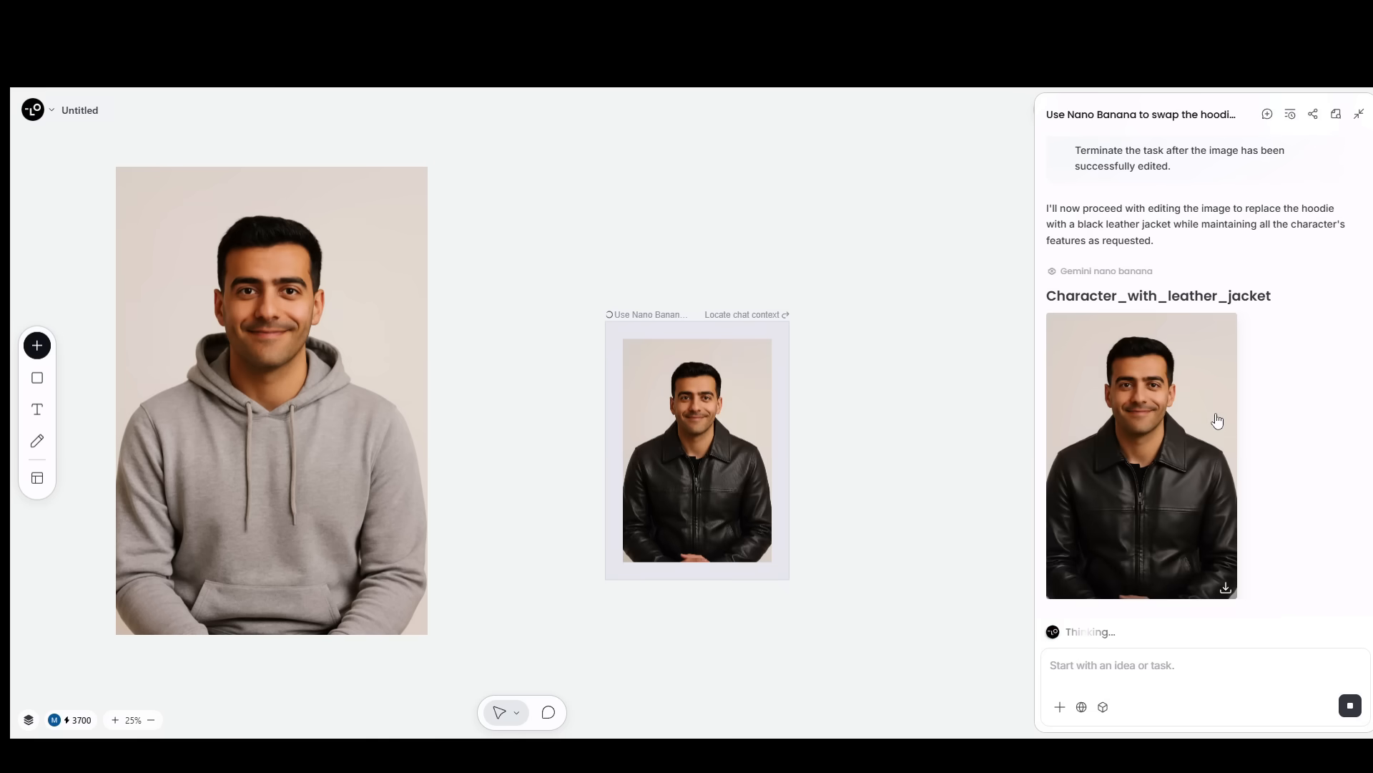
{"action": "left_click", "coordinate": [696, 449]}
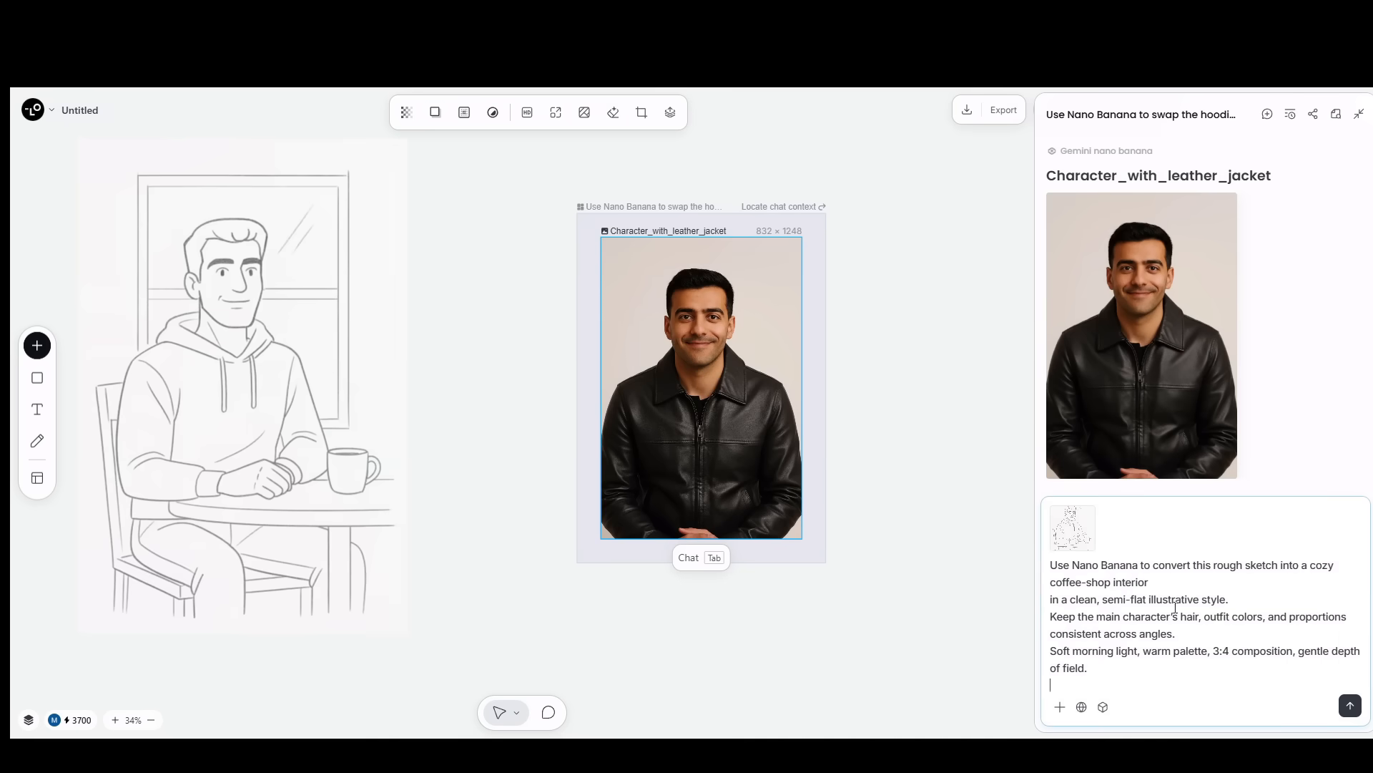
Send the sketch-to-coffee-shop illustration request to the Lovart agent.
{"action": "left_click", "coordinate": [1347, 706]}
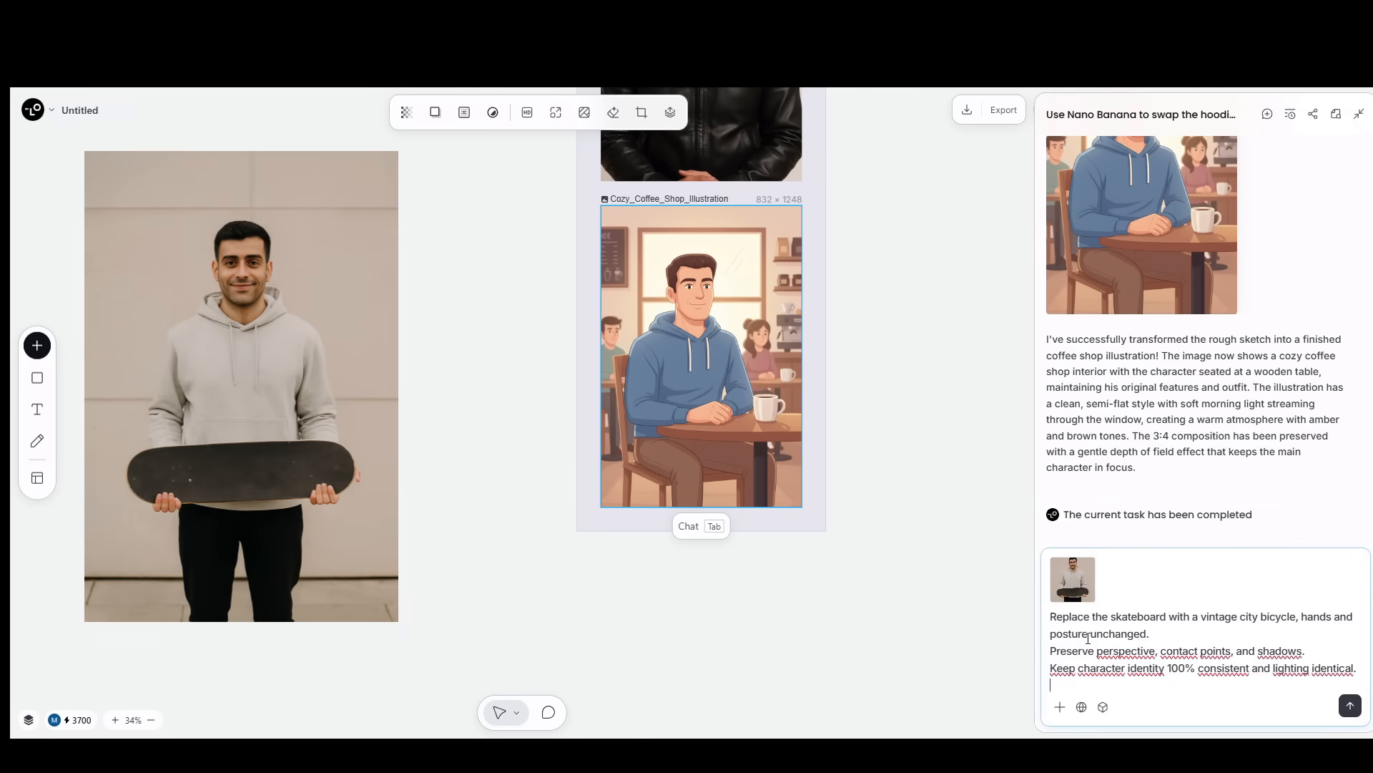
Send the skateboard-to-vintage-bicycle replacement request and view the resulting portrait.
{"action": "left_click", "coordinate": [1350, 706]}
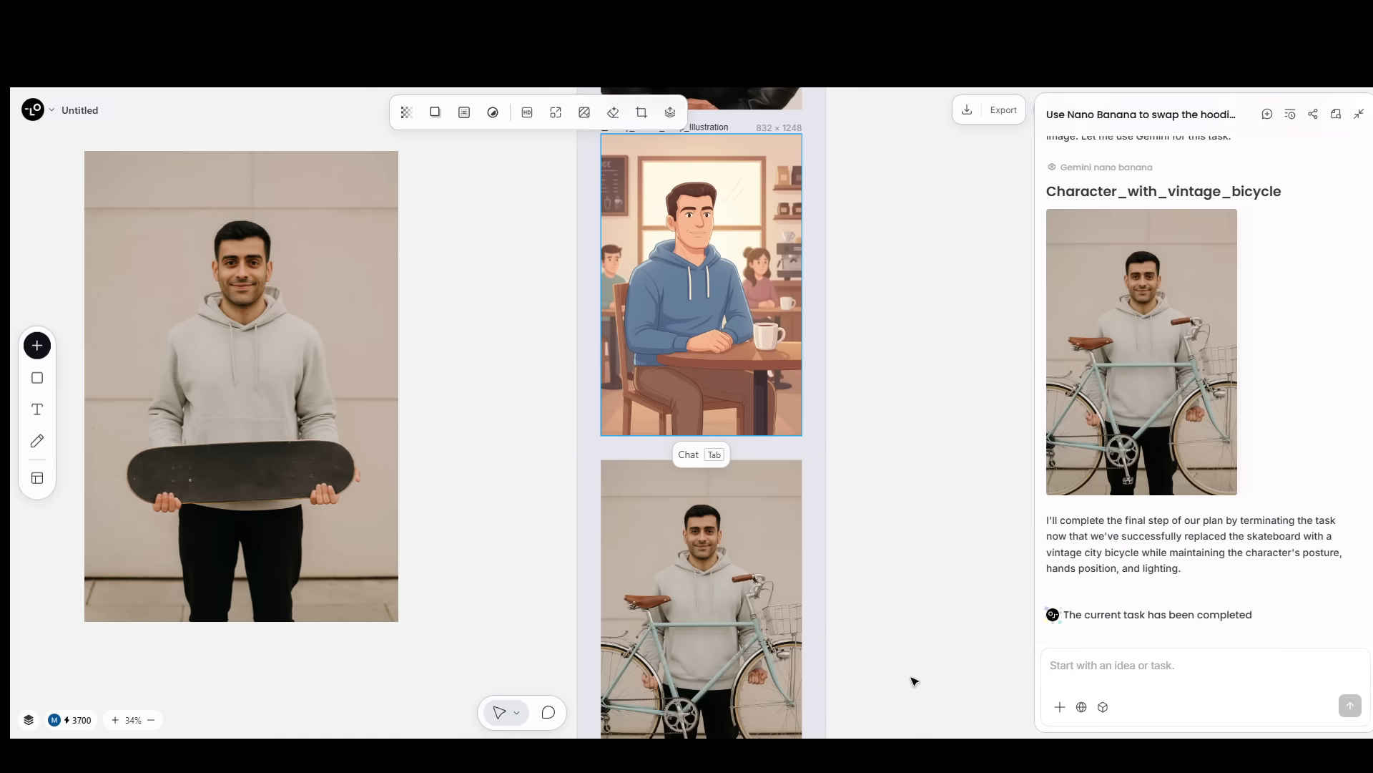
{"action": "scroll", "scroll_direction": "down", "scroll_amount": 3}
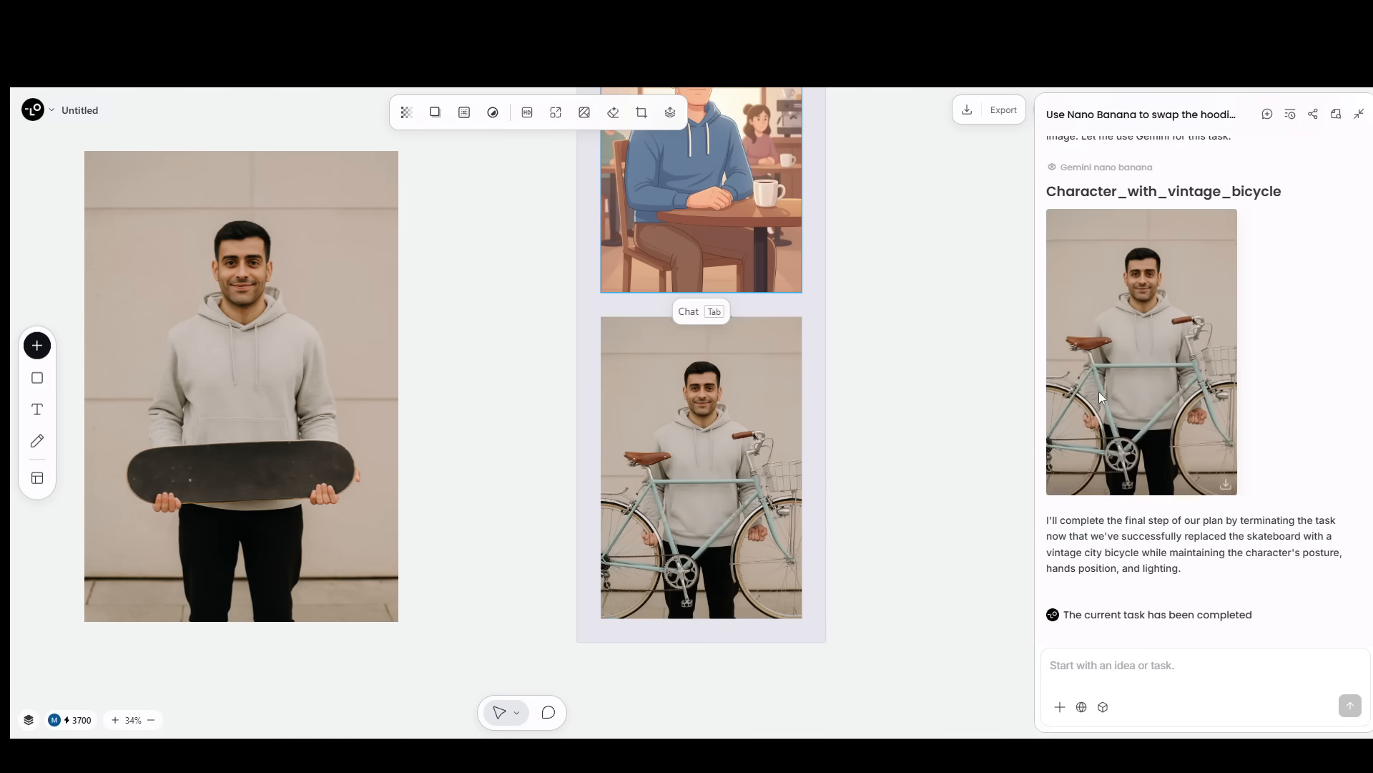
{"action": "left_click", "coordinate": [700, 467]}
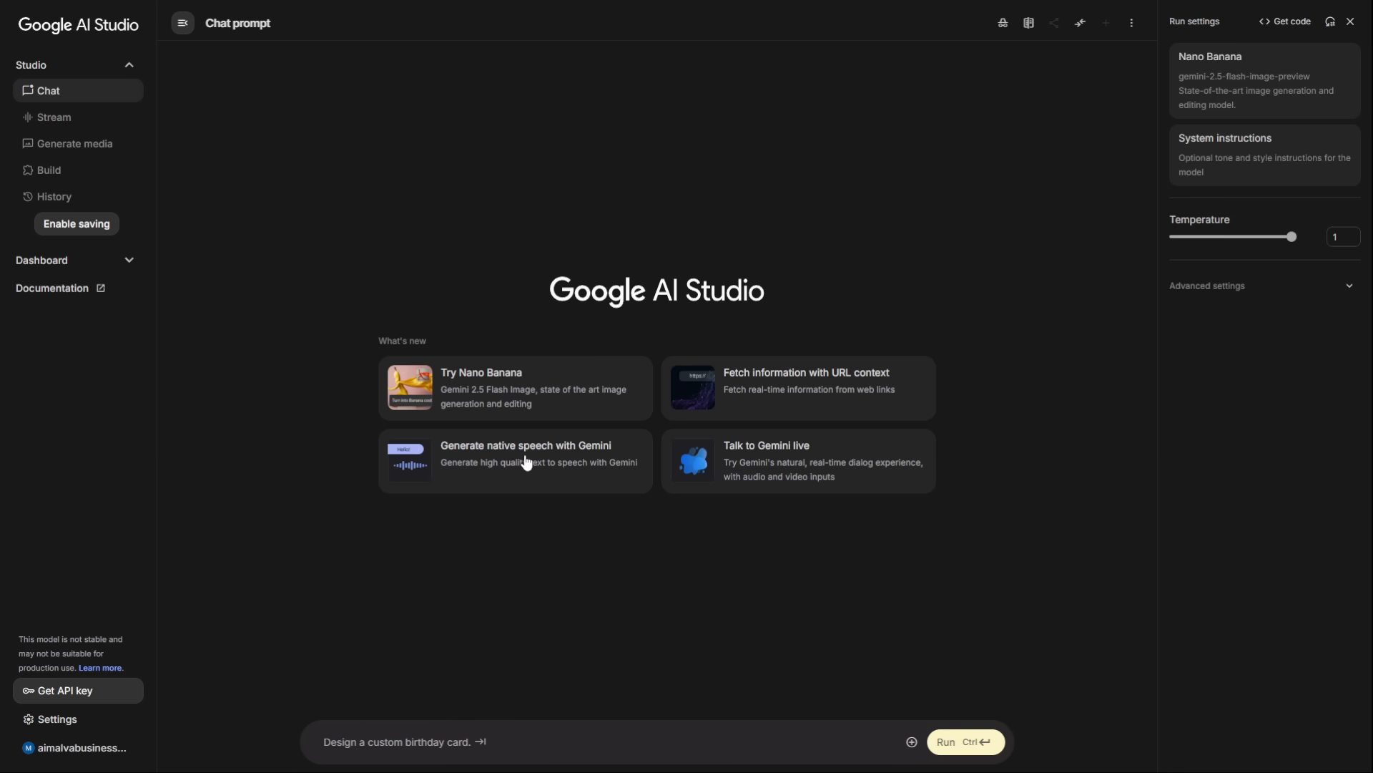
Launch the native speech generator and browse the voices offered for Speaker 1.
{"action": "left_click", "coordinate": [515, 460]}
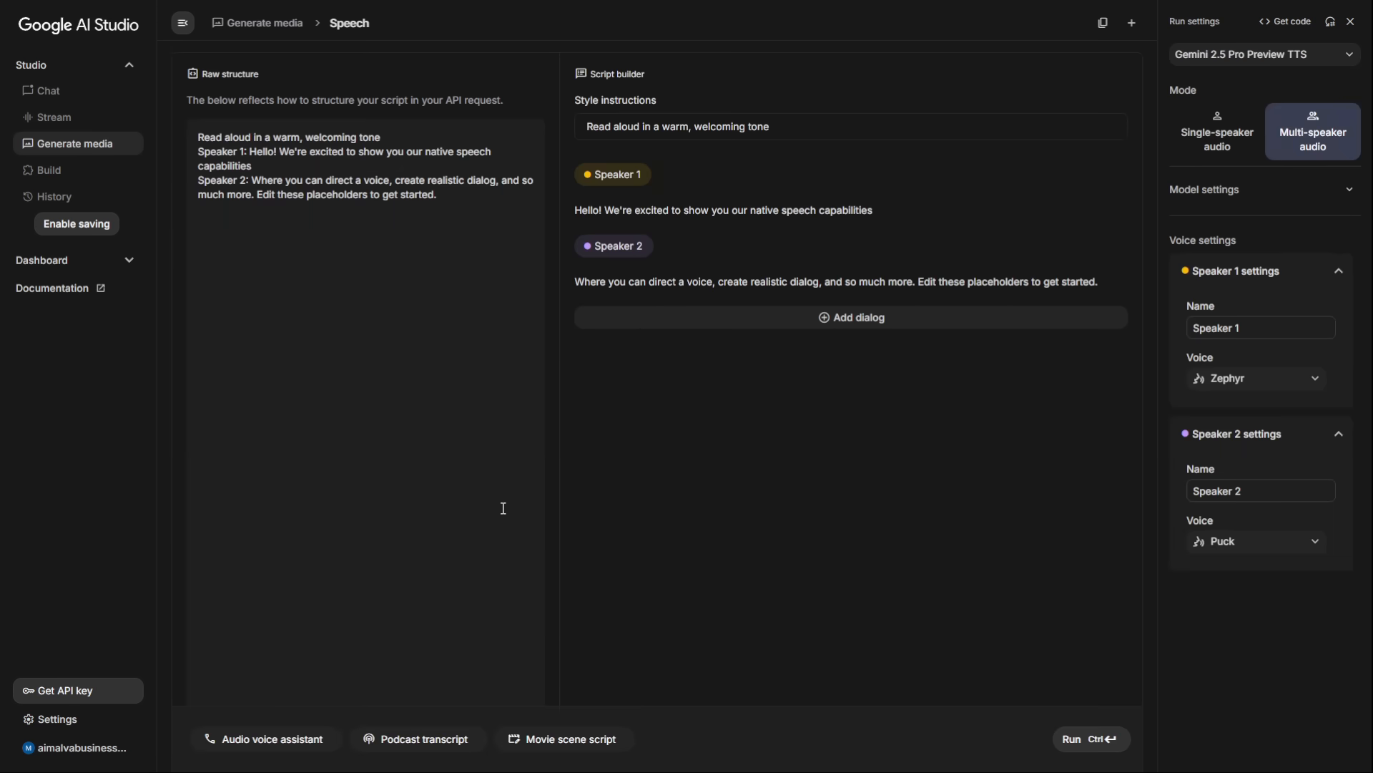
{"action": "mouse_move", "coordinate": [577, 212]}
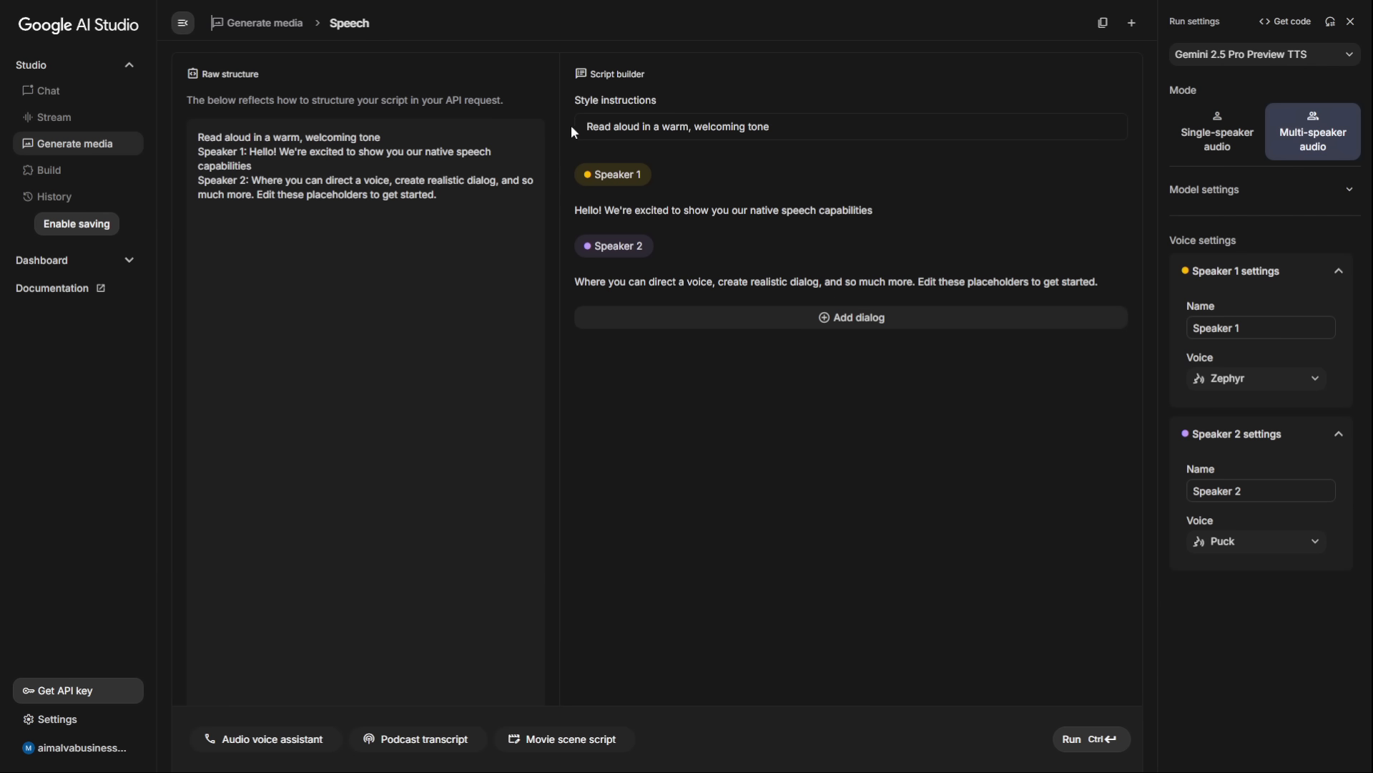
{"action": "left_click", "coordinate": [722, 210]}
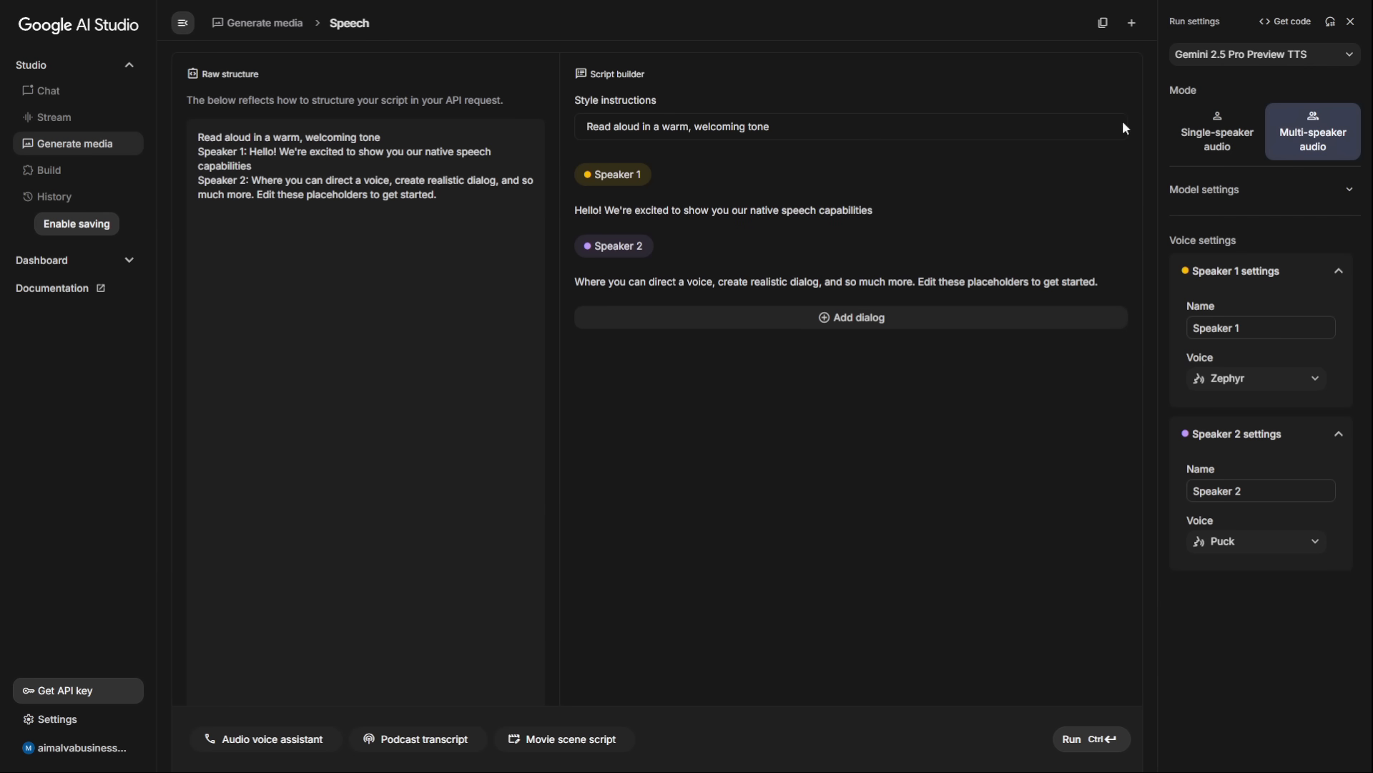
{"action": "left_click", "coordinate": [1254, 378]}
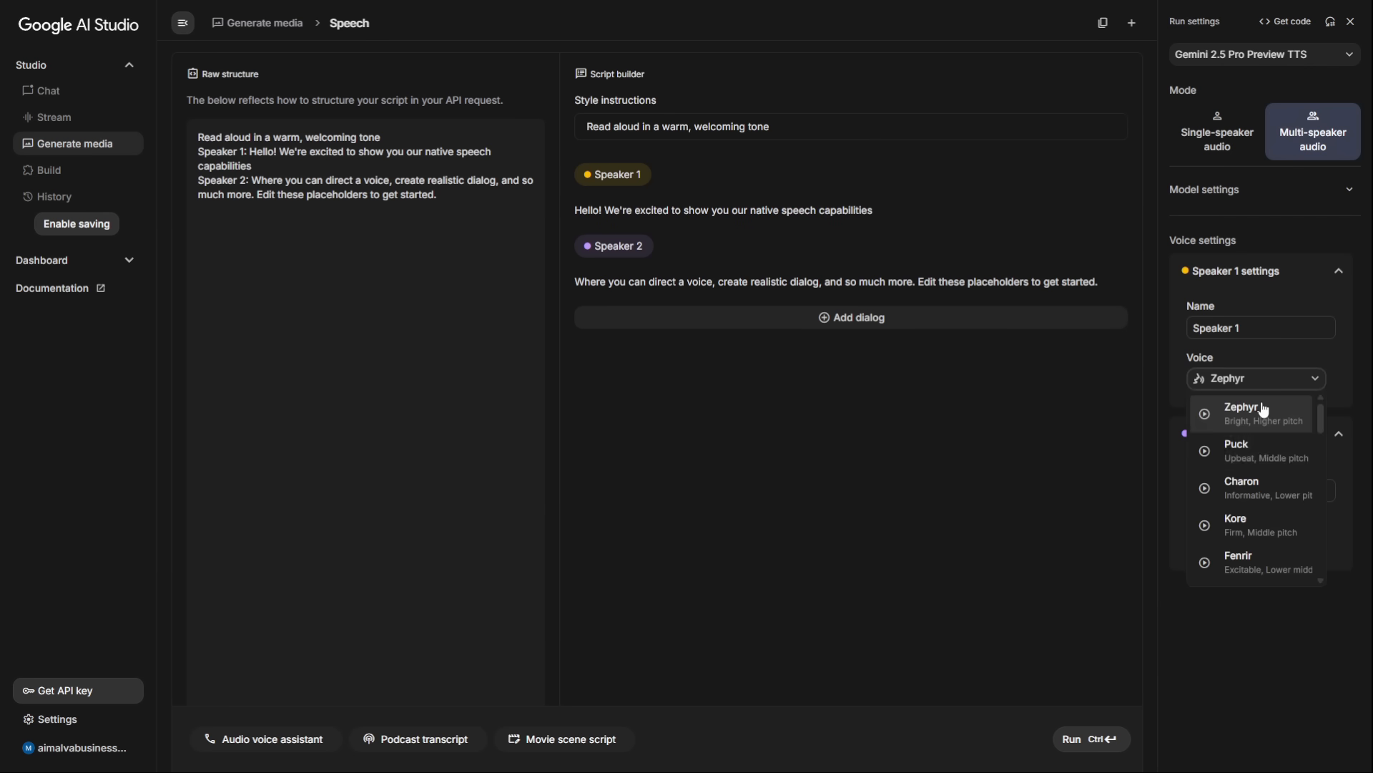
{"action": "scroll", "scroll_direction": "down", "scroll_amount": 3}
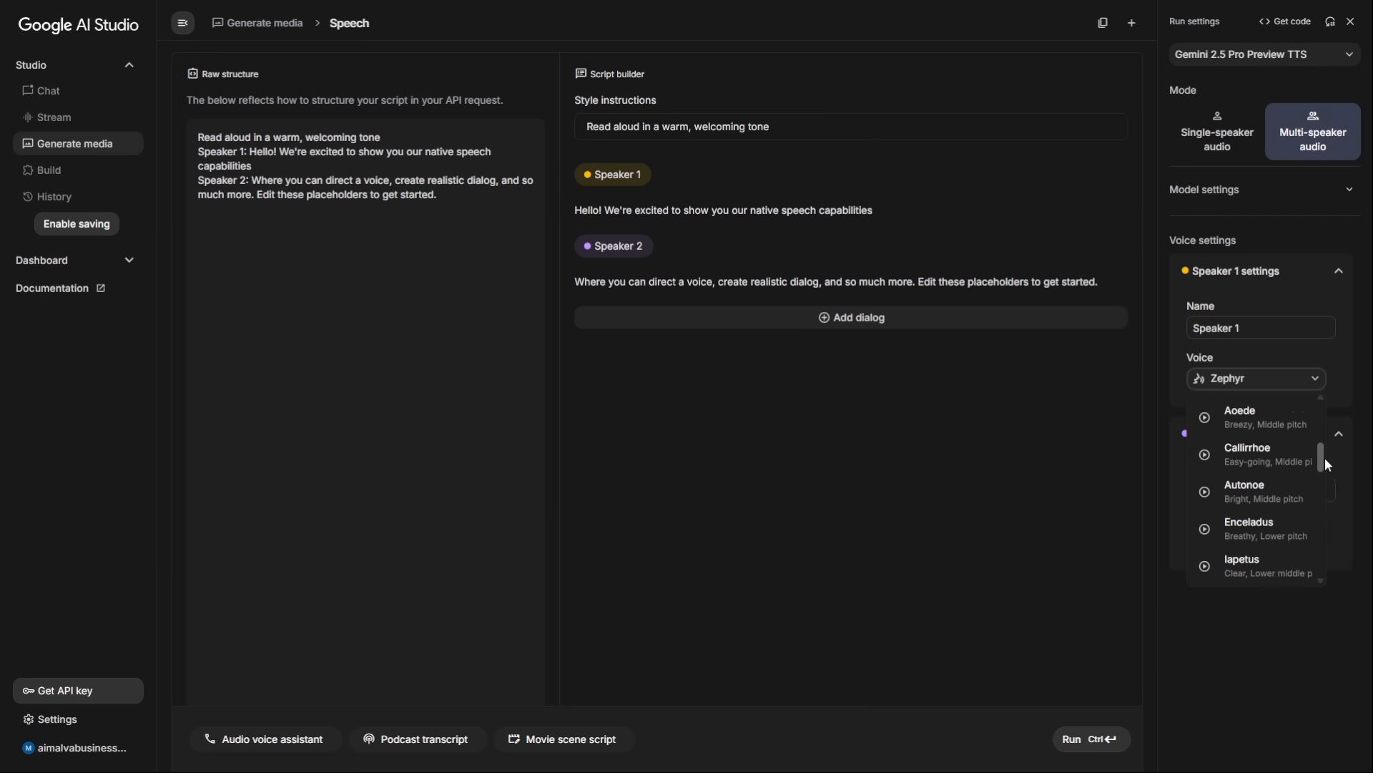
{"action": "scroll", "scroll_direction": "down", "scroll_amount": 3}
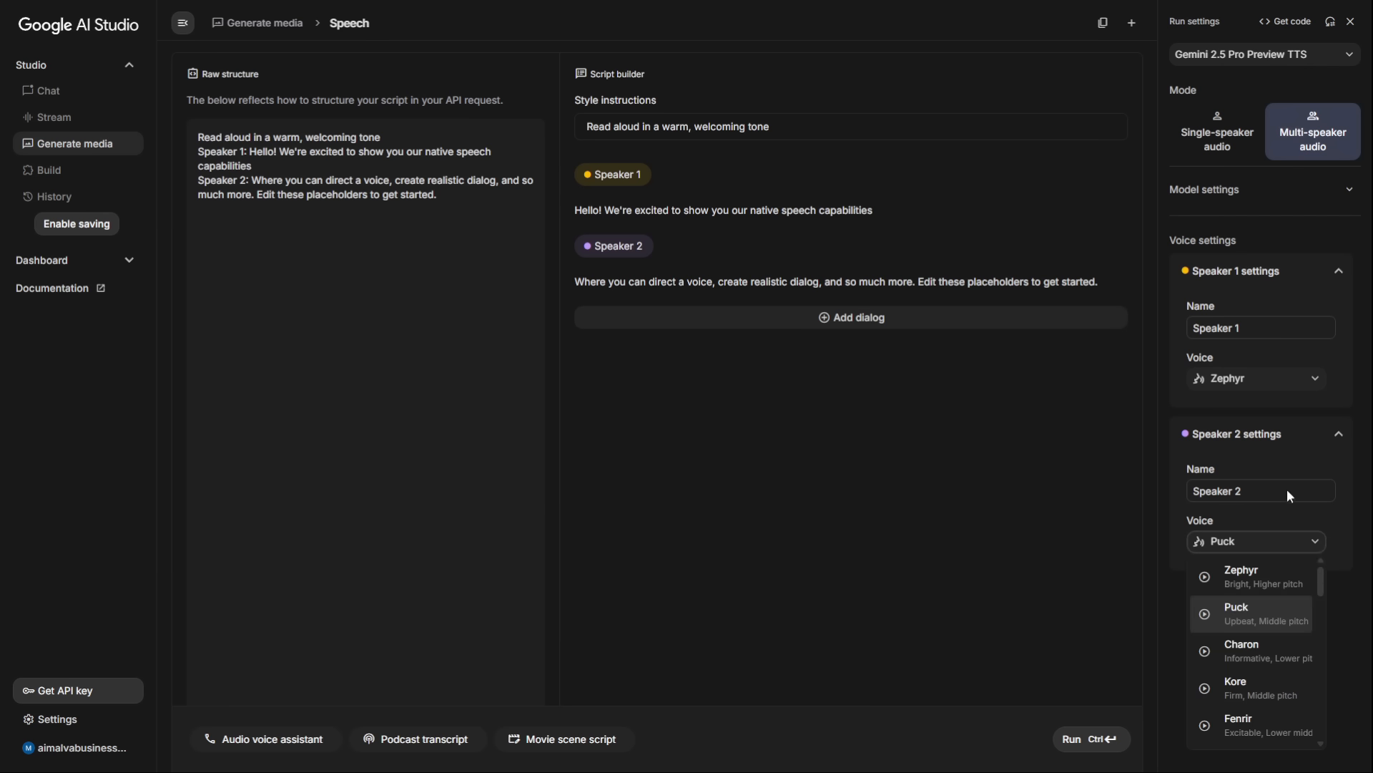
{"action": "scroll", "scroll_direction": "down", "scroll_amount": 3}
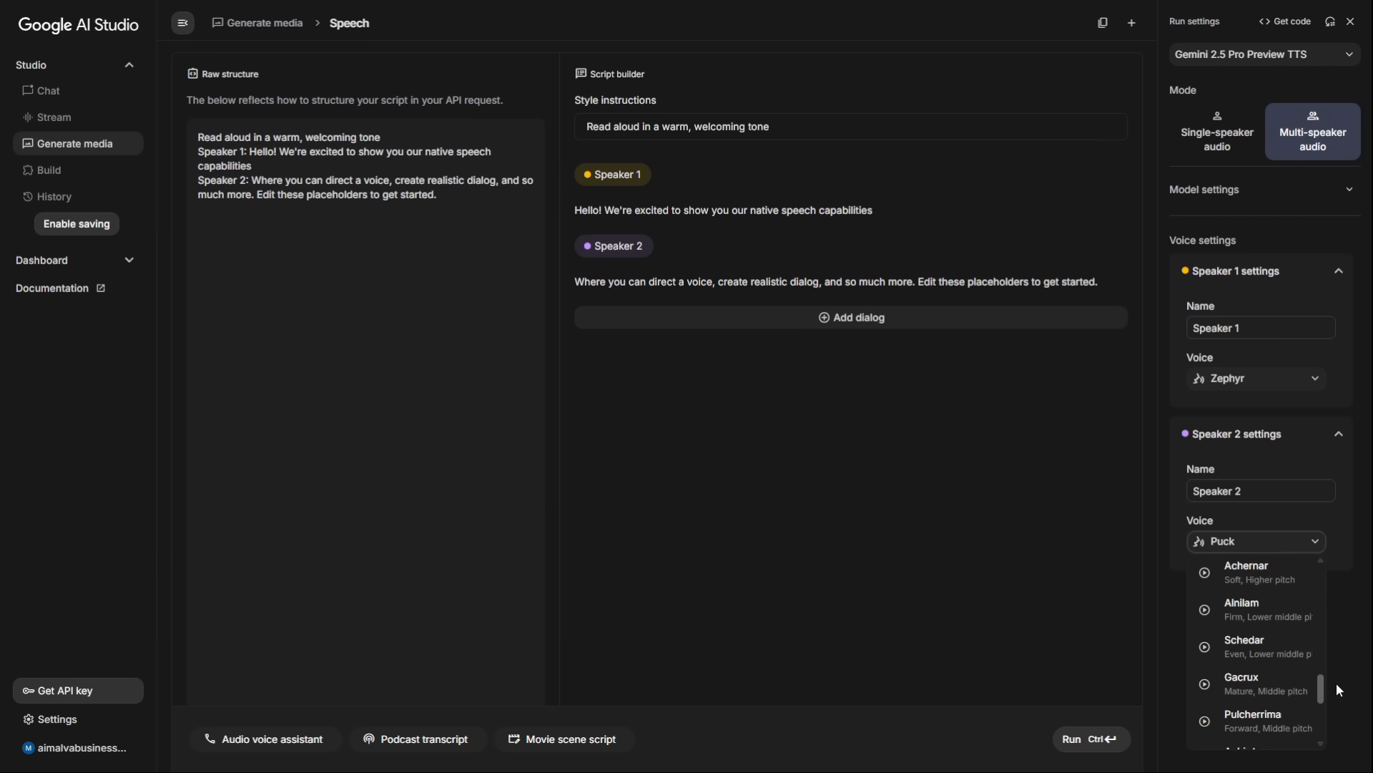
{"action": "left_click", "coordinate": [1253, 313]}
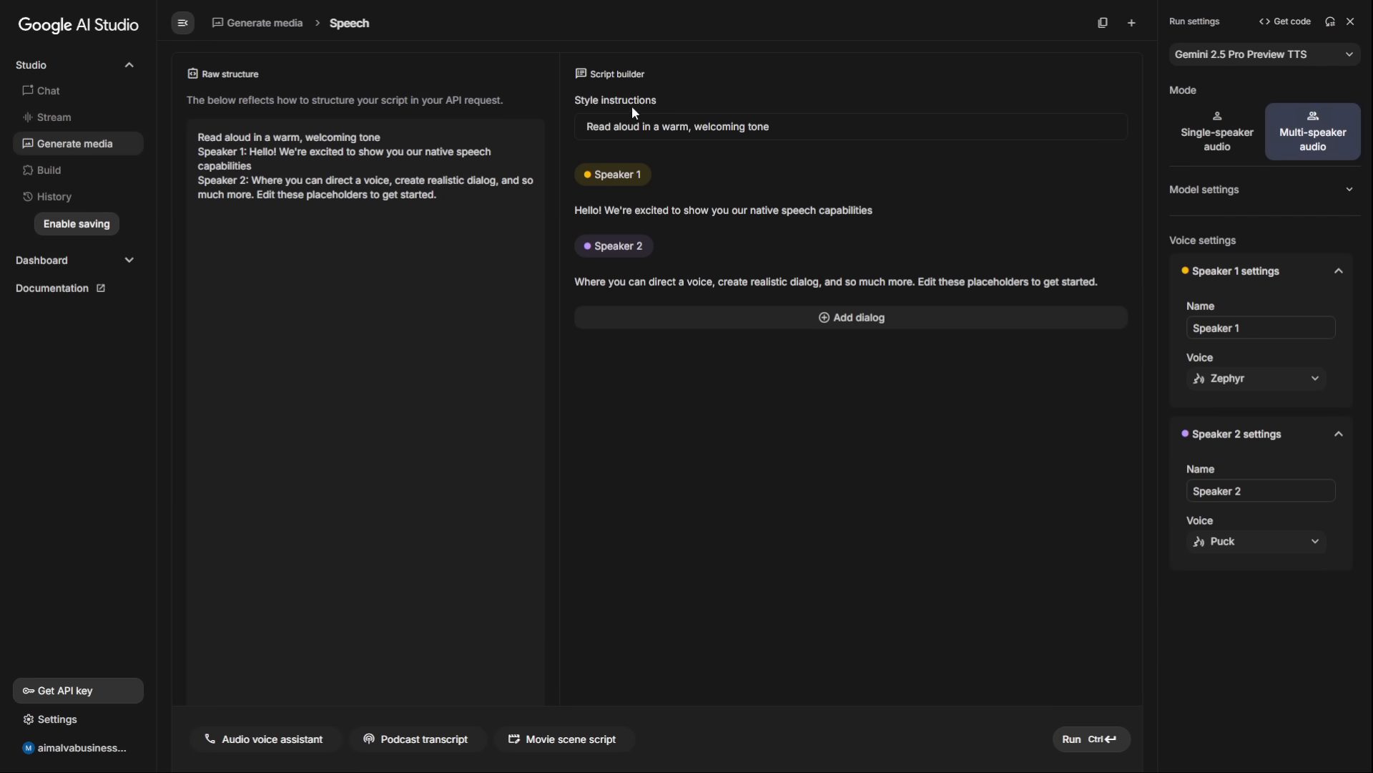
Select the style instructions and switch the generator to single-speaker audio.
{"action": "triple_click", "coordinate": [676, 125]}
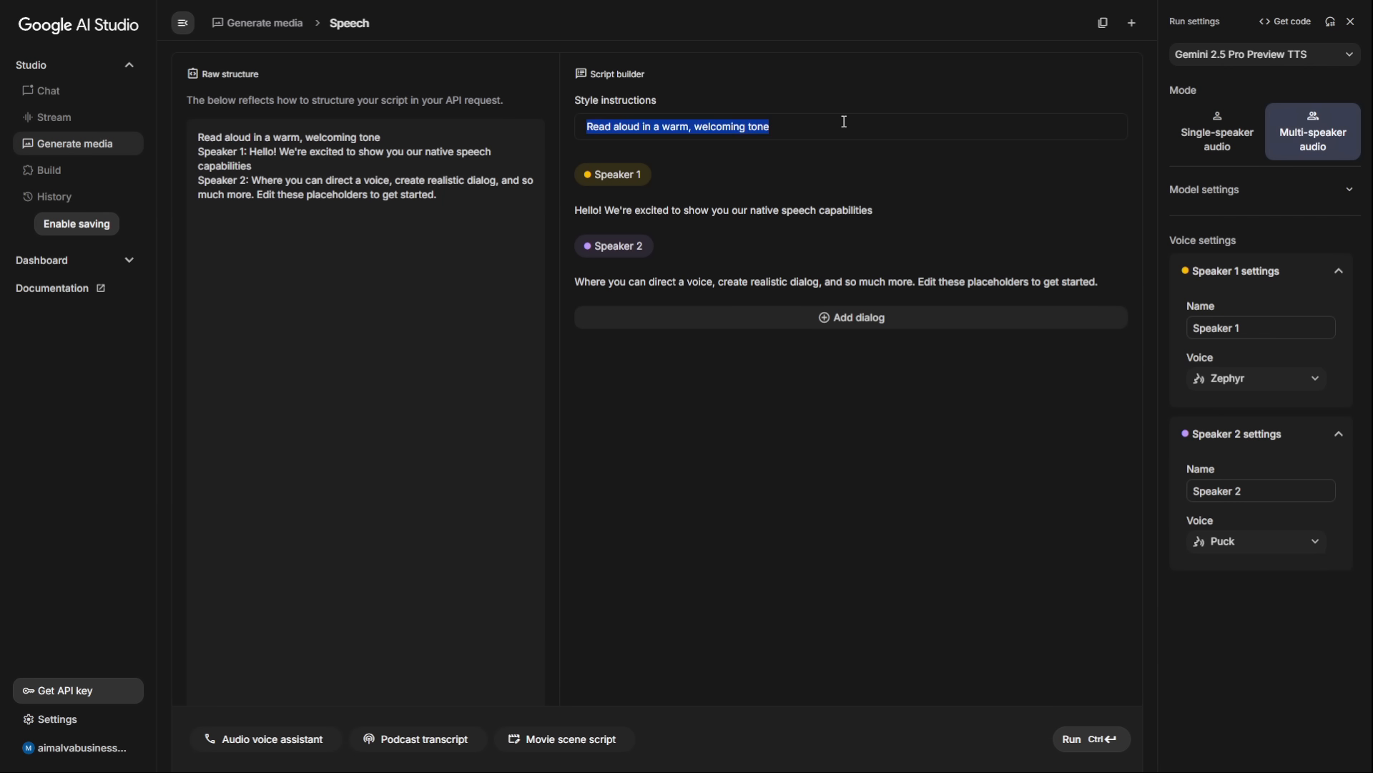
{"action": "left_click", "coordinate": [1254, 424]}
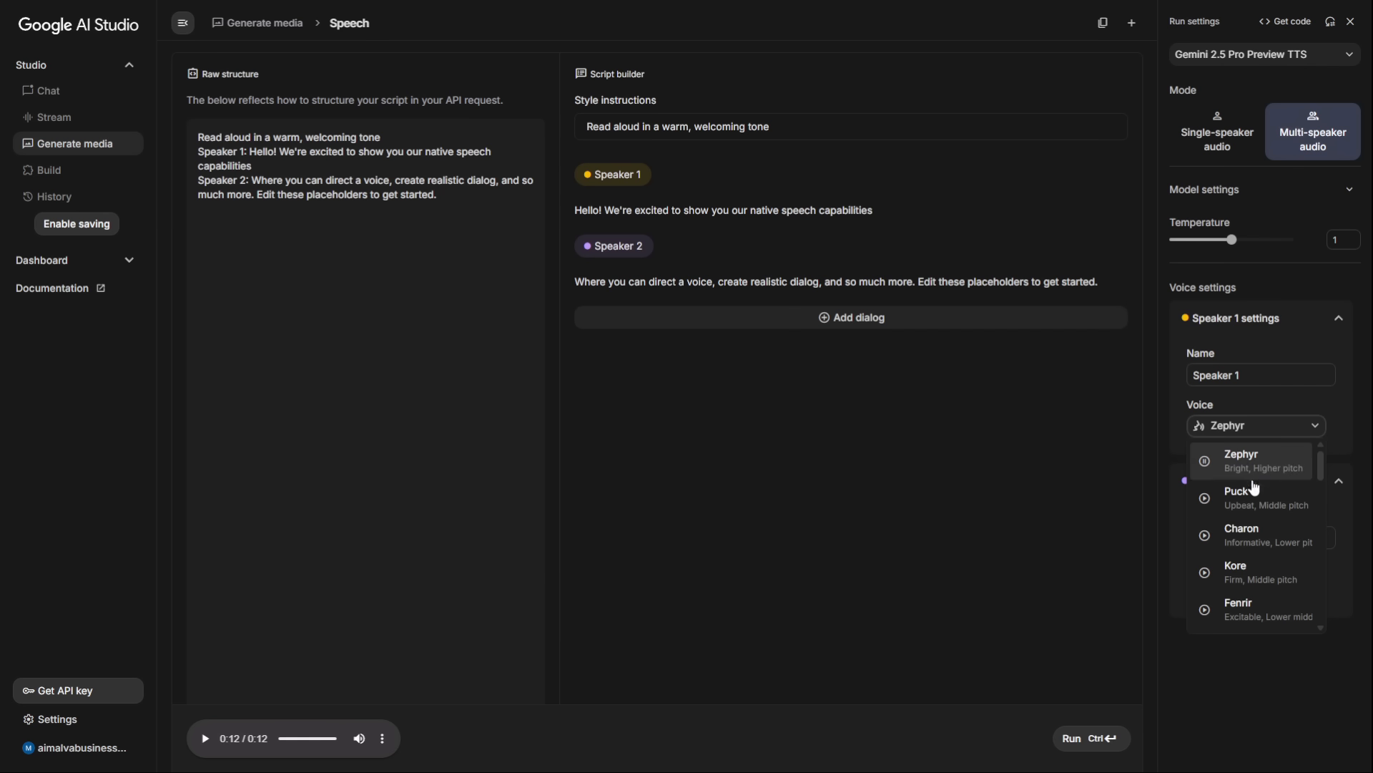
{"action": "mouse_move", "coordinate": [1251, 498]}
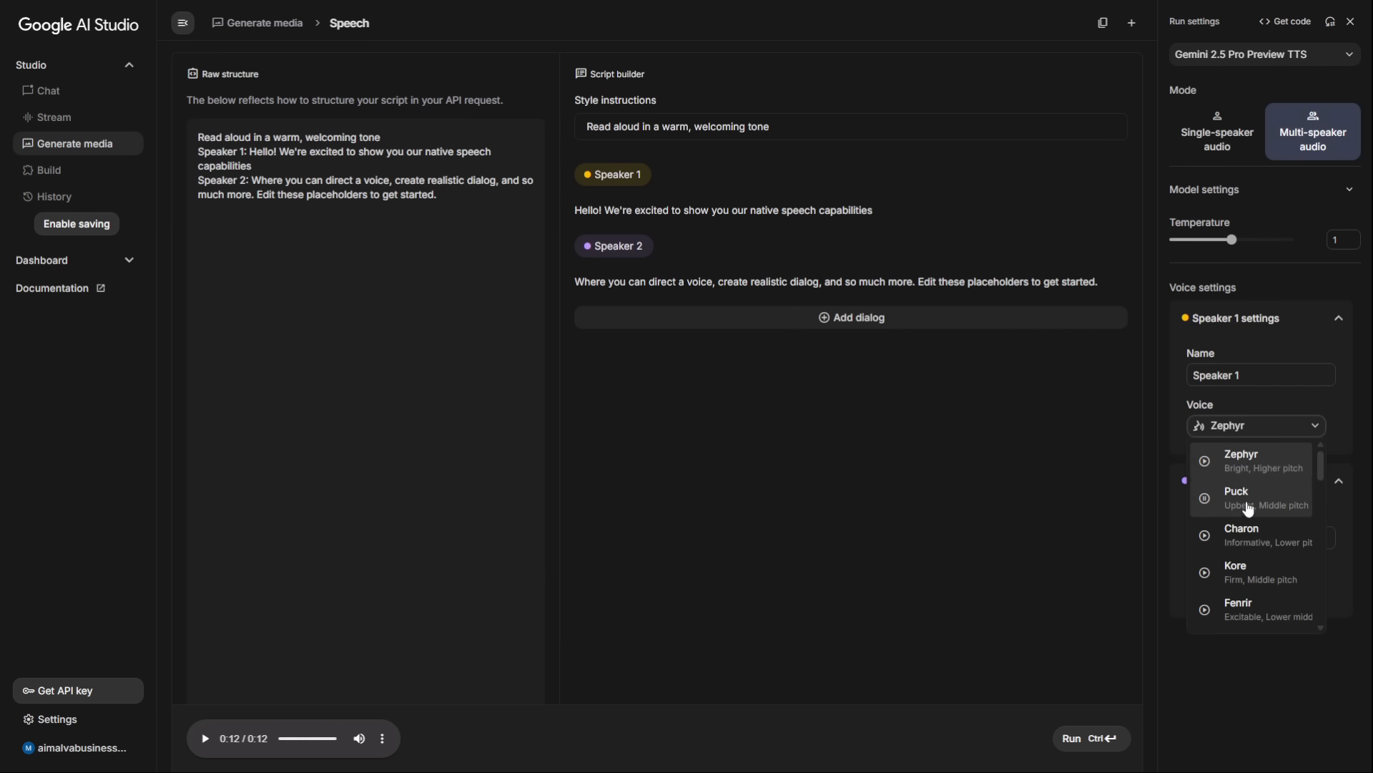
{"action": "mouse_move", "coordinate": [1222, 511]}
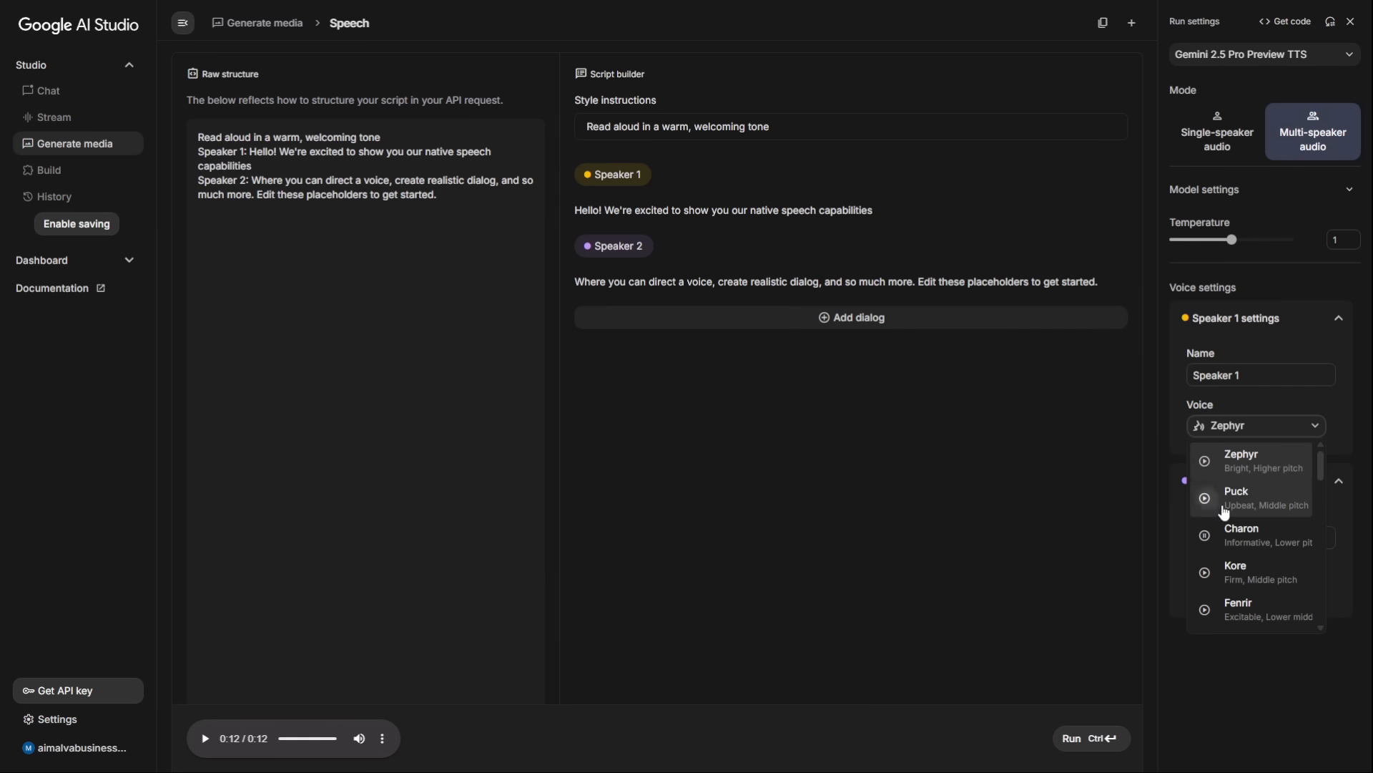
{"action": "left_click", "coordinate": [1216, 131]}
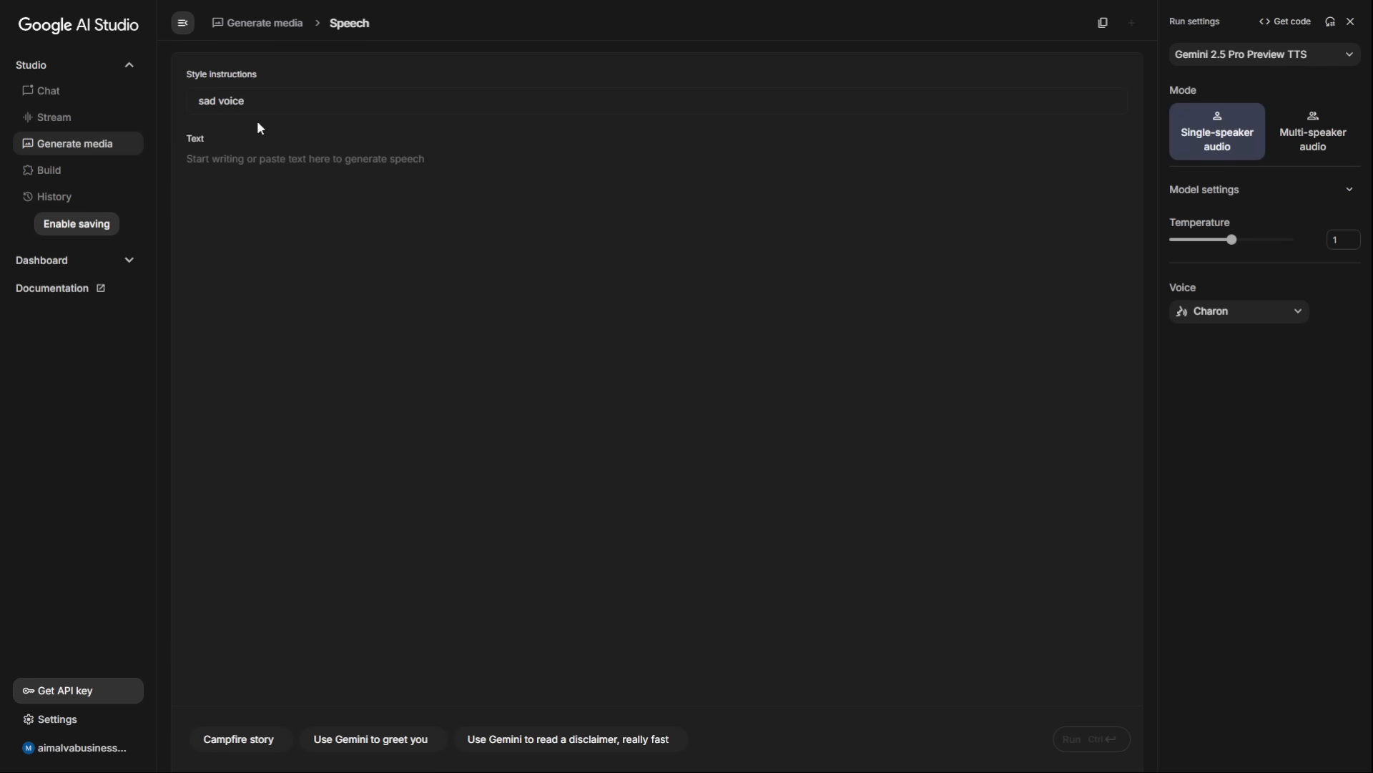
Generate a sad-voice clip of 'The future is not written. There is no fate but what we make for ourselves.'.
{"action": "left_click", "coordinate": [246, 100]}
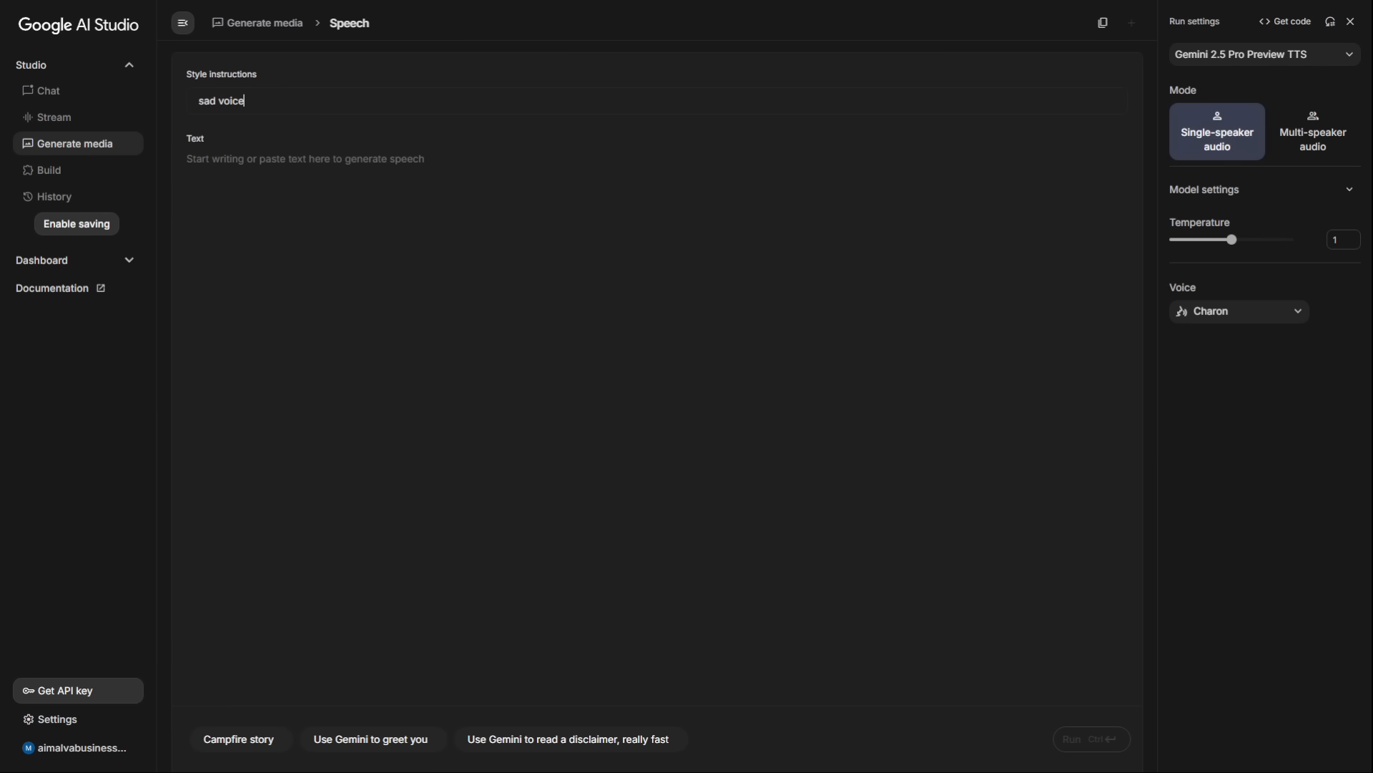
{"action": "type", "text": "The future is not written. There is no fate but what we make for ourselves."}
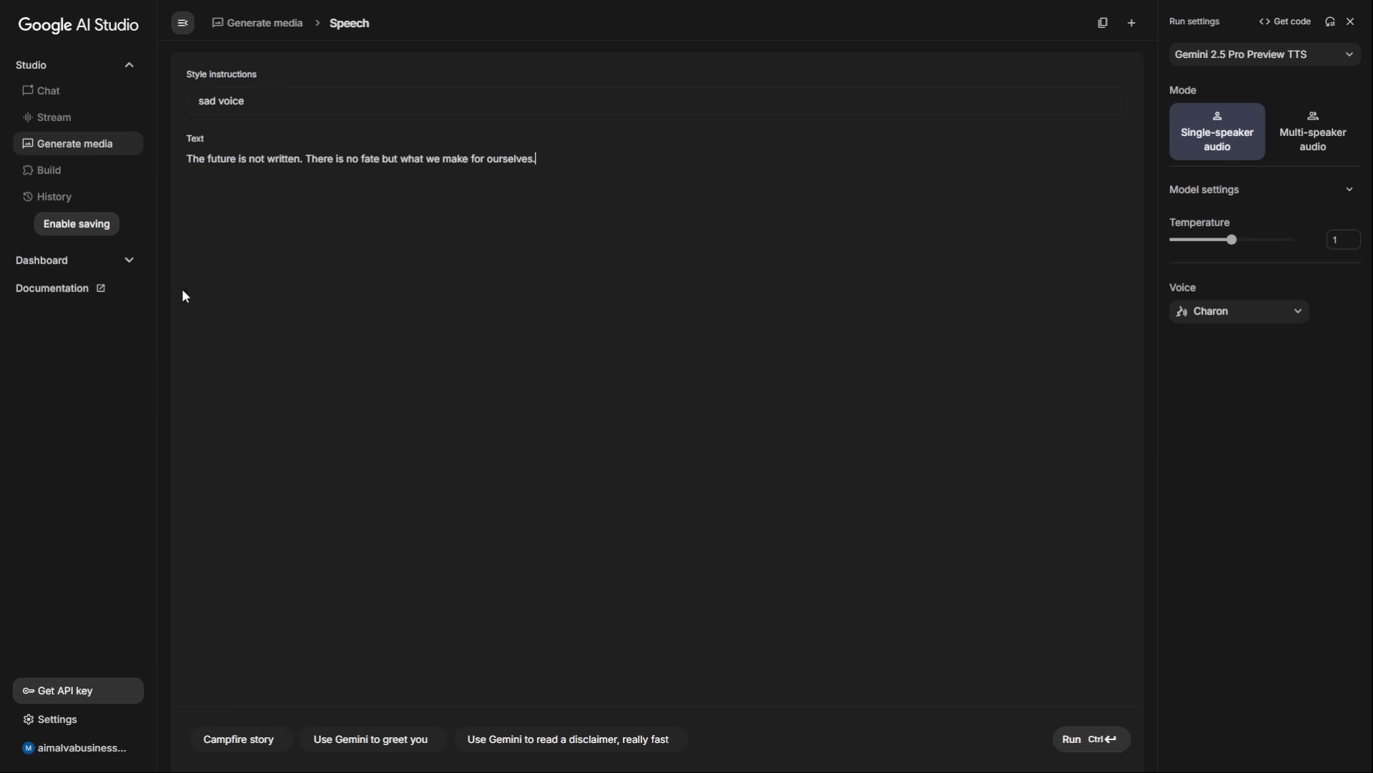
{"action": "mouse_move", "coordinate": [1140, 730]}
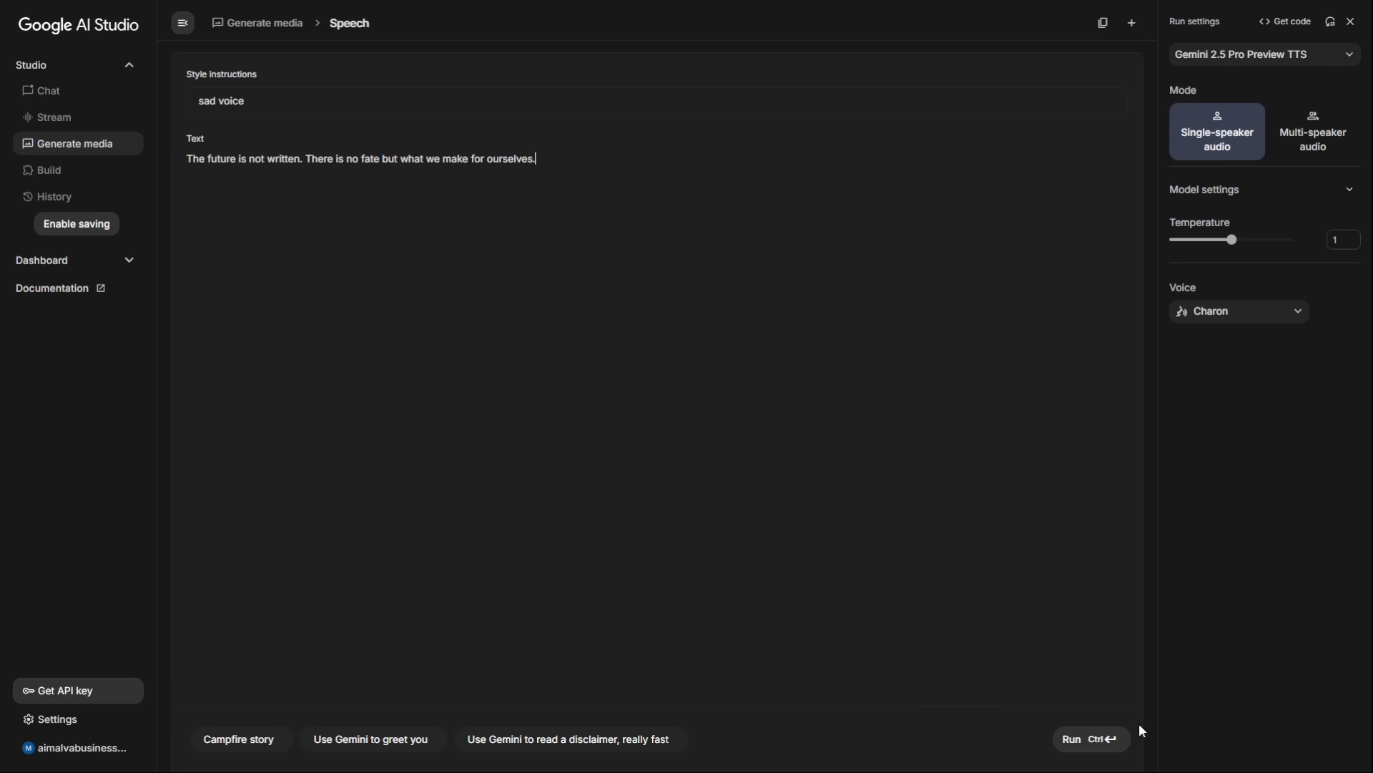
{"action": "left_click", "coordinate": [1089, 738]}
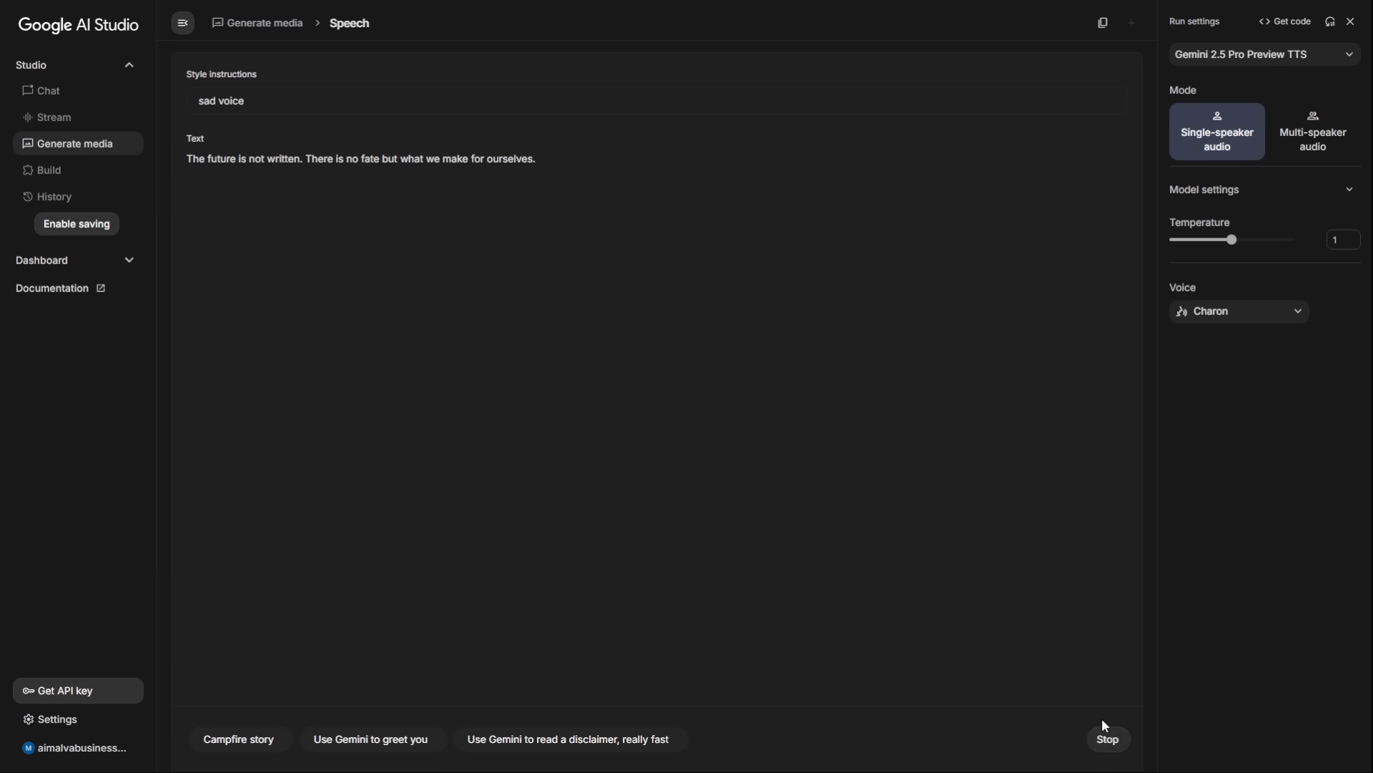
{"action": "mouse_move", "coordinate": [142, 297]}
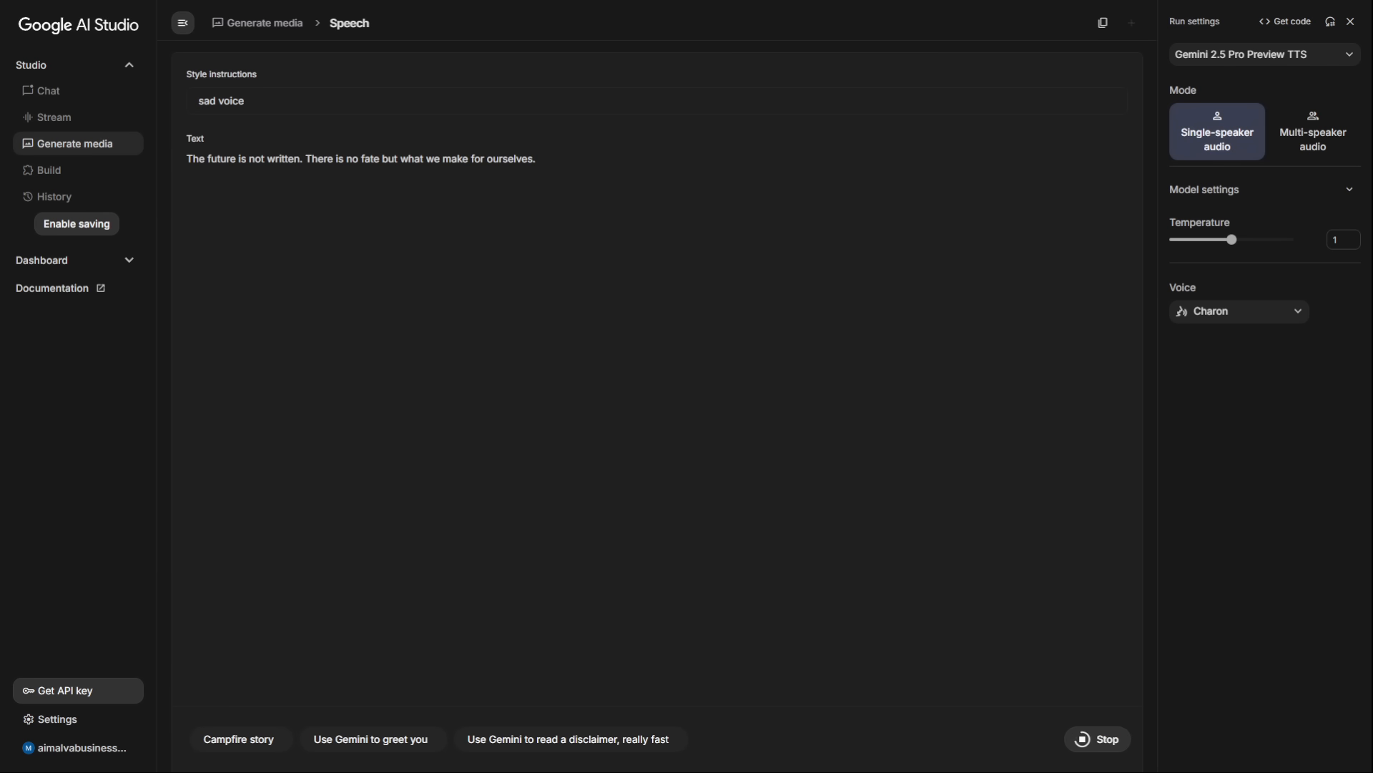
{"action": "left_click", "coordinate": [1096, 737]}
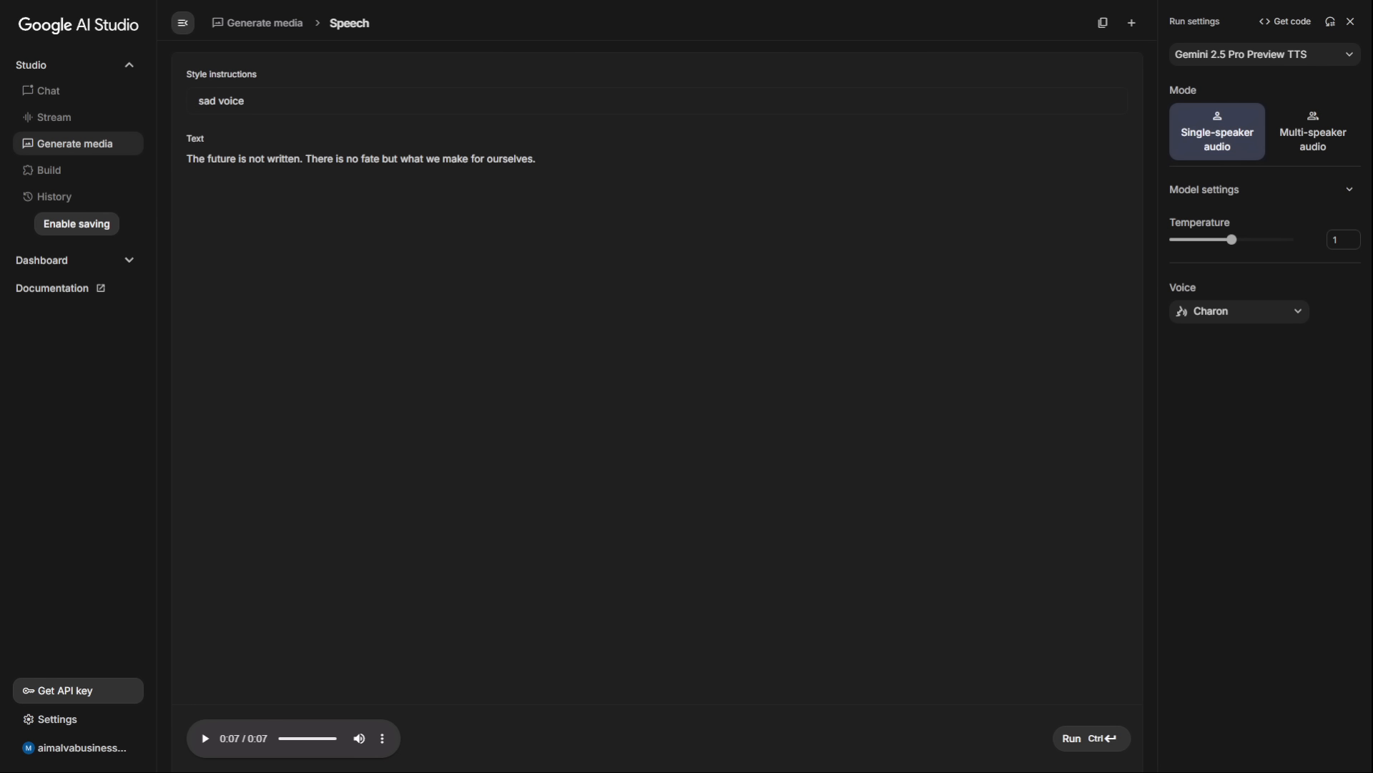
{"action": "mouse_move", "coordinate": [449, 314]}
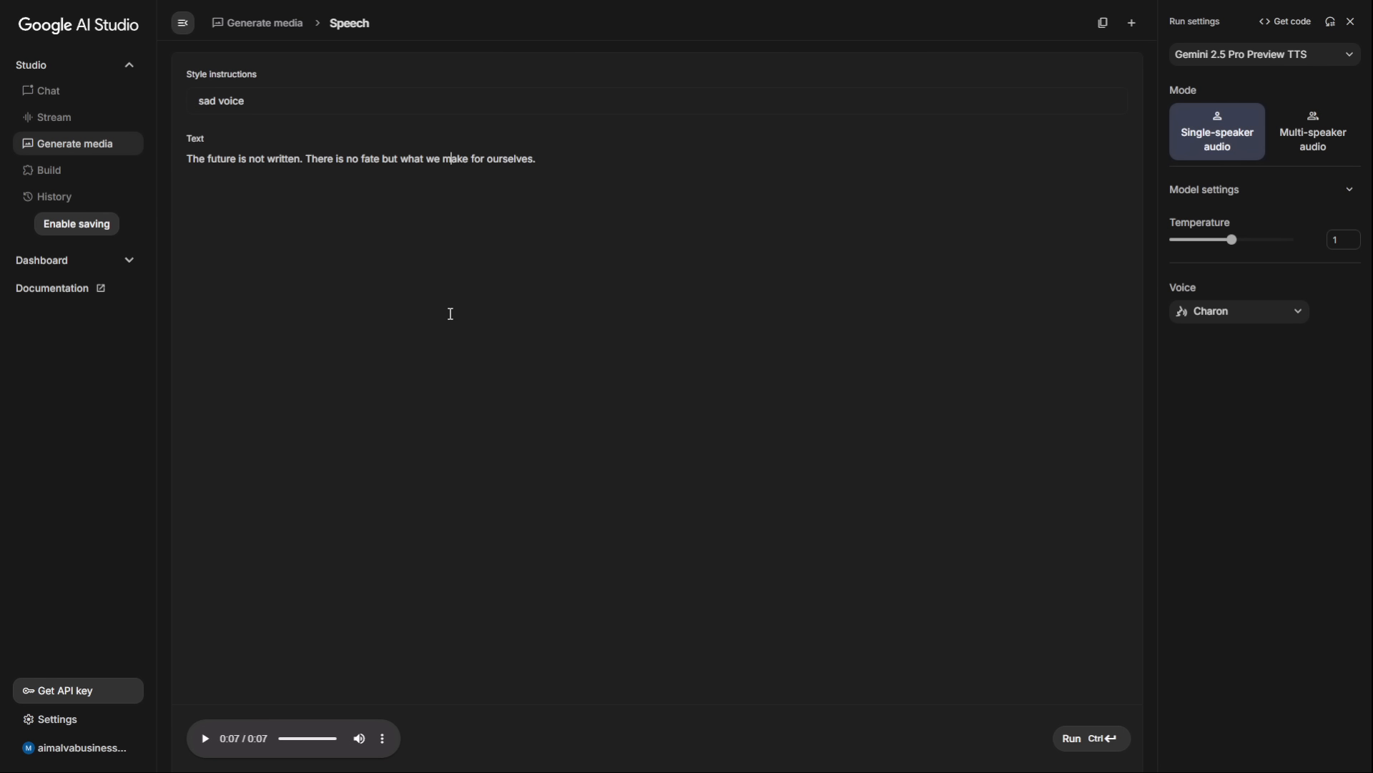
Restyle as 'Role: tired, defeated old man; Emotion: regret; raspy whisper' and regenerate.
{"action": "left_click", "coordinate": [204, 738]}
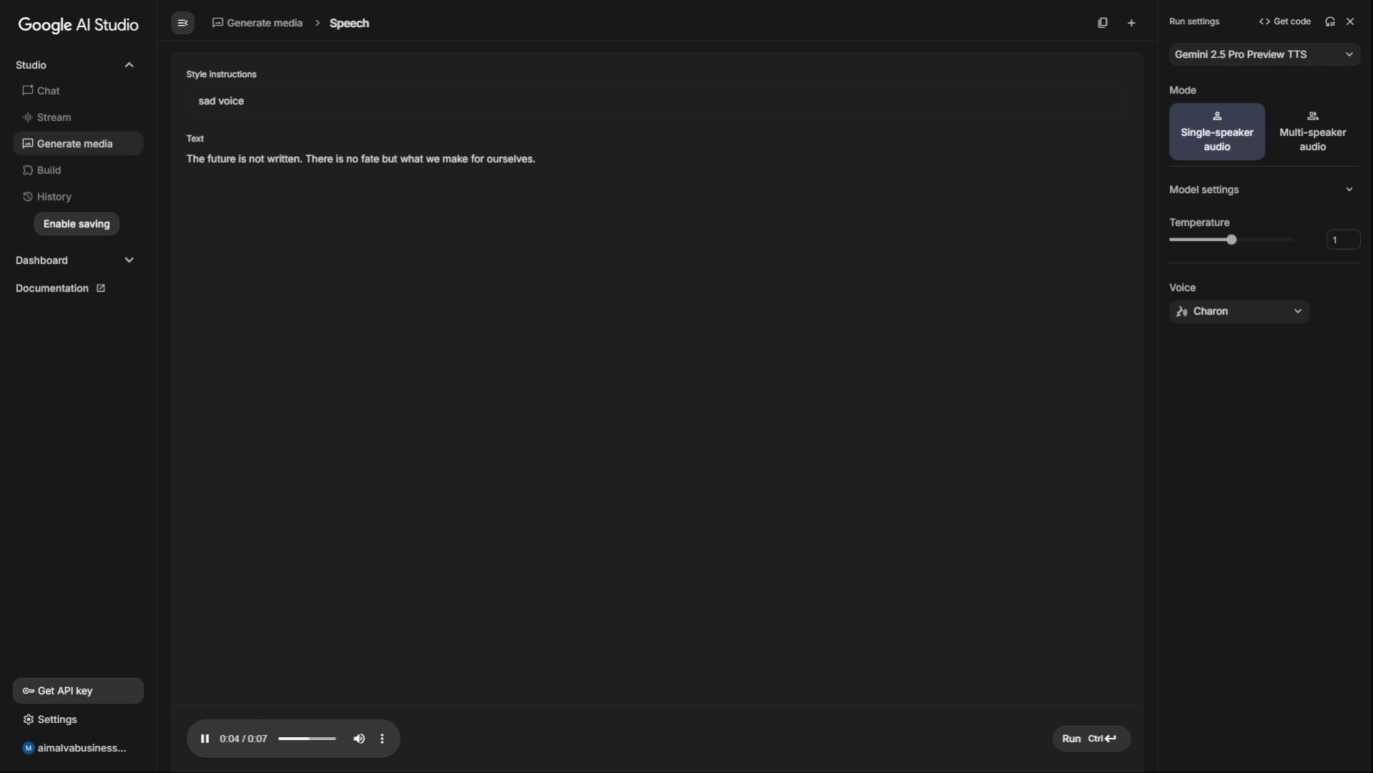
{"action": "type", "text": "Role: a tired, defeated old man. Emotion: filled with regret. Delivery Style: speaking slowly with a raspy whisper. Atmosphere: as if telling a final secret."}
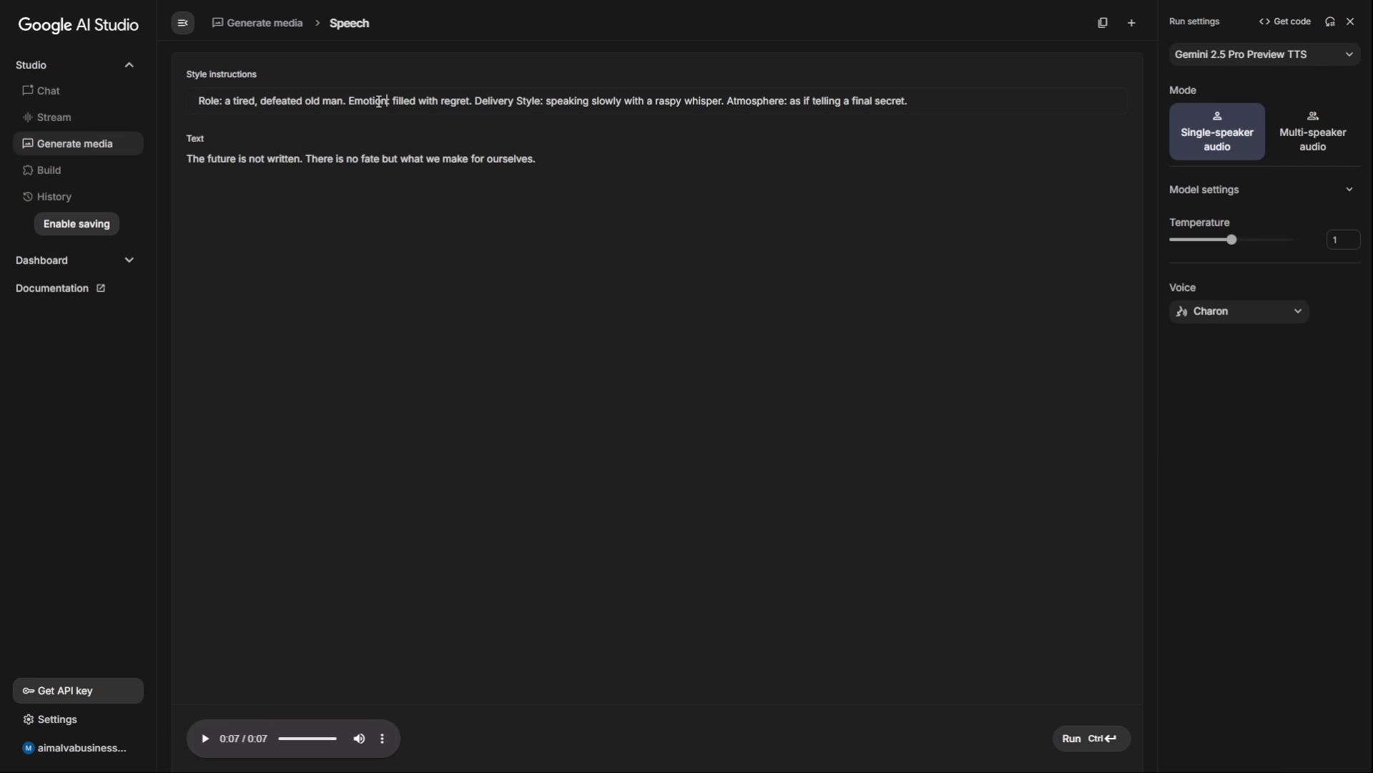
{"action": "double_click", "coordinate": [367, 101]}
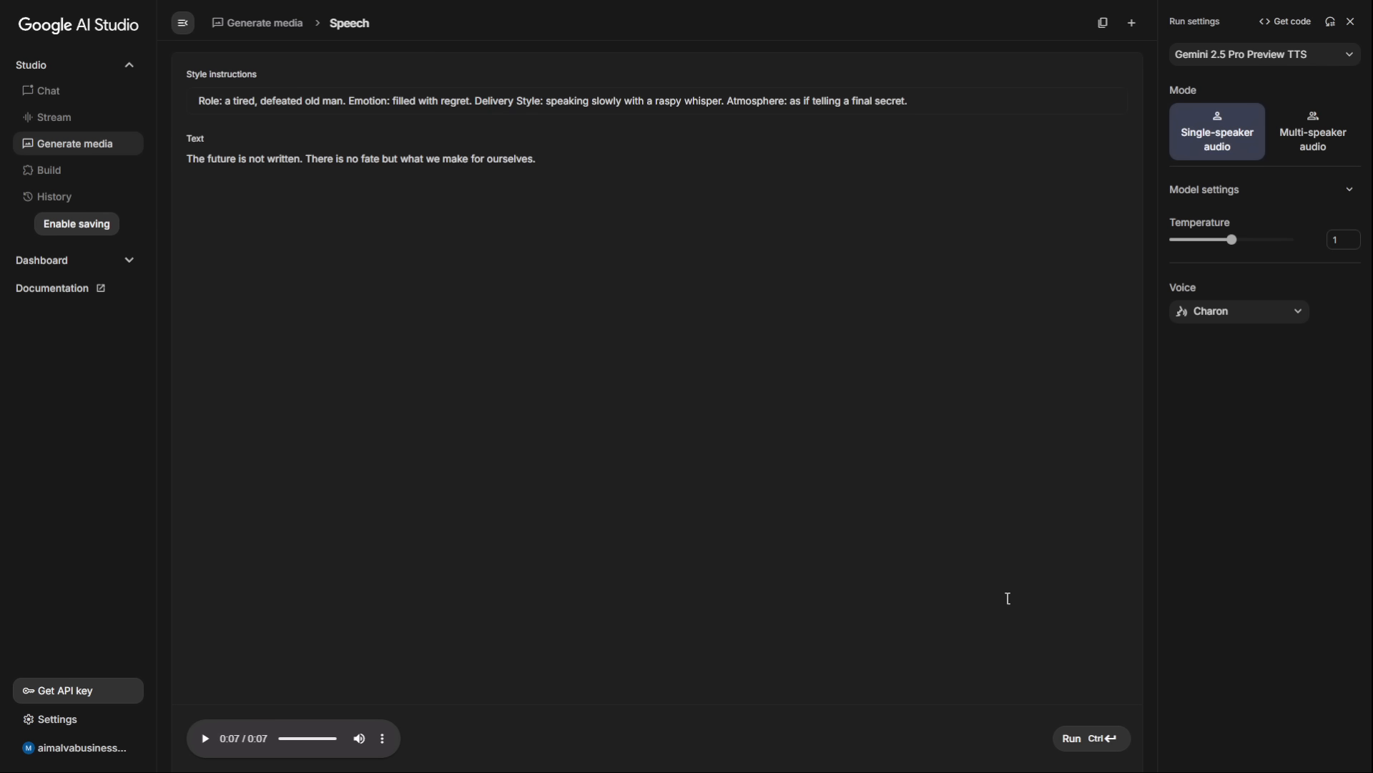
{"action": "left_click", "coordinate": [1090, 737]}
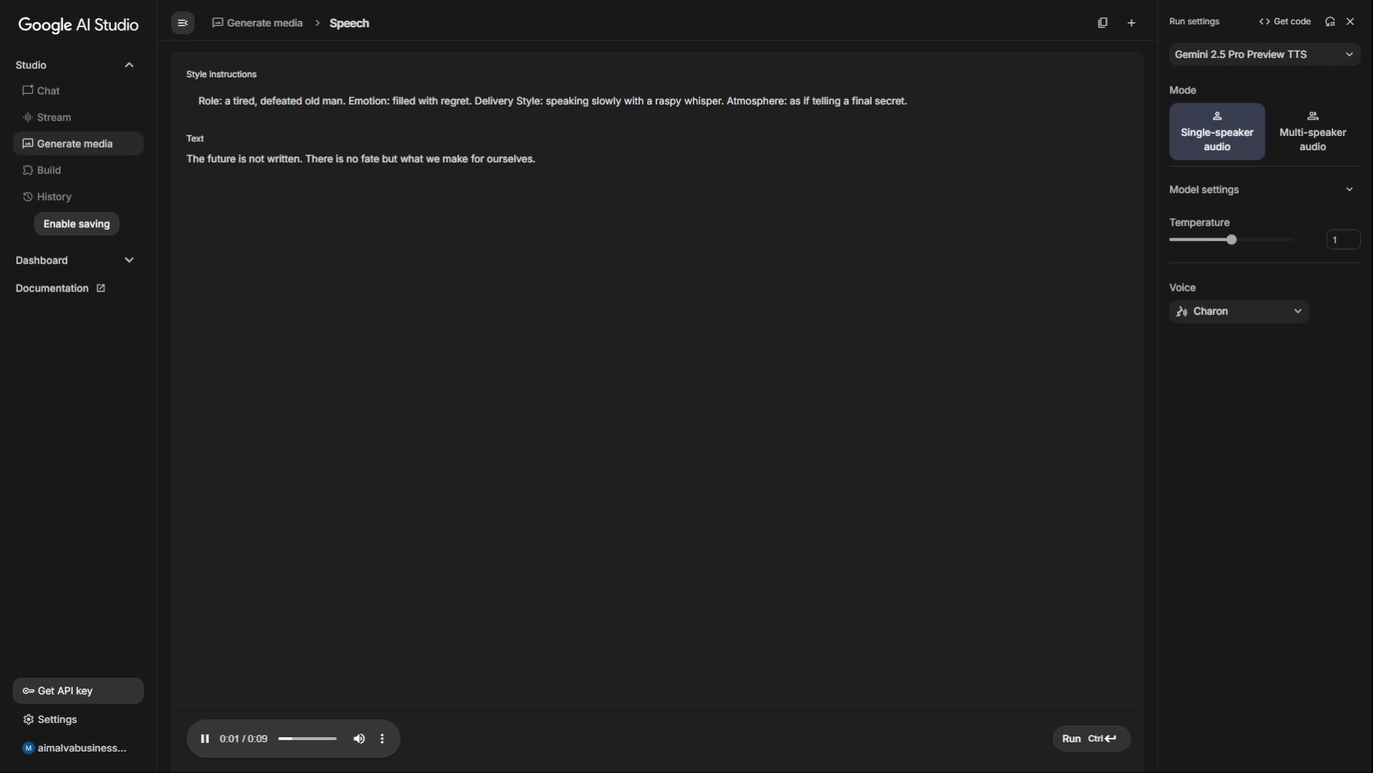
{"action": "mouse_move", "coordinate": [246, 229]}
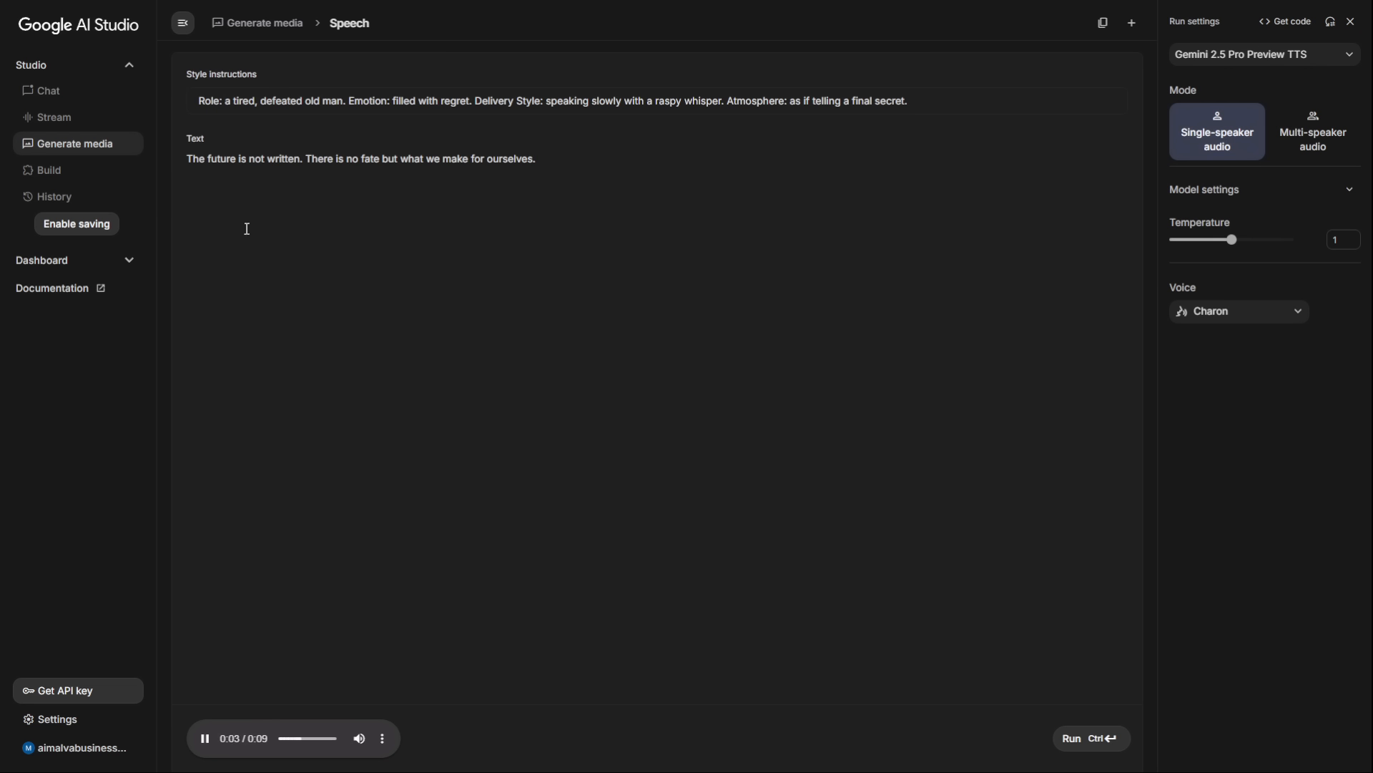
{"action": "mouse_move", "coordinate": [364, 188]}
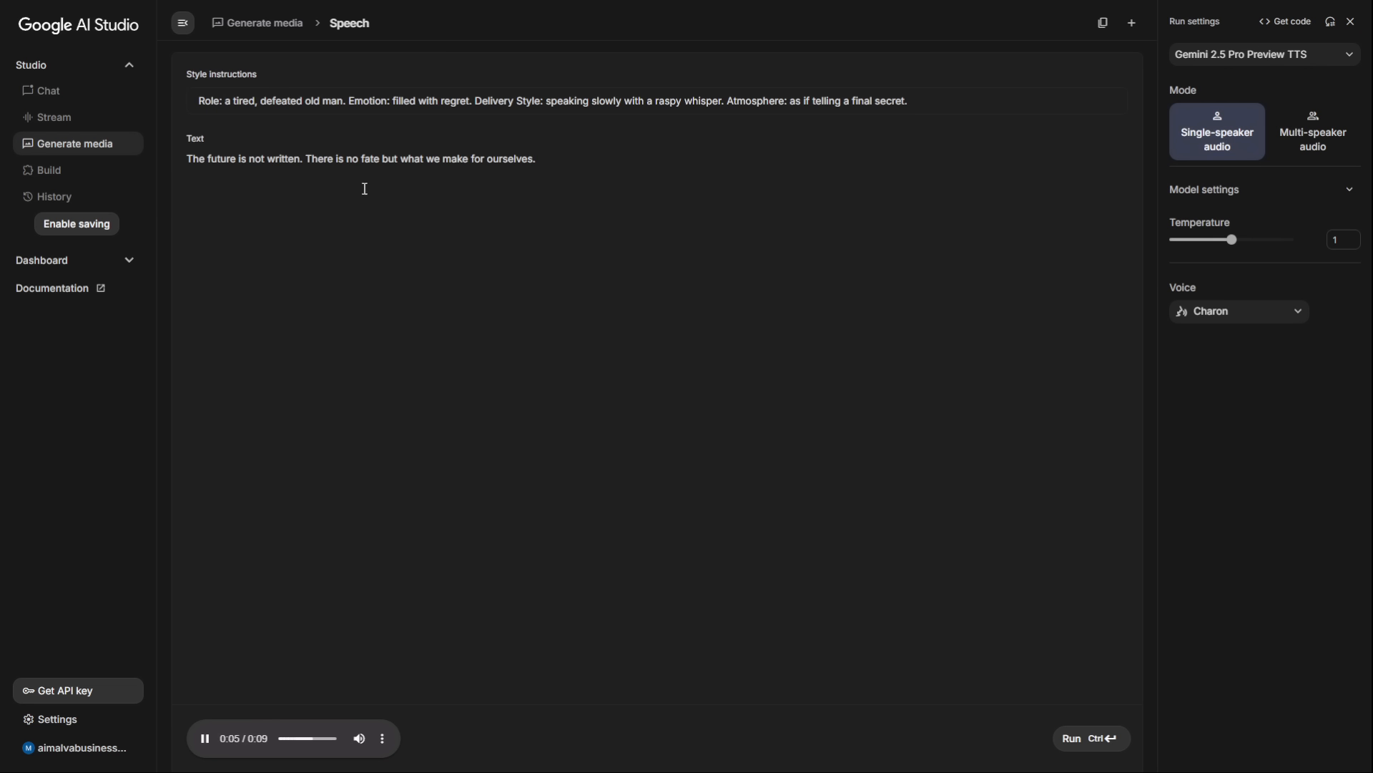
{"action": "mouse_move", "coordinate": [387, 348]}
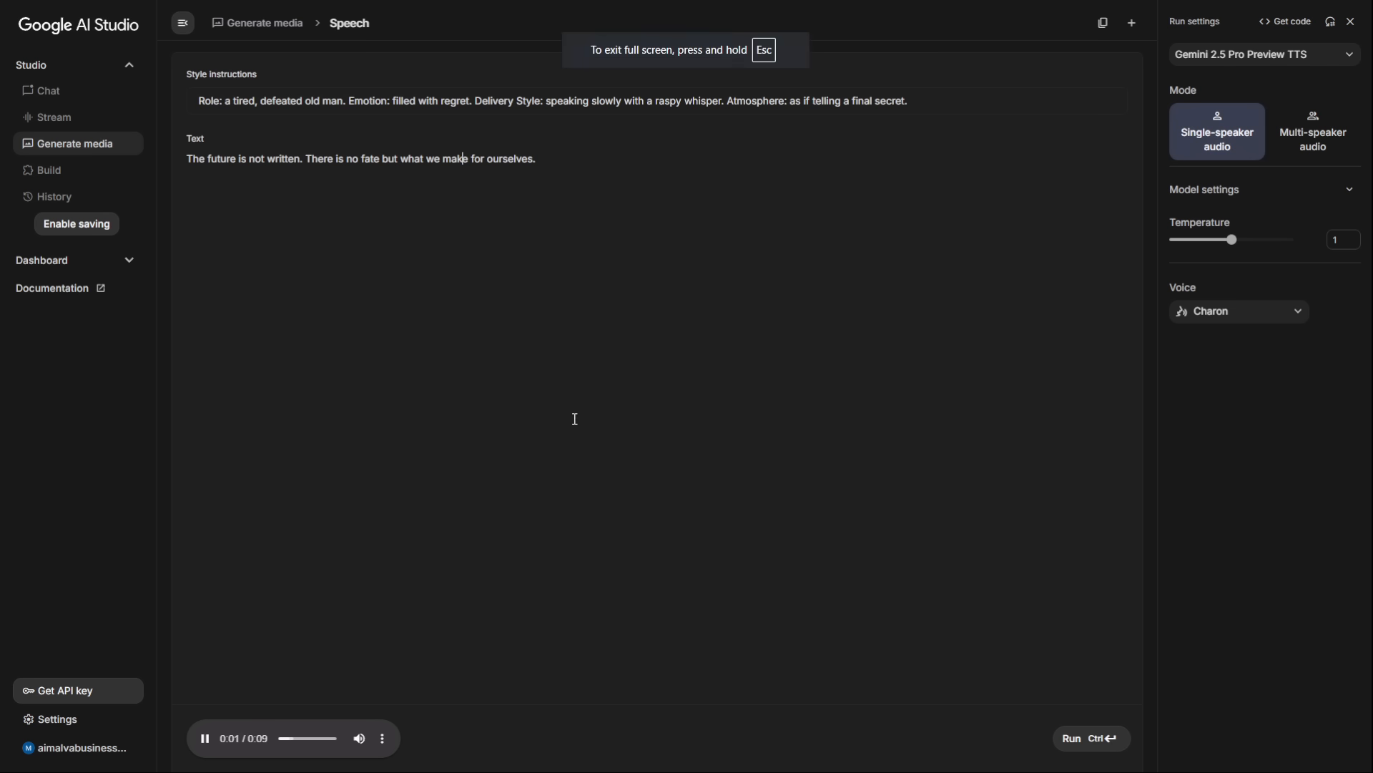
Replay the new old-man voiceover from the start.
{"action": "left_click", "coordinate": [204, 738]}
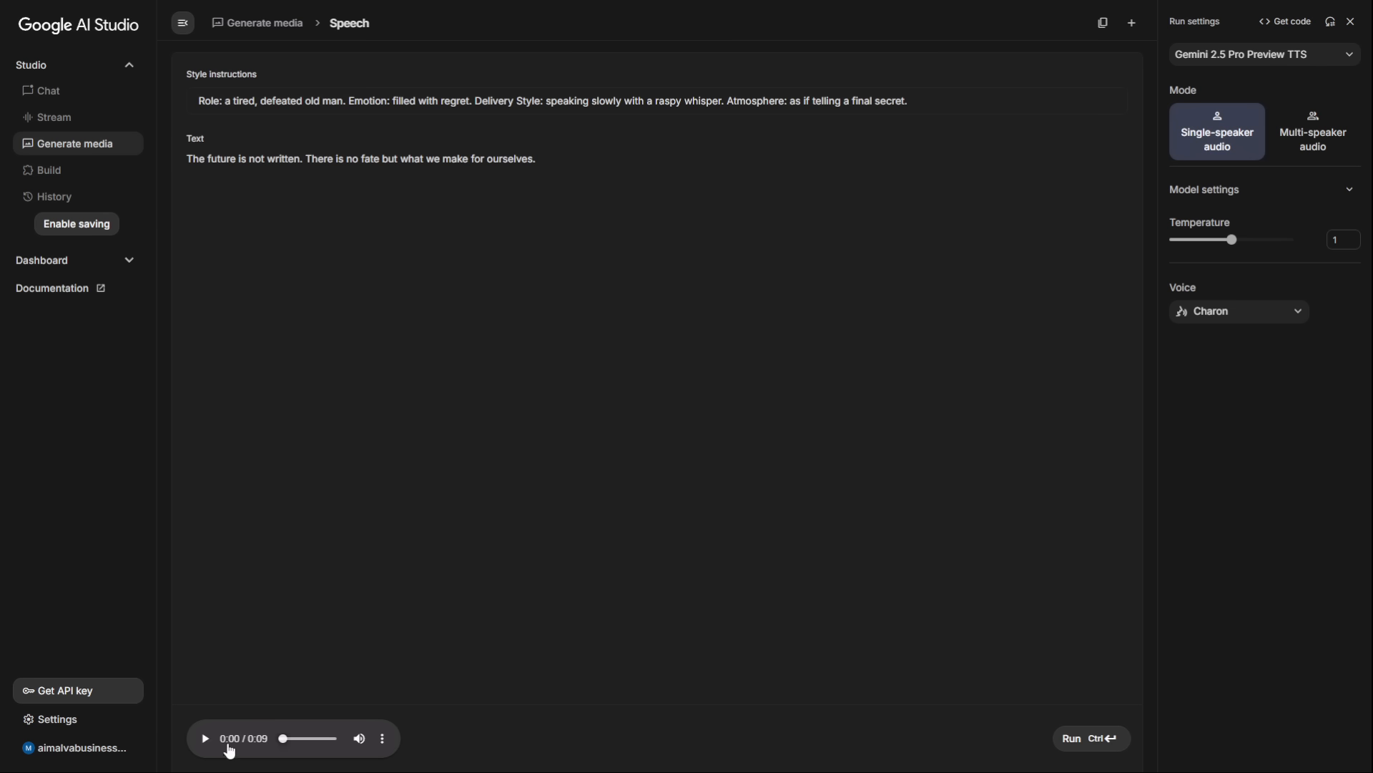
{"action": "left_click", "coordinate": [204, 738]}
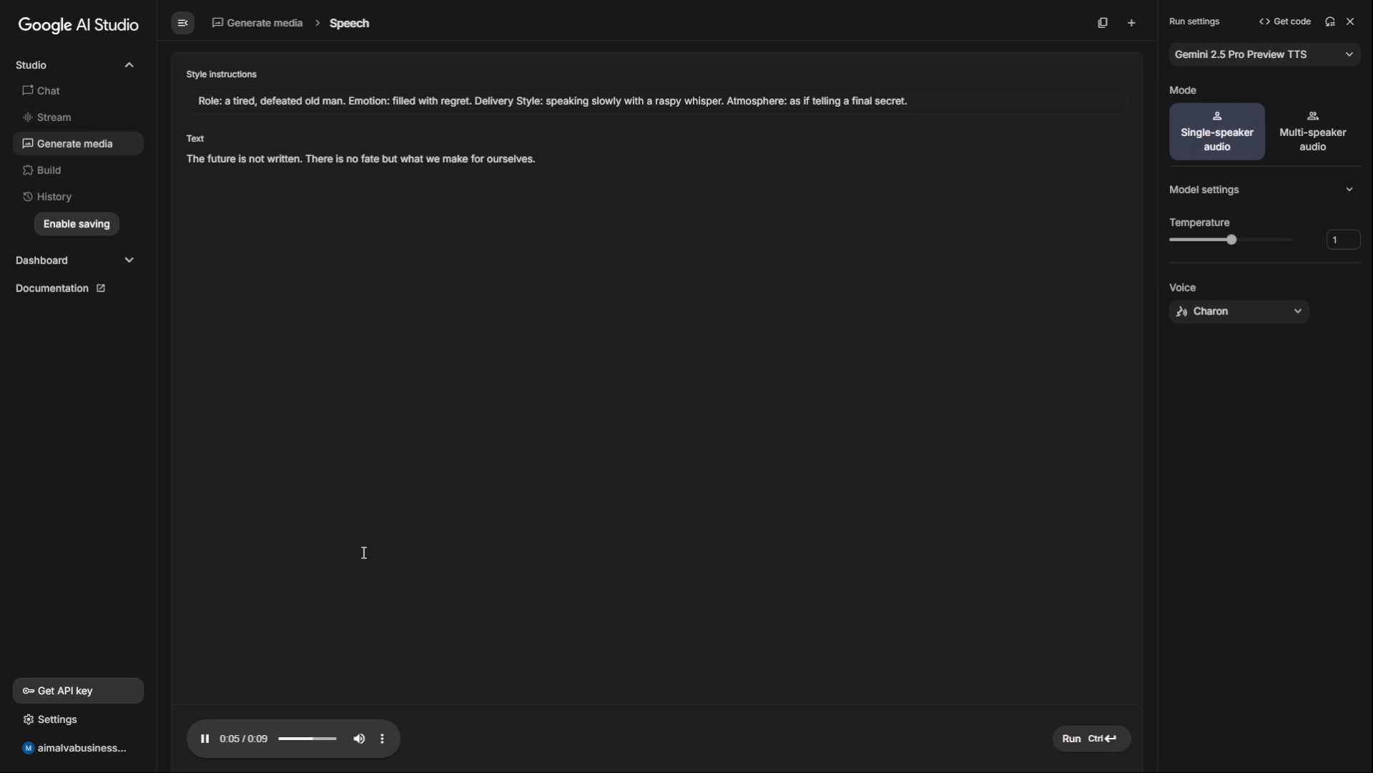
{"action": "mouse_move", "coordinate": [191, 454]}
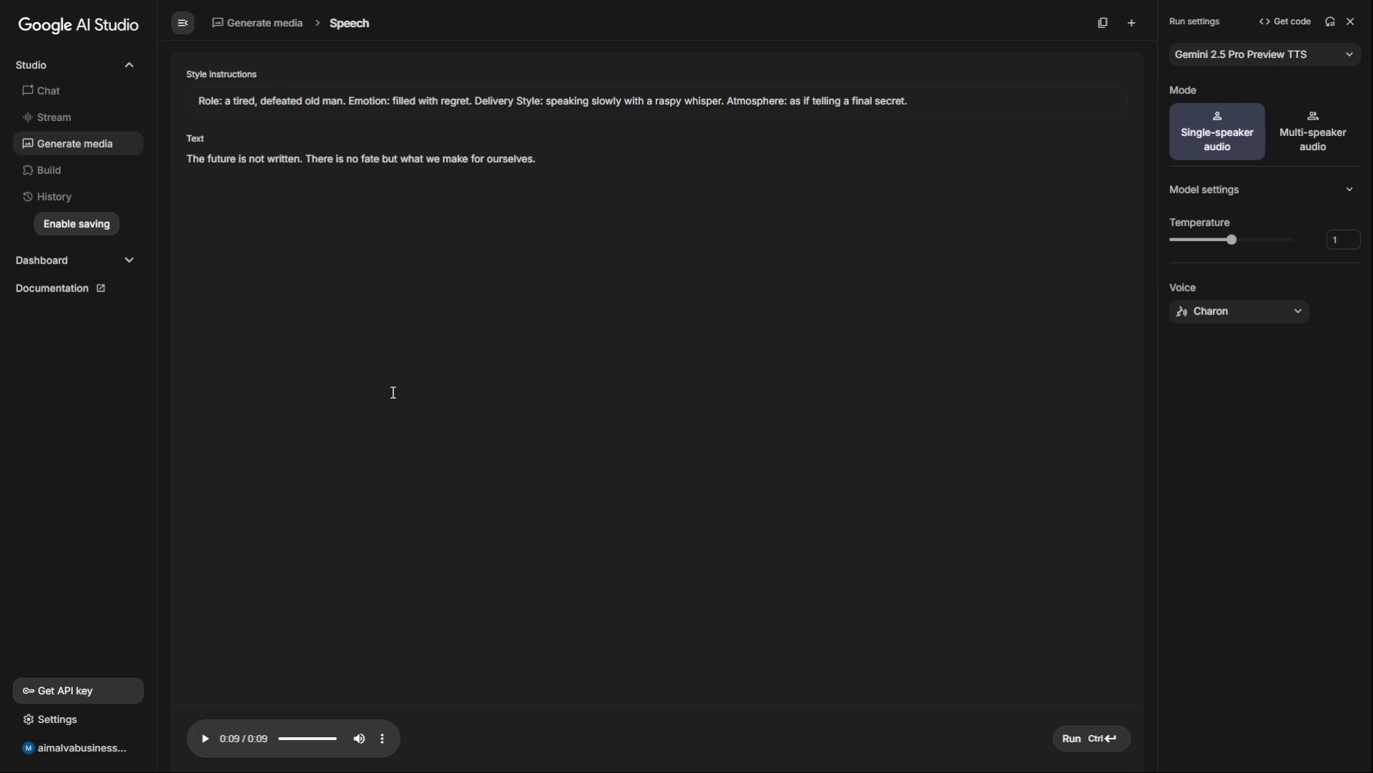
{"action": "mouse_move", "coordinate": [393, 392]}
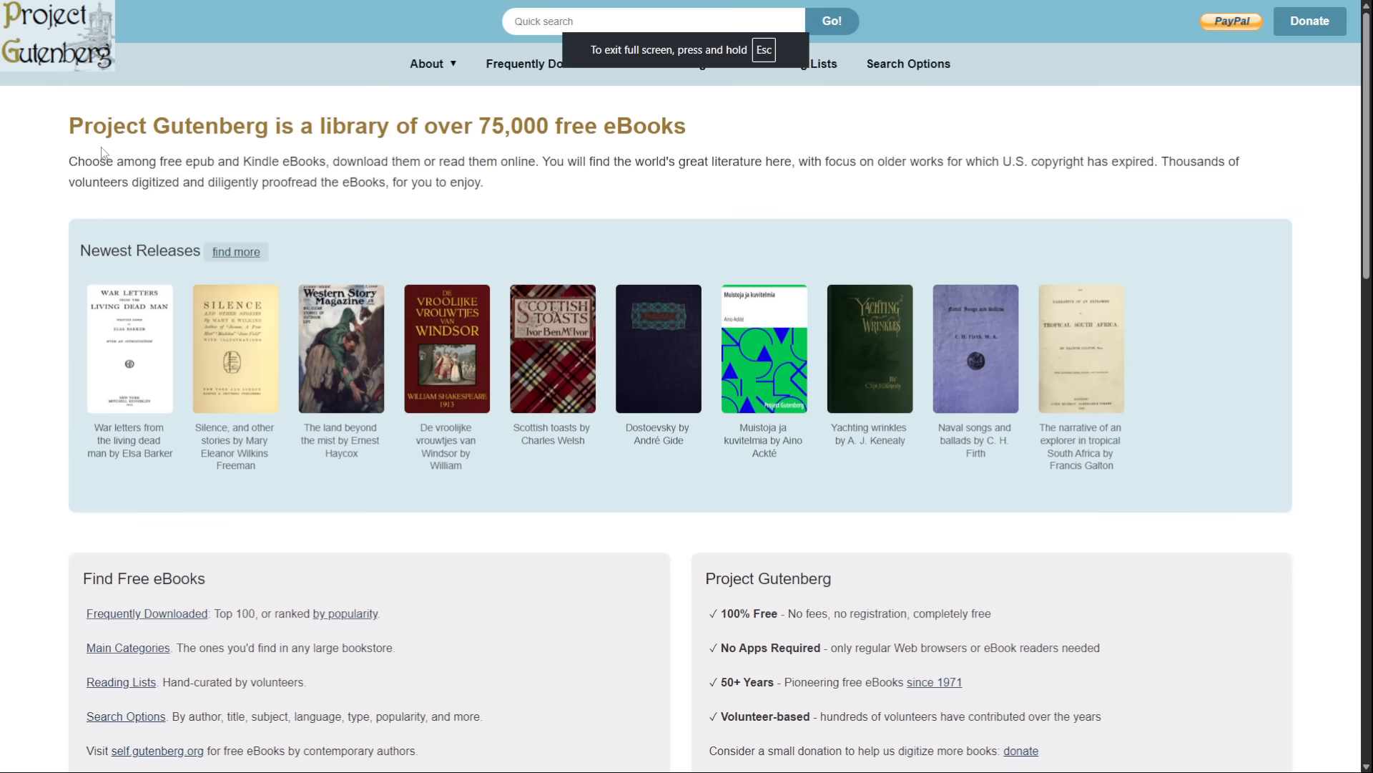
{"action": "mouse_move", "coordinate": [147, 277]}
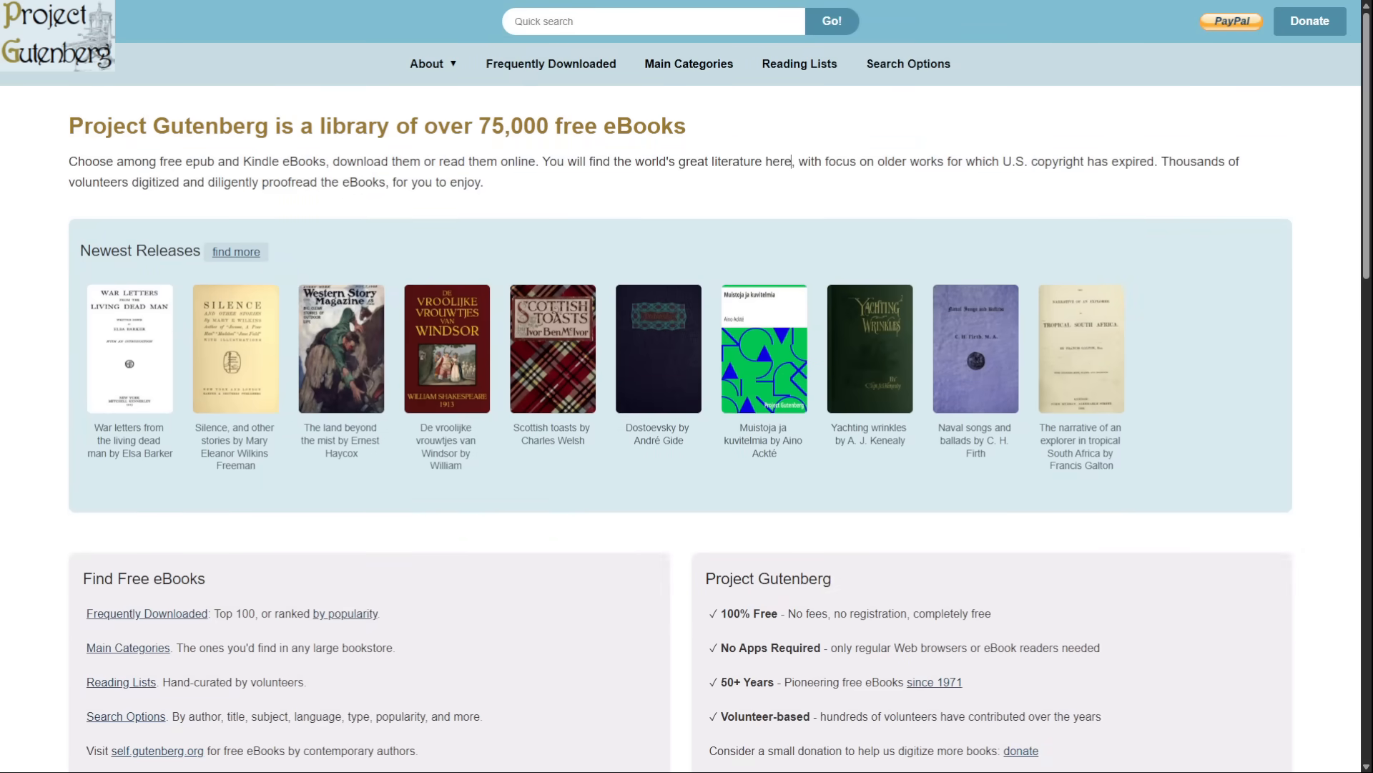
Scroll the Project Gutenberg home page past Newest Releases to Most Popular.
{"action": "scroll", "scroll_direction": "down", "scroll_amount": 3}
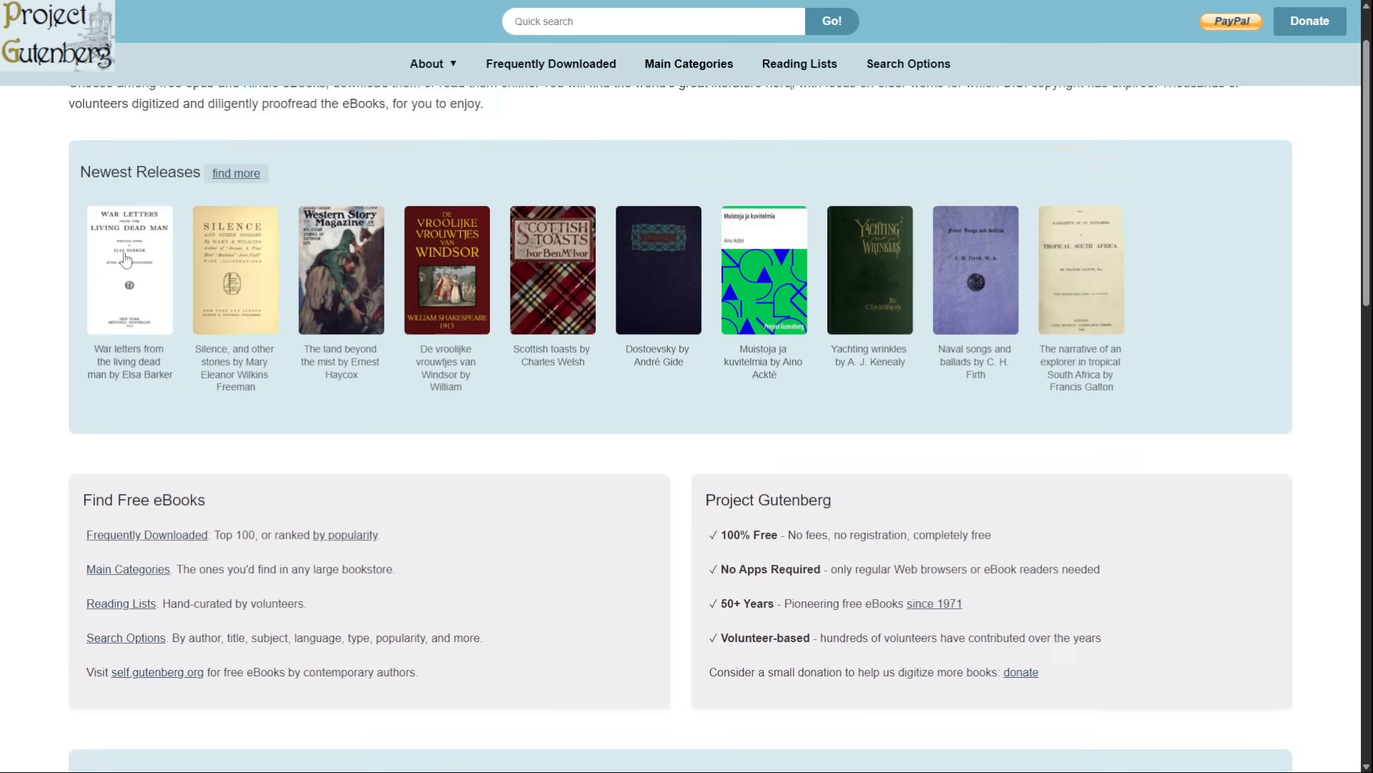
{"action": "scroll", "scroll_direction": "down", "scroll_amount": 3}
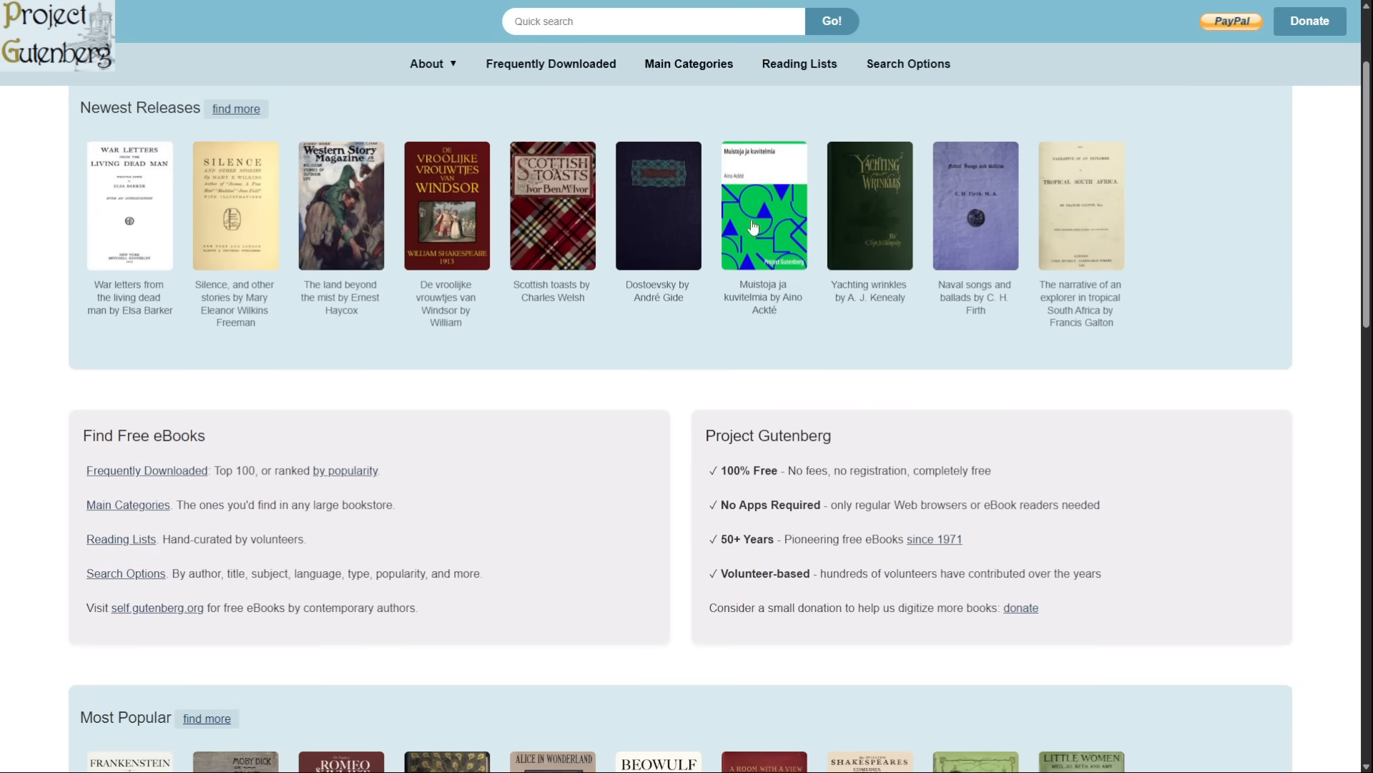
{"action": "scroll", "scroll_direction": "down", "scroll_amount": 3}
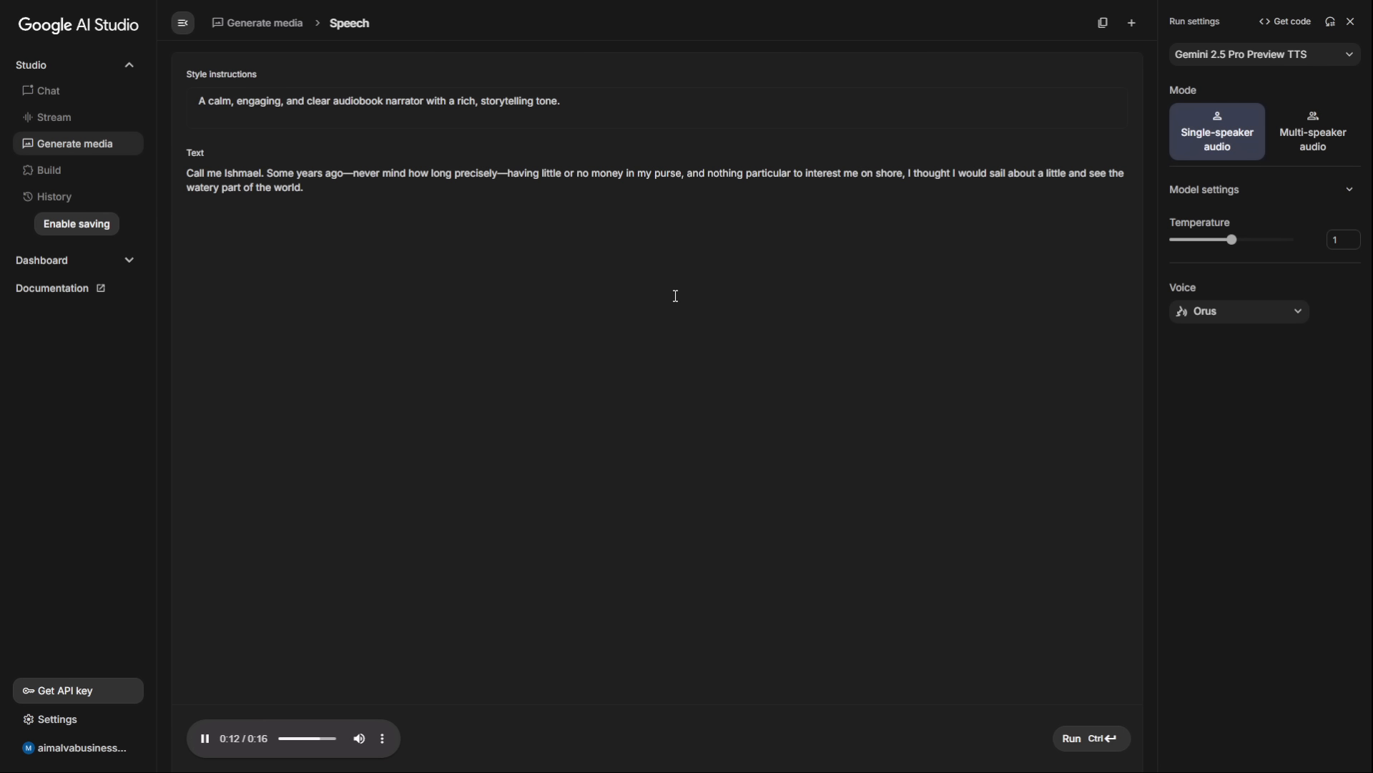
{"action": "mouse_move", "coordinate": [822, 360]}
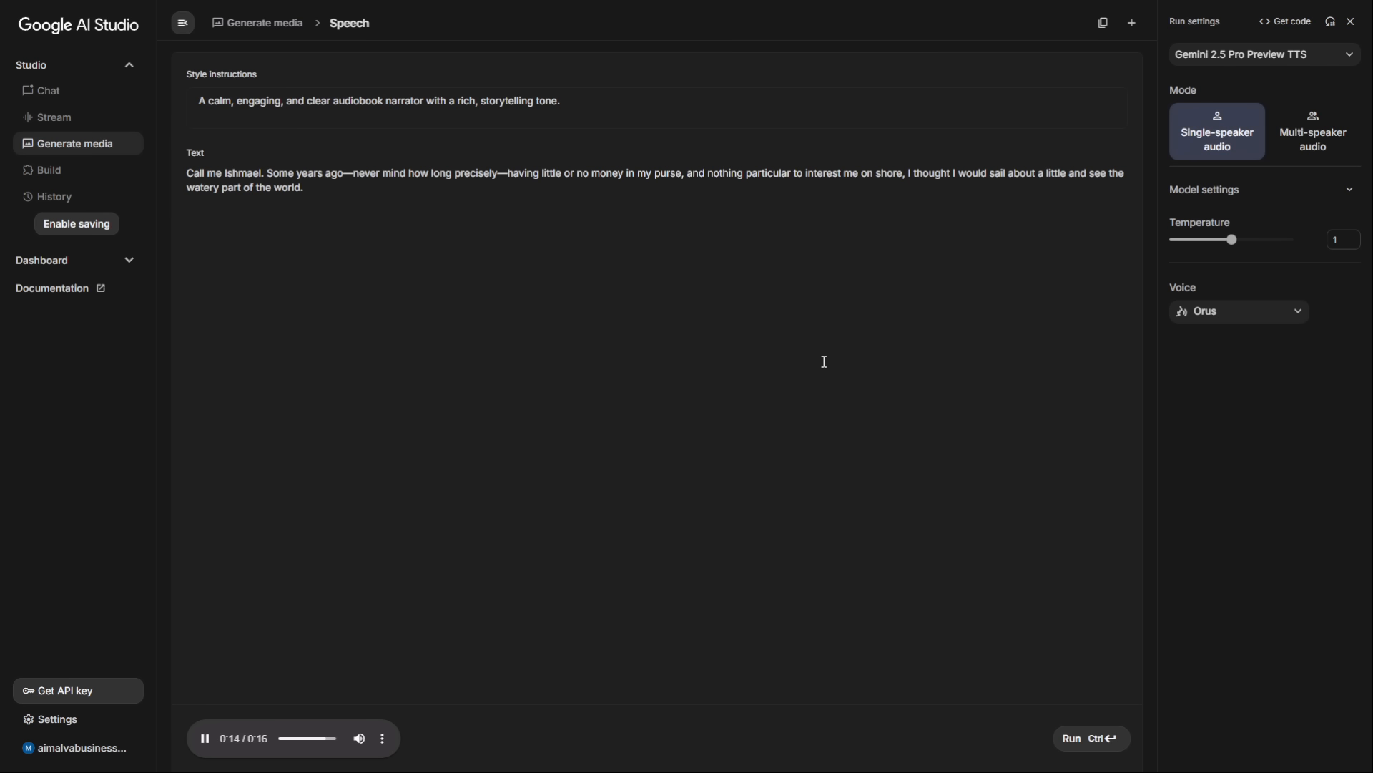
Switch the narrator voice from Orus to Charon and regenerate the Moby-Dick narration.
{"action": "left_click", "coordinate": [204, 737]}
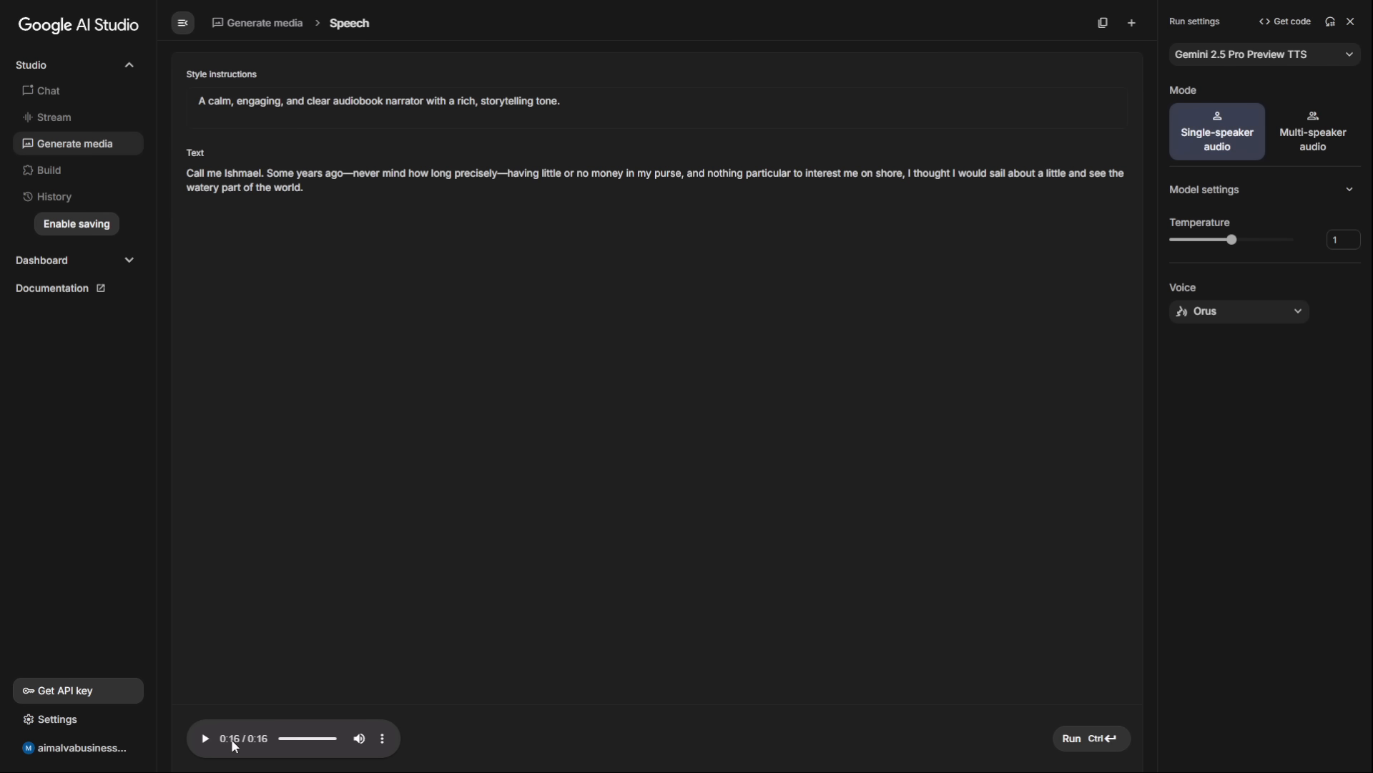
{"action": "left_click", "coordinate": [1238, 312]}
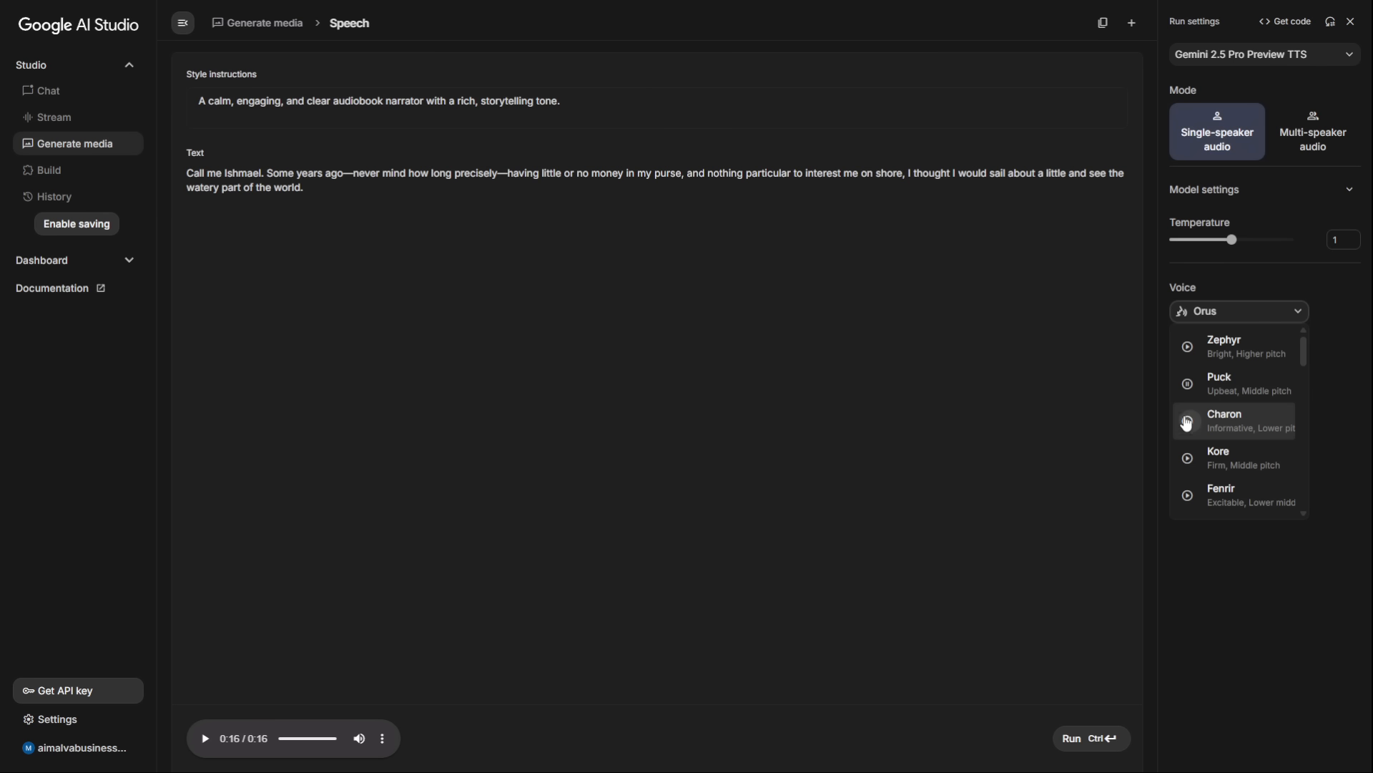
{"action": "left_click", "coordinate": [1225, 421]}
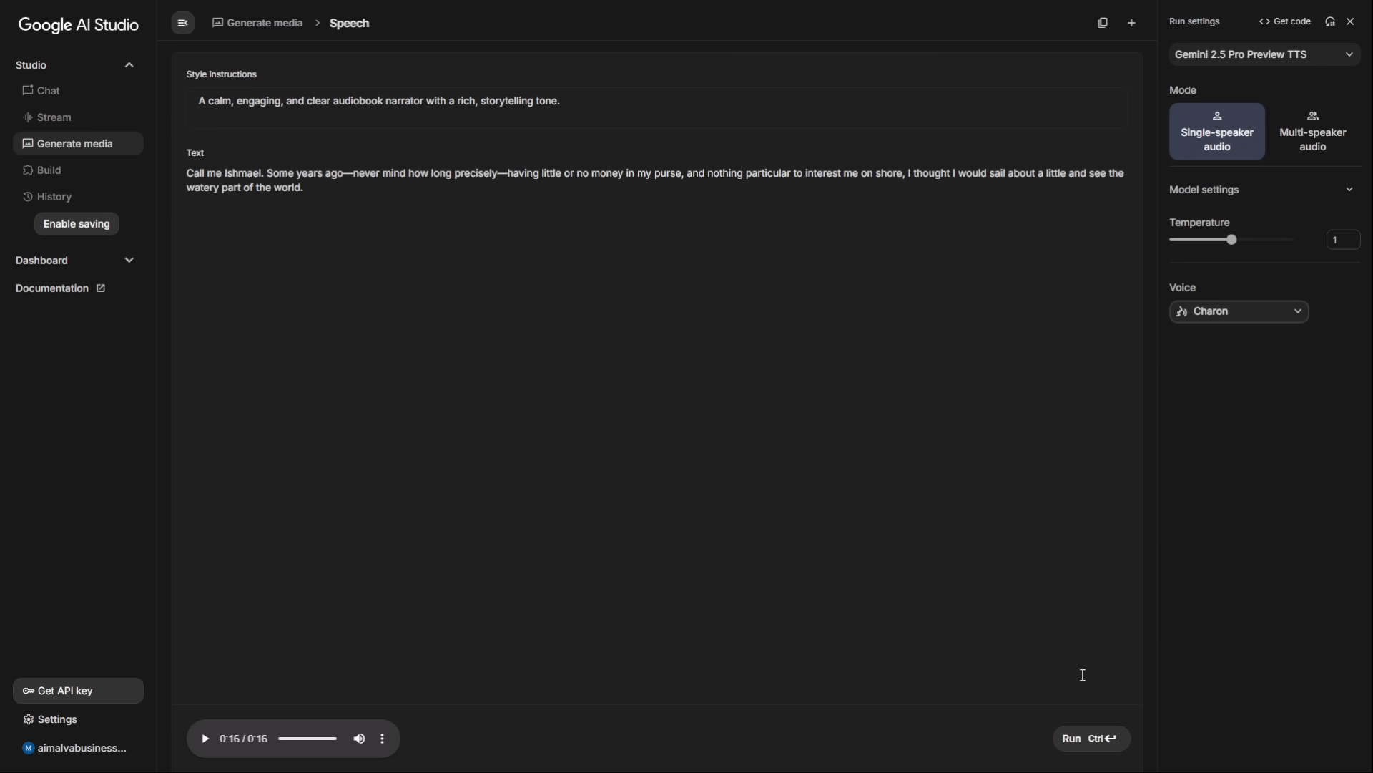
{"action": "left_click", "coordinate": [1090, 738]}
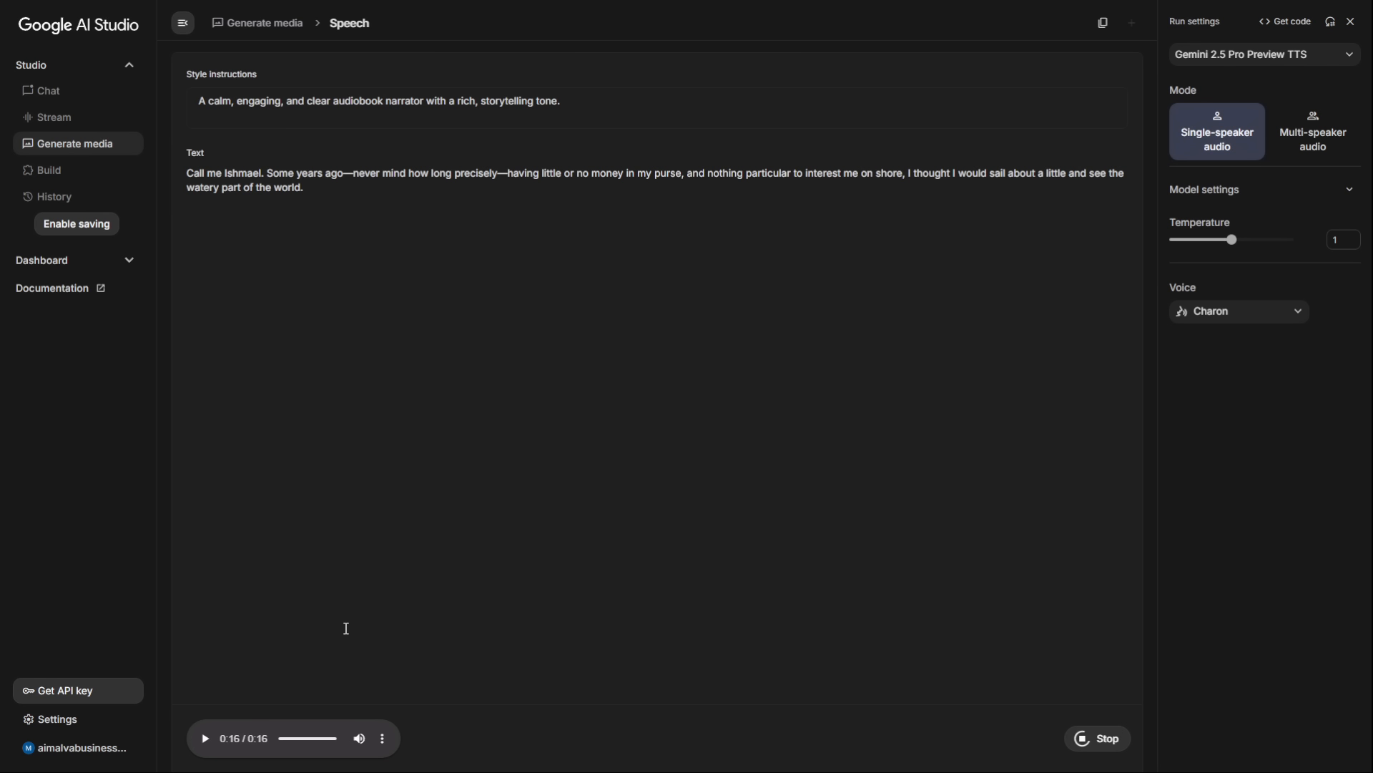
{"action": "left_click", "coordinate": [1097, 737]}
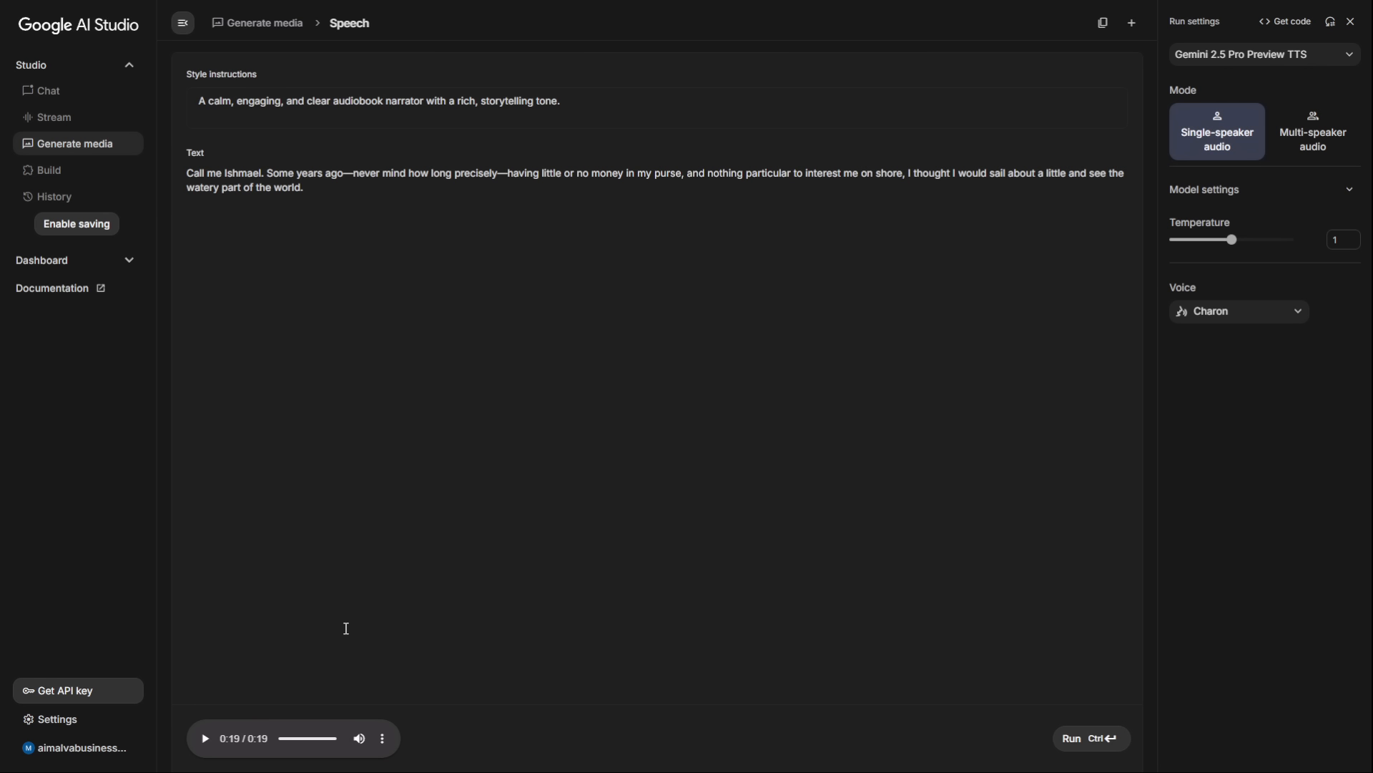
{"action": "mouse_move", "coordinate": [337, 620]}
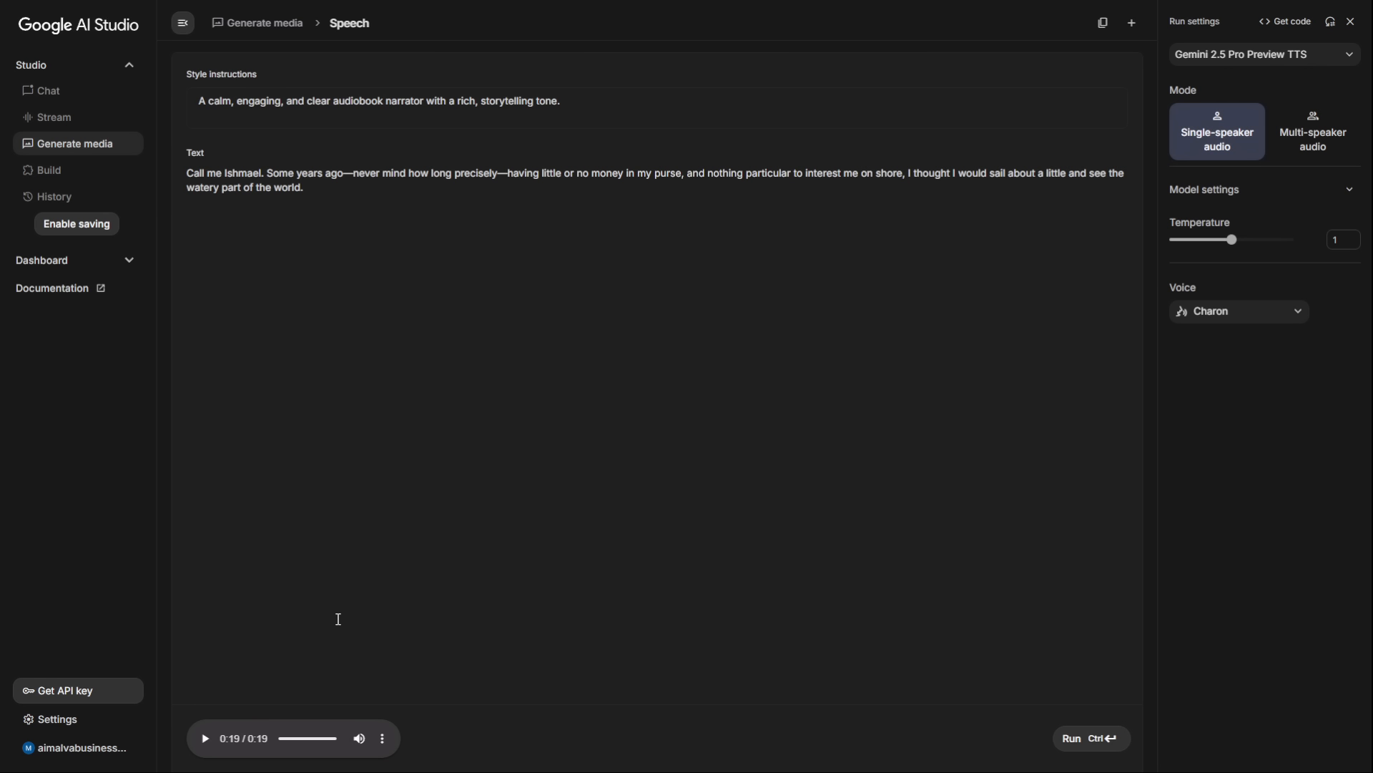
{"action": "mouse_move", "coordinate": [151, 304]}
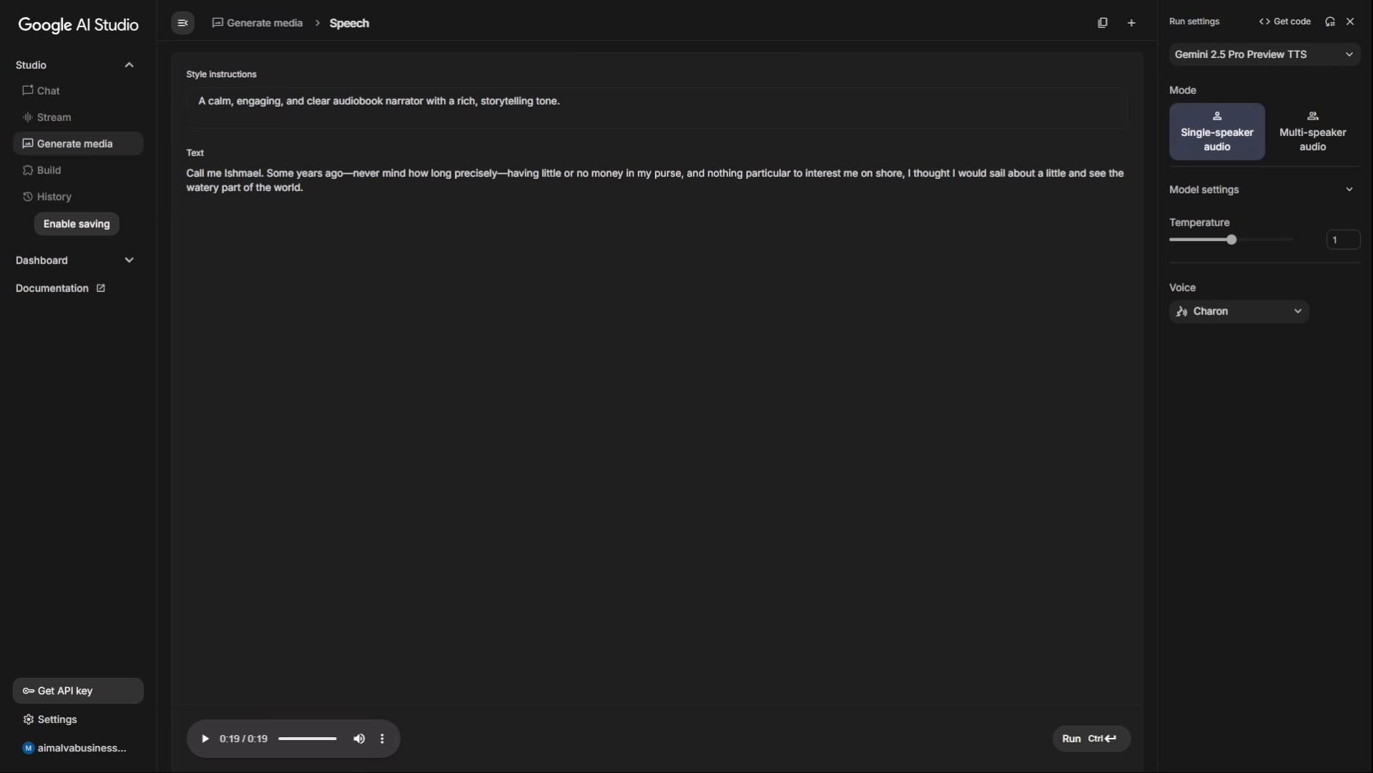
{"action": "mouse_move", "coordinate": [404, 442]}
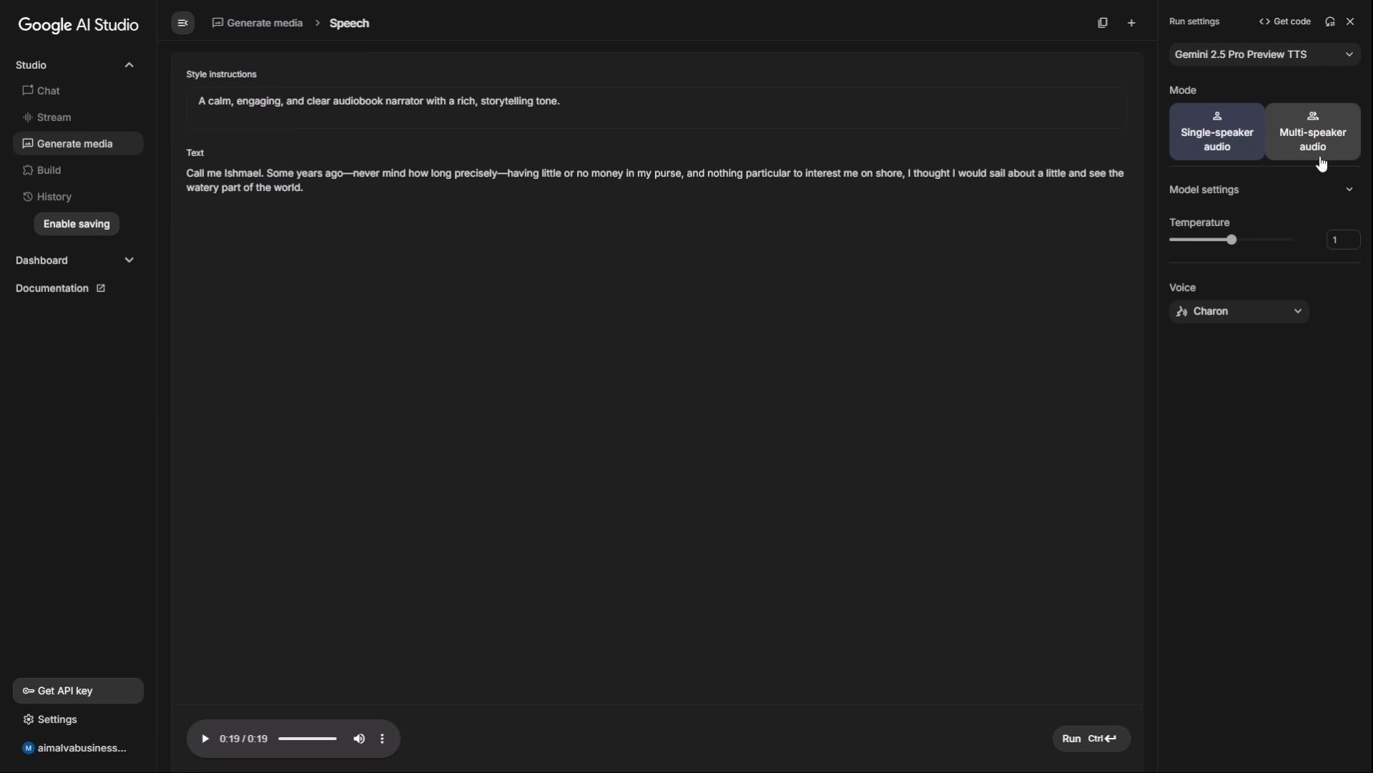
Switch to multi-speaker audio and enter the line 'Commander, shields are failing! We've got heavy fire on the port side!'.
{"action": "left_click", "coordinate": [1311, 131]}
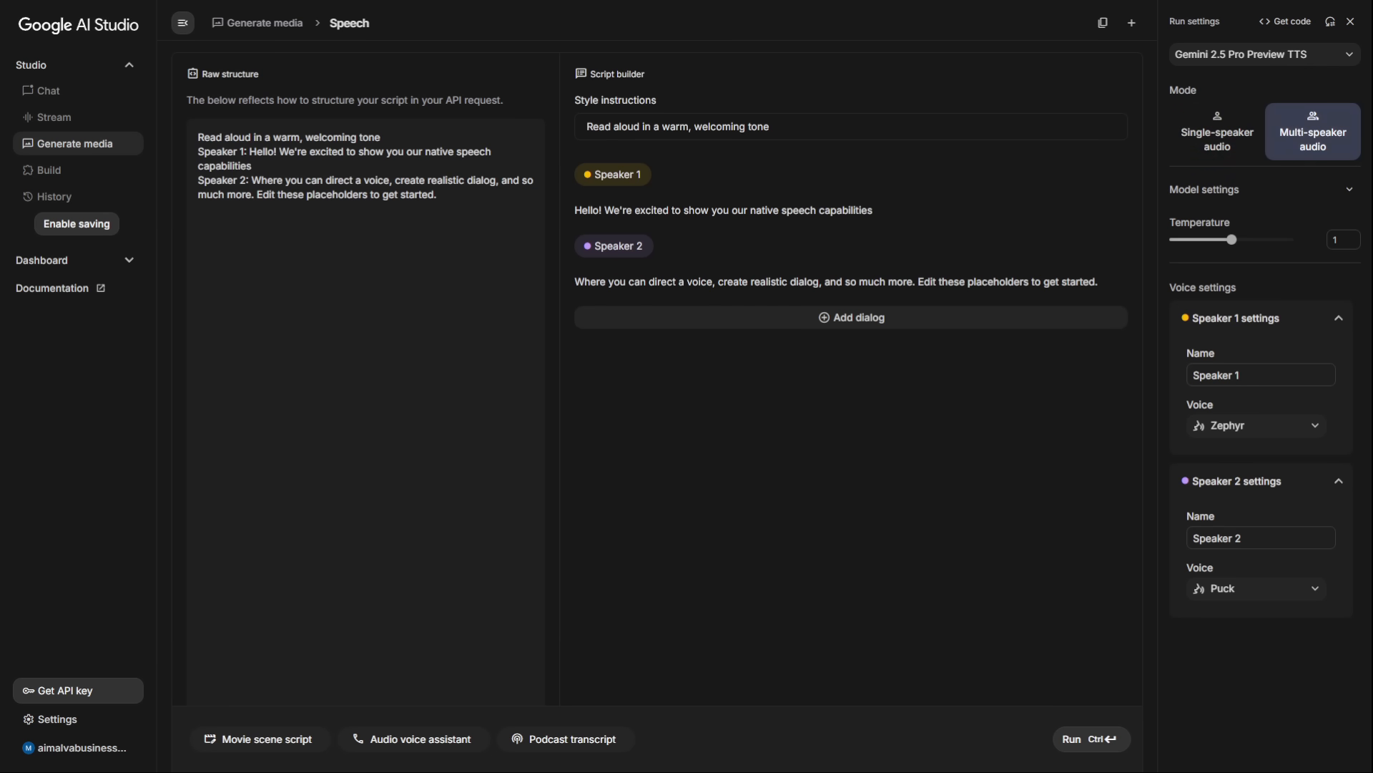
{"action": "left_click", "coordinate": [259, 738]}
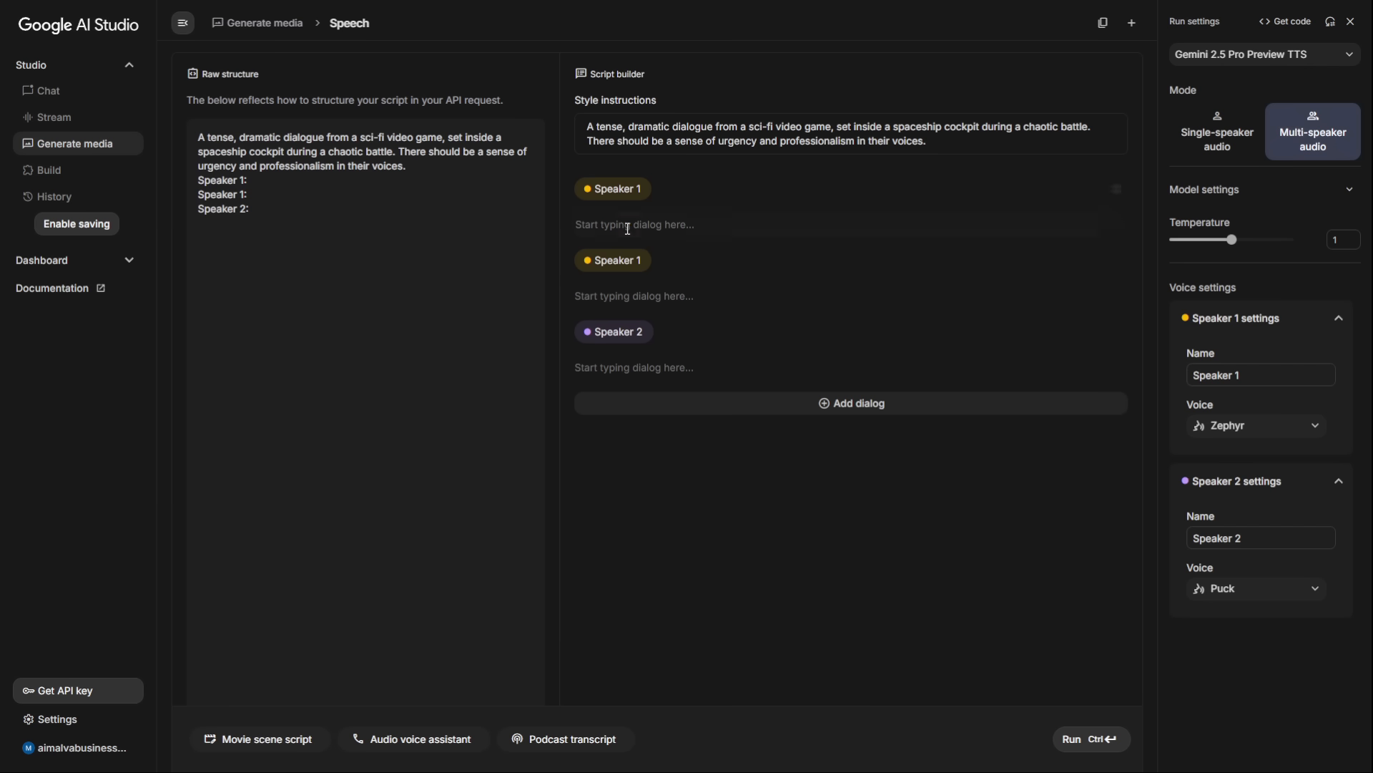
{"action": "type", "text": "Commander, shields are failing! We've got heavy fire on the port side!"}
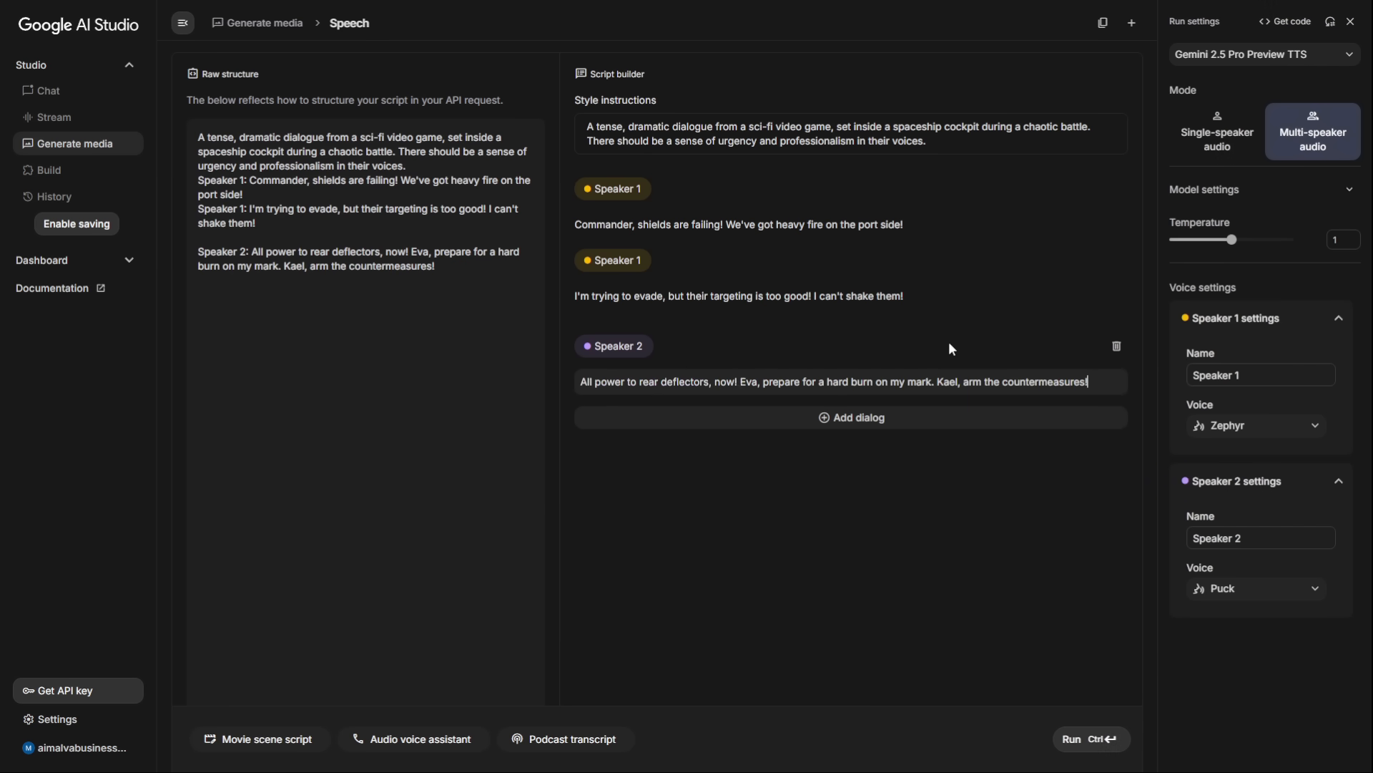
{"action": "mouse_move", "coordinate": [685, 298]}
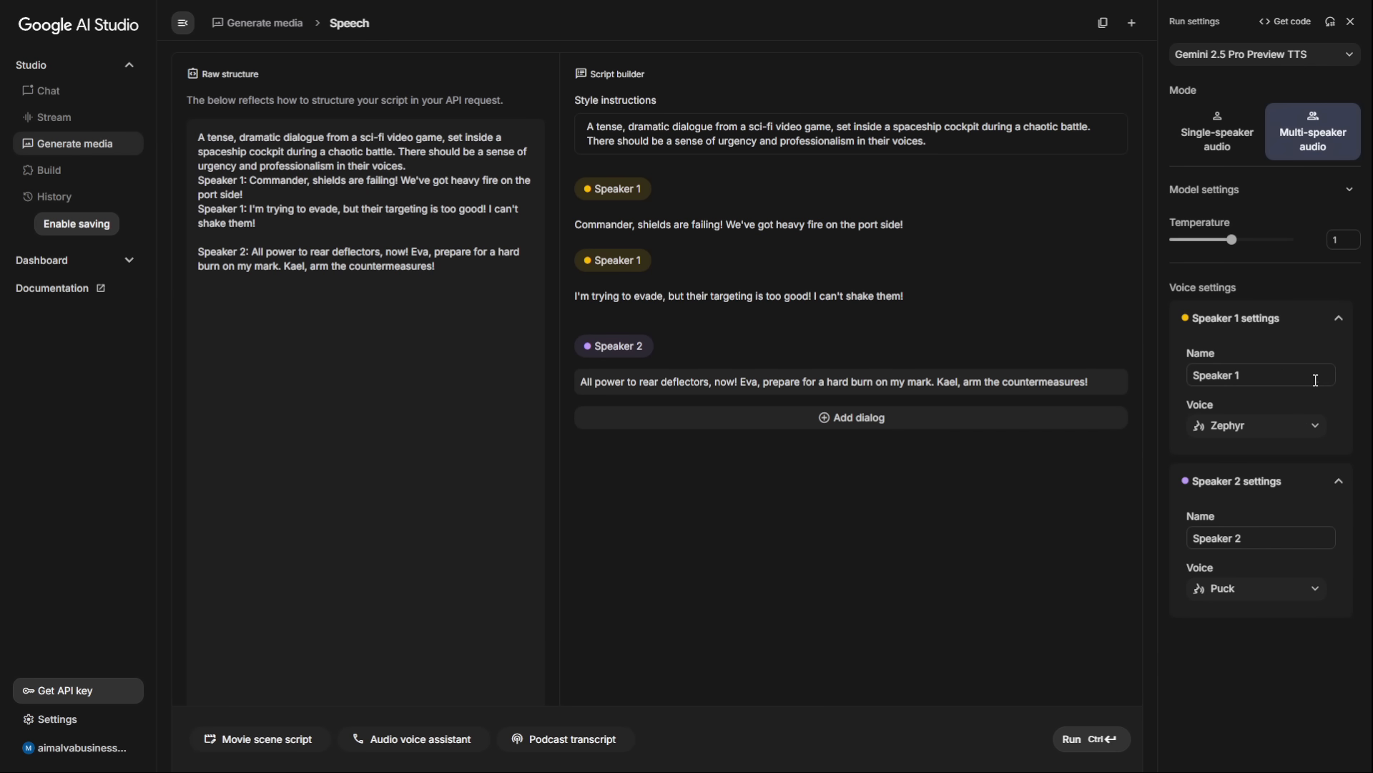
Give Speaker 2 the Charon voice.
{"action": "left_click", "coordinate": [1254, 425]}
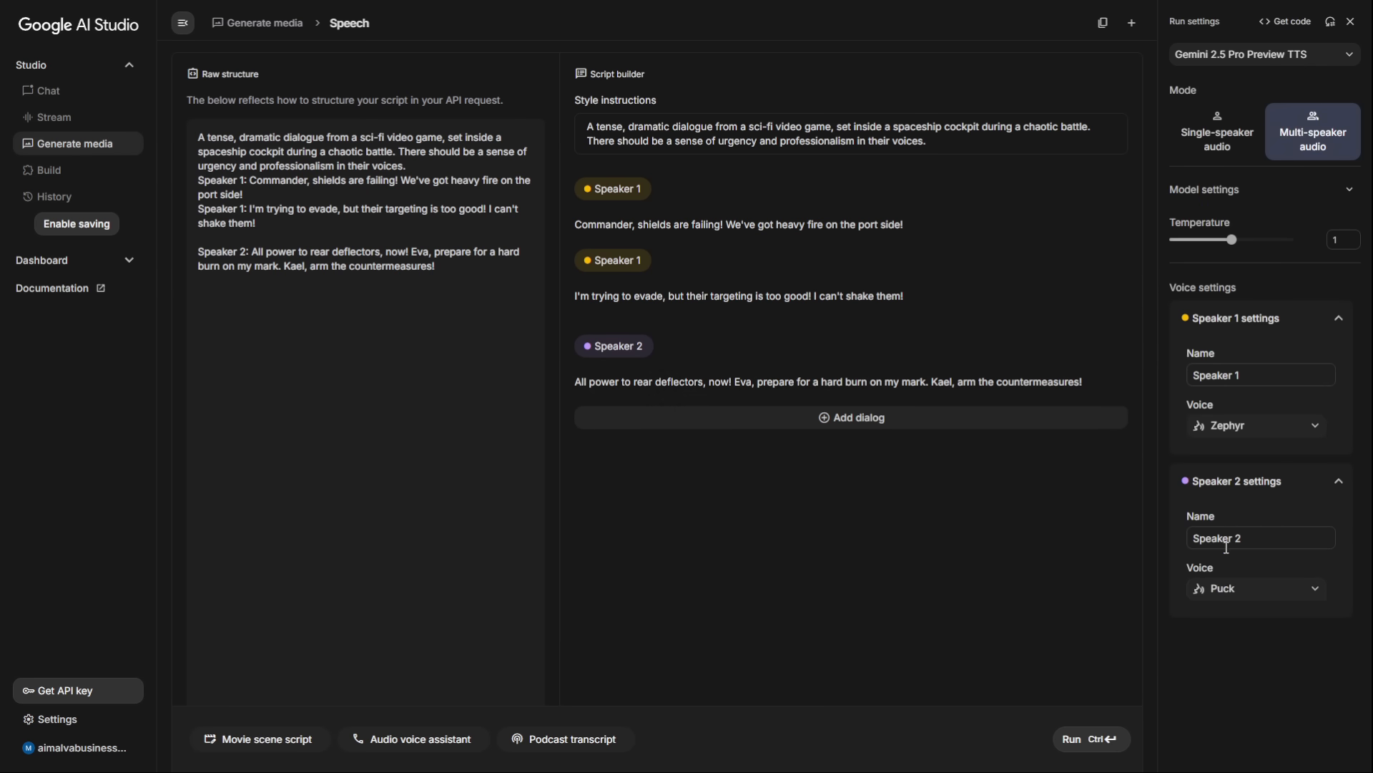
{"action": "left_click", "coordinate": [1256, 425]}
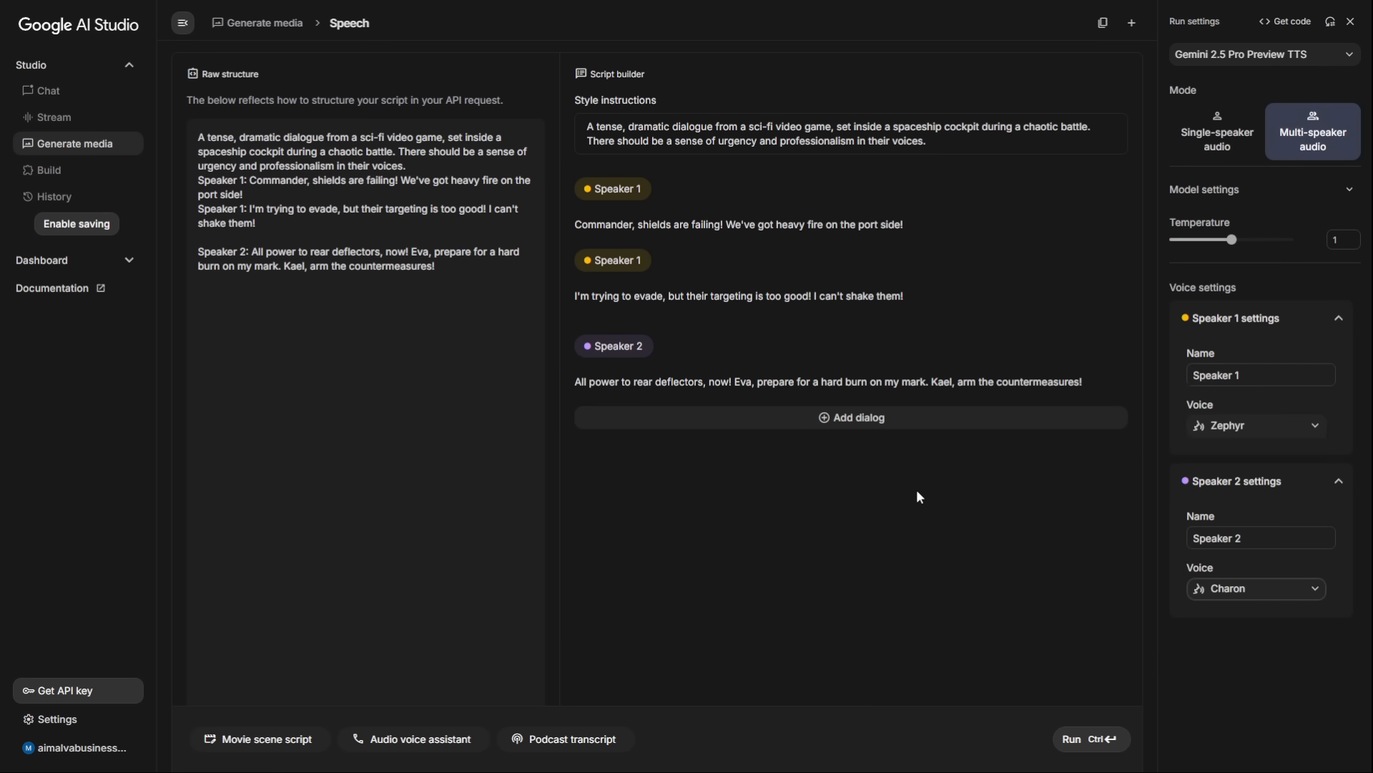
{"action": "mouse_move", "coordinate": [721, 133]}
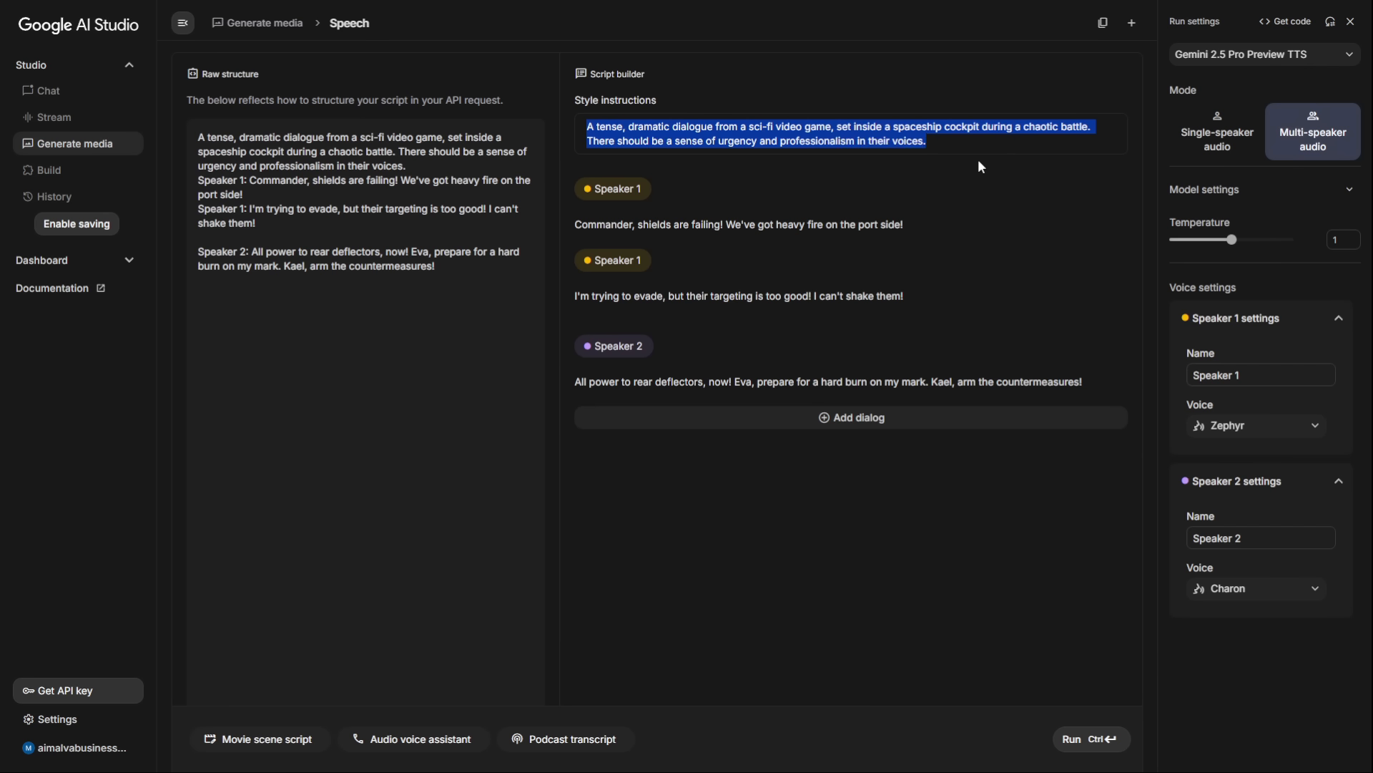
Run generation of the cockpit dialogue audio, then move to single-speaker mode for the ad script.
{"action": "left_click", "coordinate": [739, 224]}
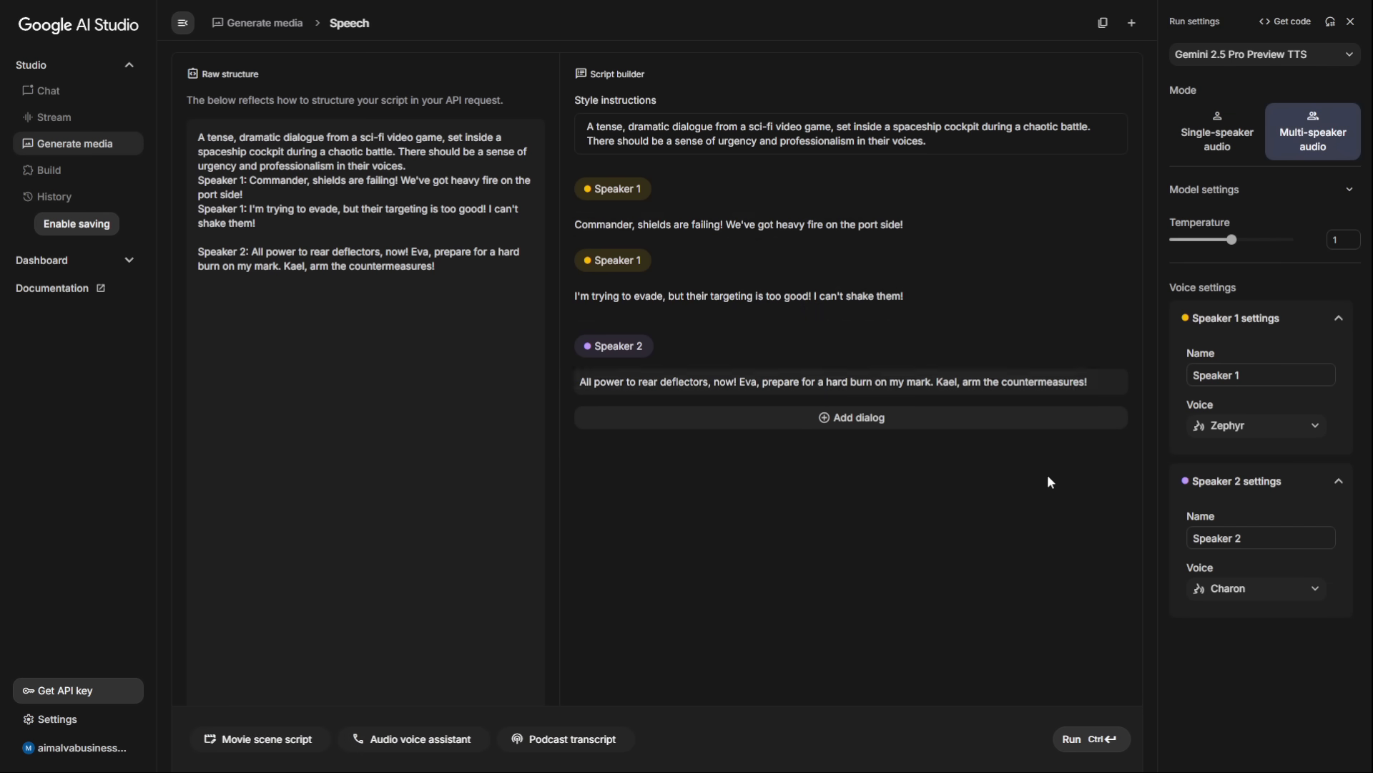
{"action": "left_click", "coordinate": [1089, 738]}
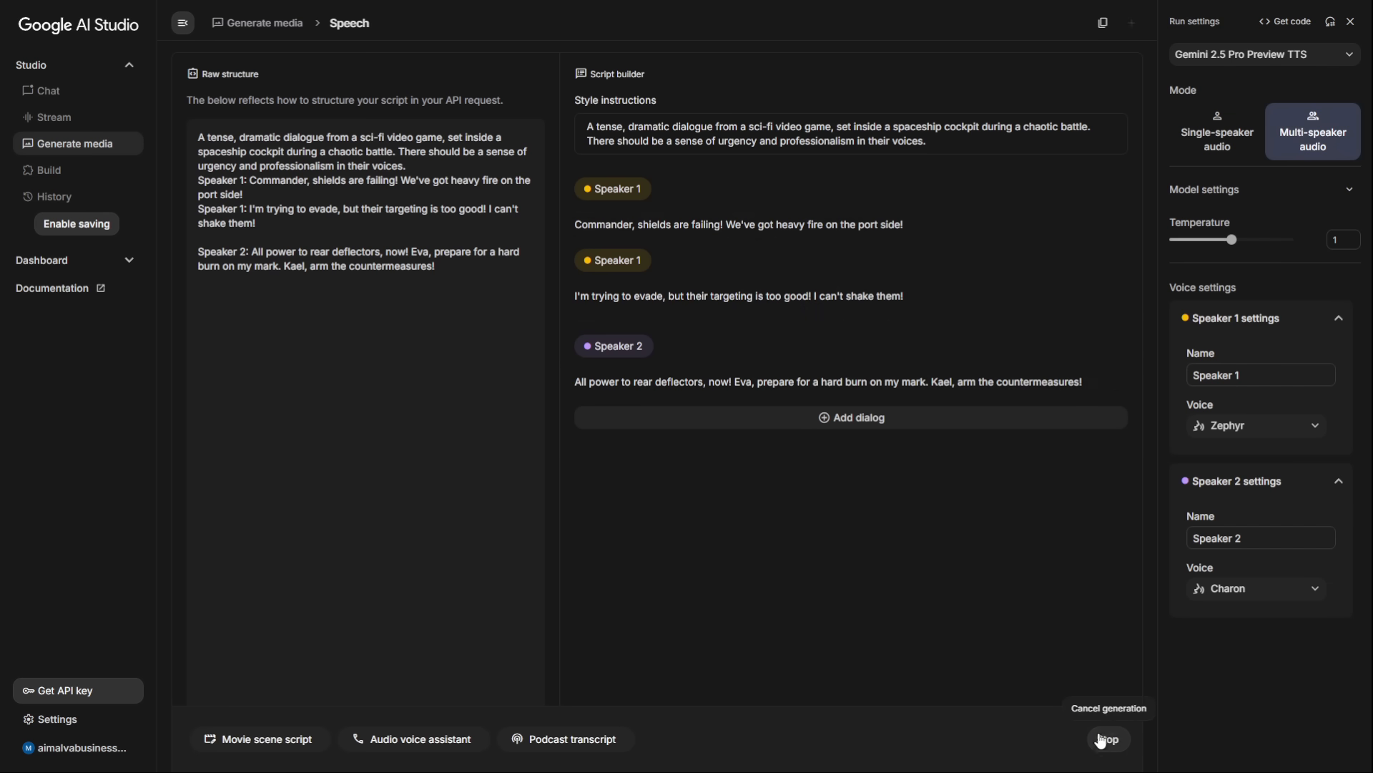
{"action": "left_click", "coordinate": [789, 300]}
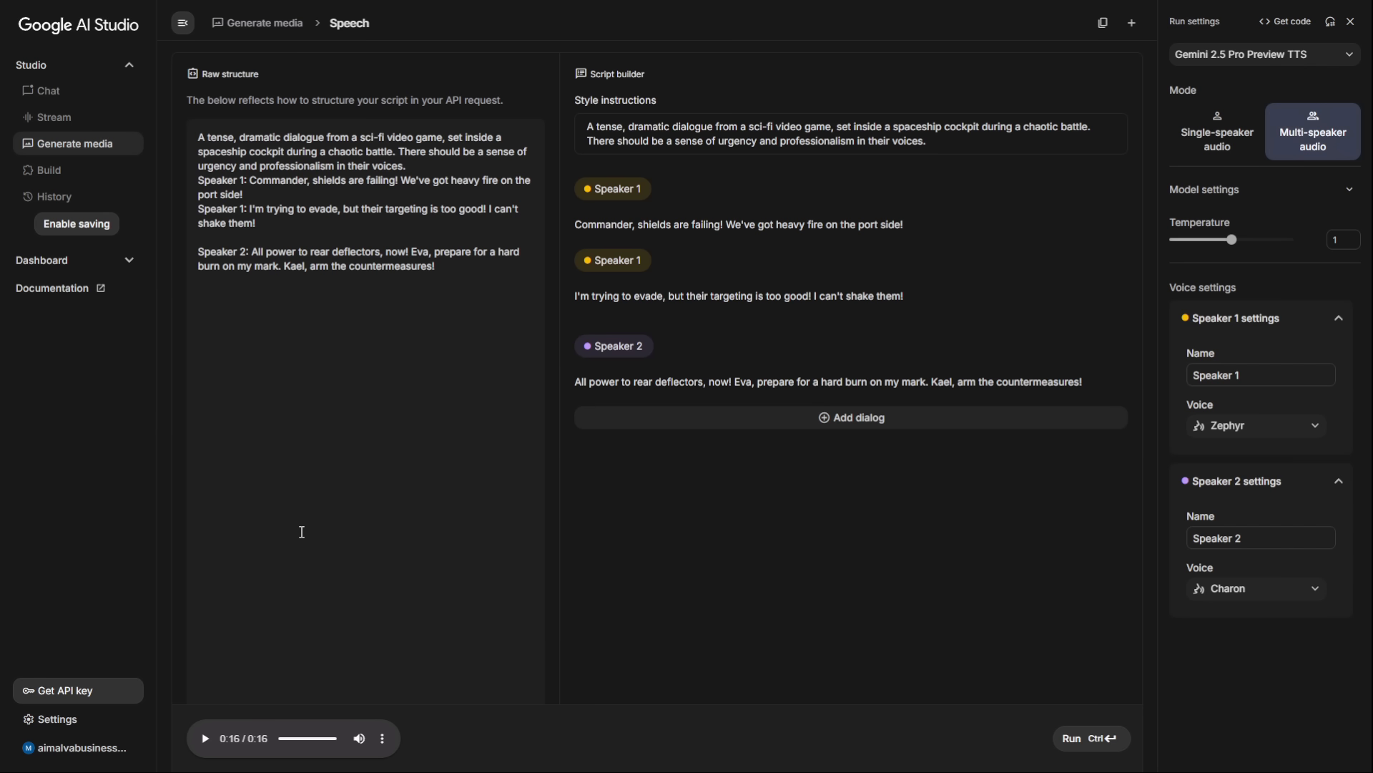
{"action": "left_click", "coordinate": [1216, 131]}
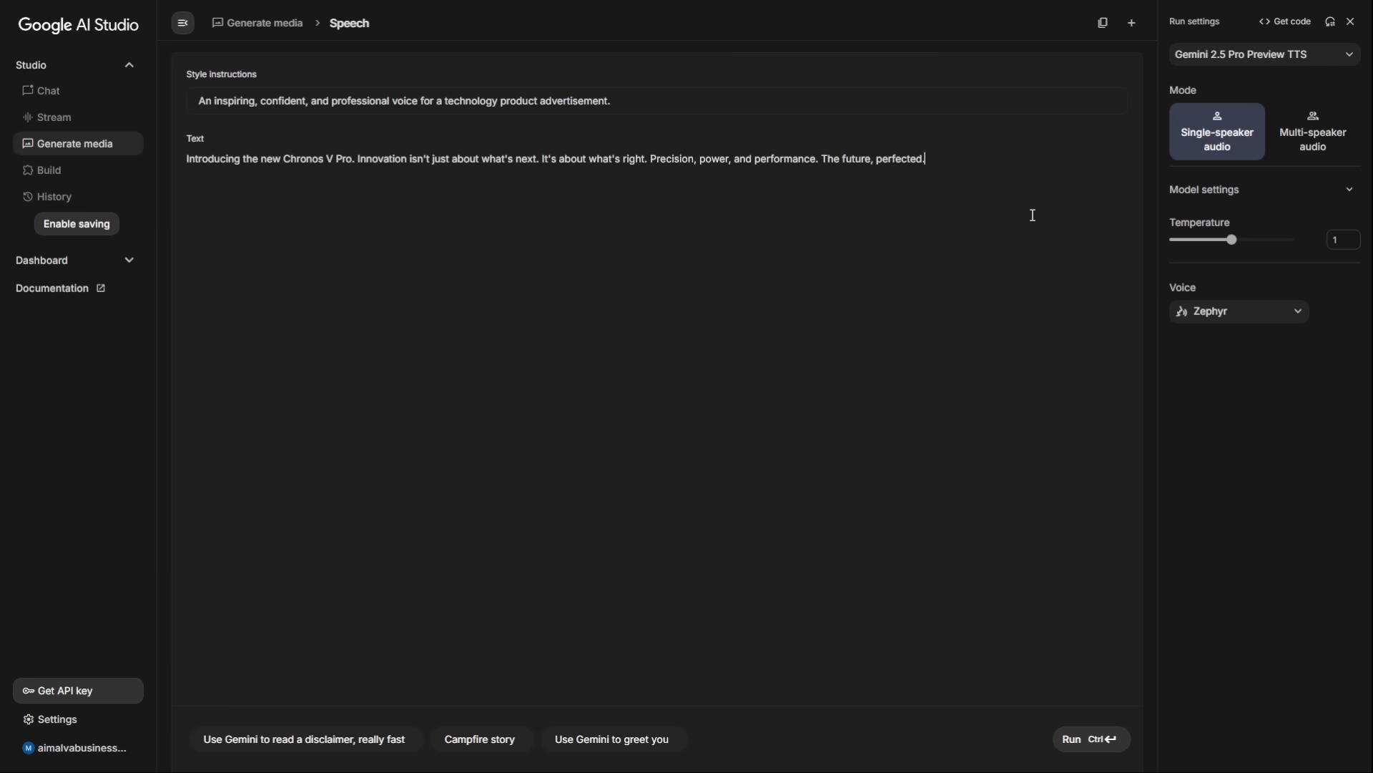
Generate the Chronos V Pro ad voiceover, then regenerate it in an energetic YouTuber tone.
{"action": "left_click", "coordinate": [1090, 738]}
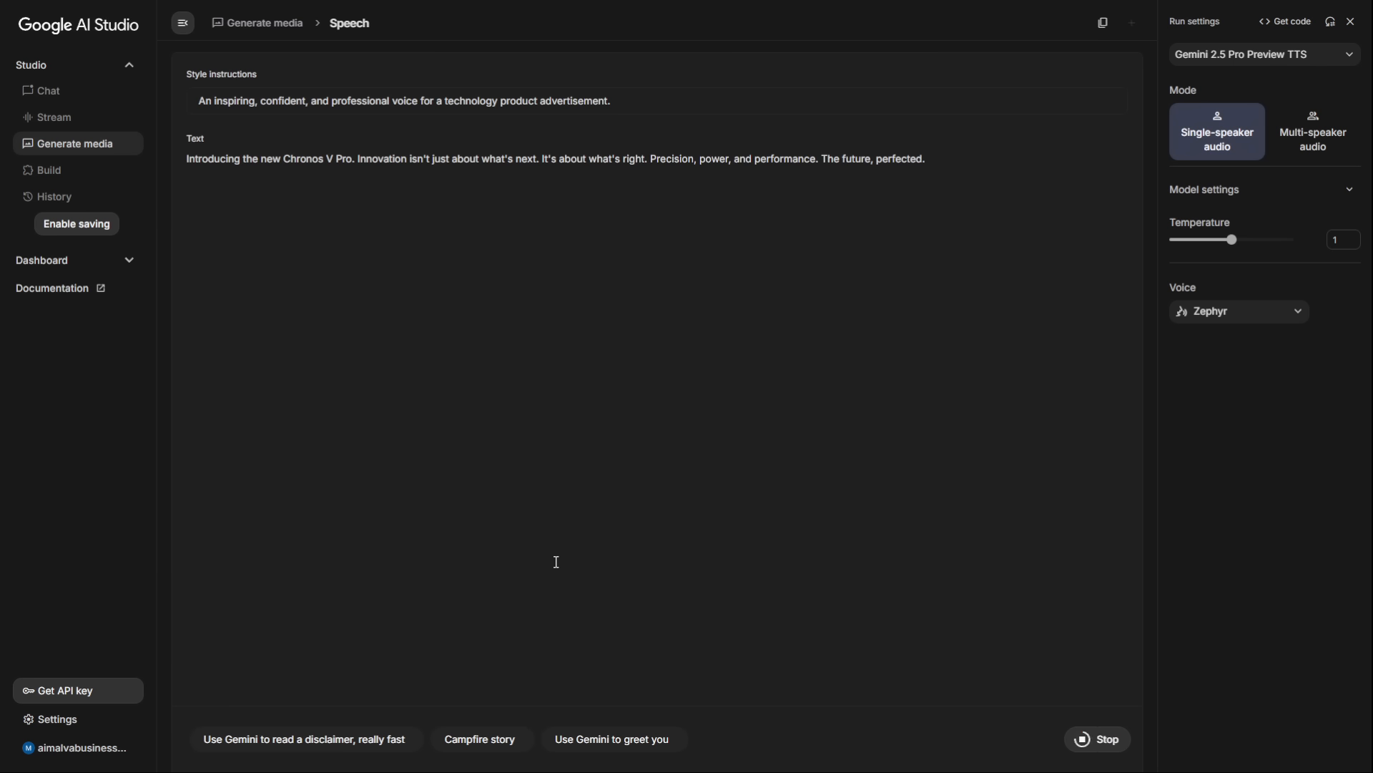
{"action": "left_click", "coordinate": [1096, 739]}
{"action": "type", "text": "A fun, energetic, and fast-paced voice, like a popular tech YouTuber."}
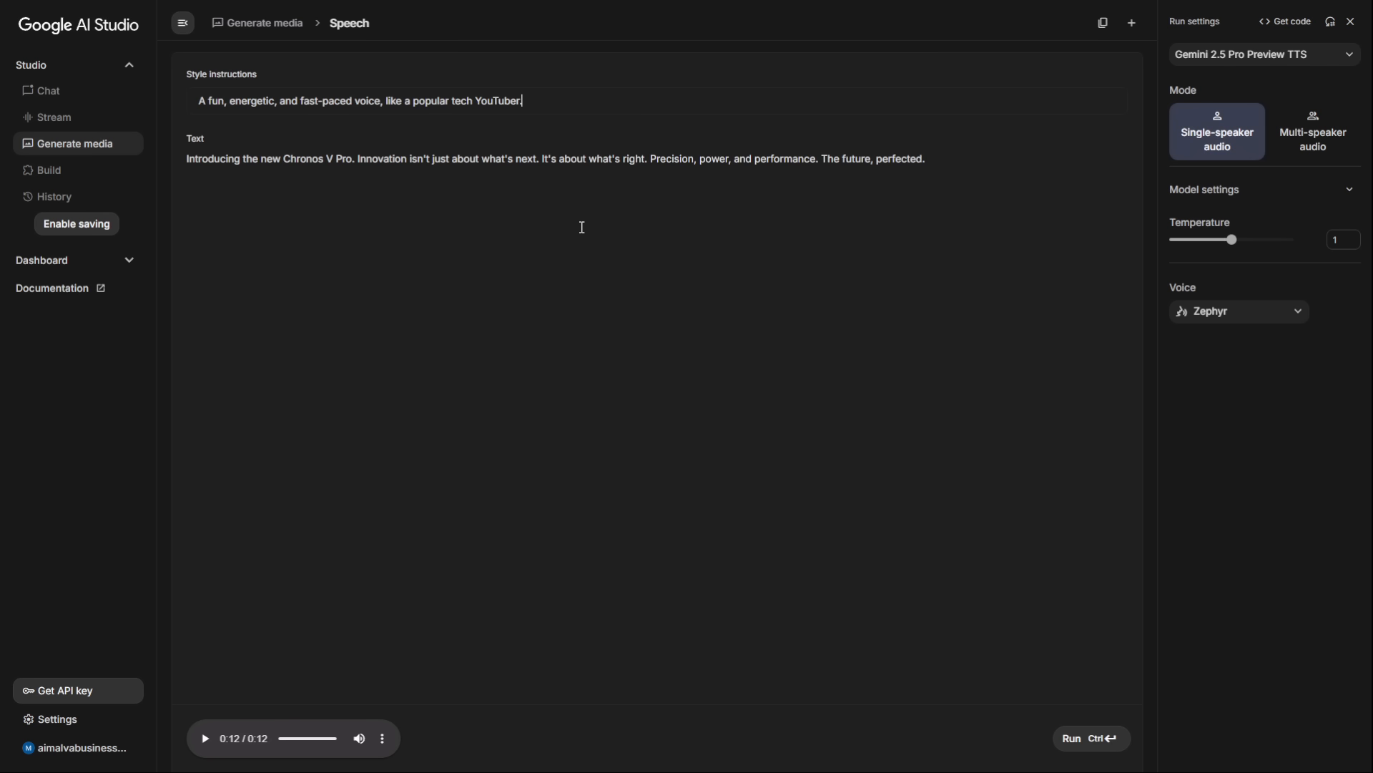
{"action": "left_click", "coordinate": [1089, 737]}
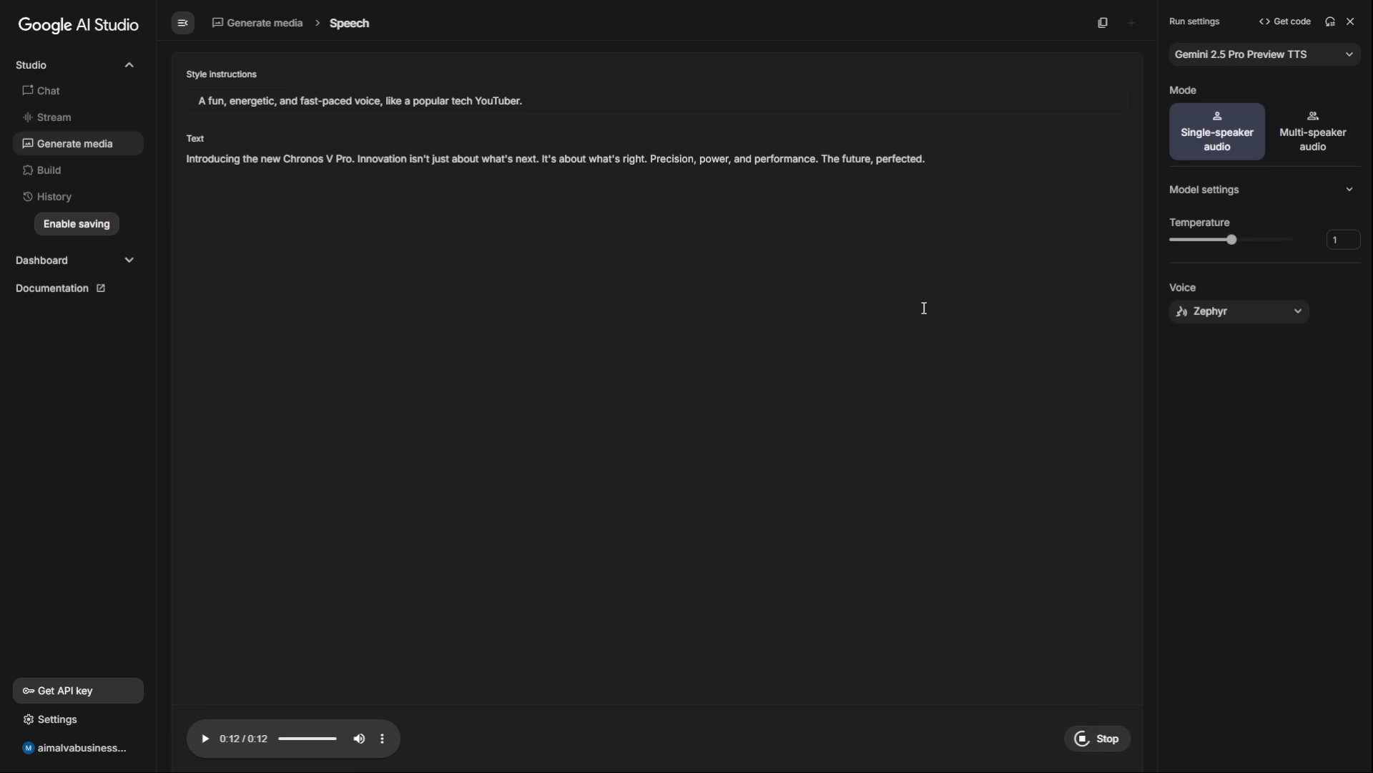
{"action": "mouse_move", "coordinate": [1039, 272]}
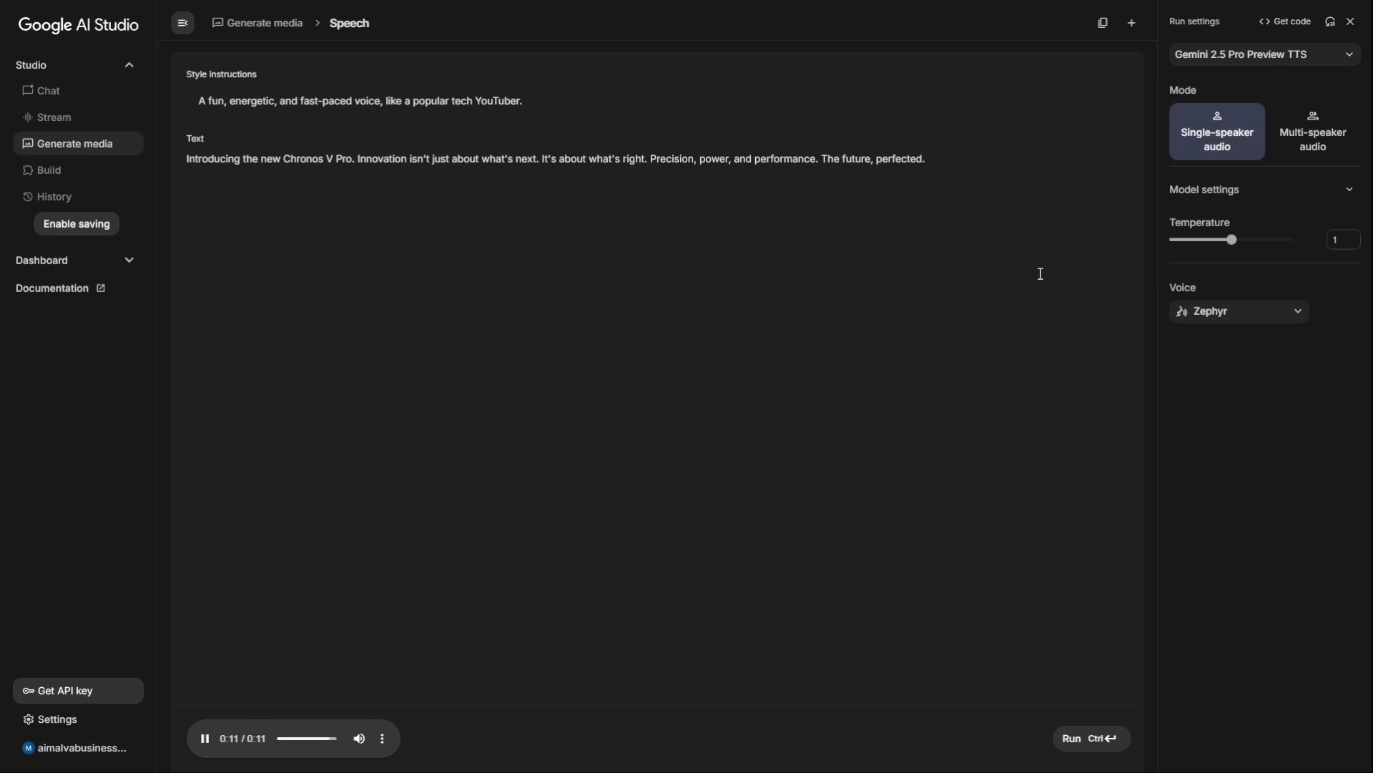
Stop the energetic version and generate the ad in a calm financial-advisor tone.
{"action": "left_click", "coordinate": [203, 737]}
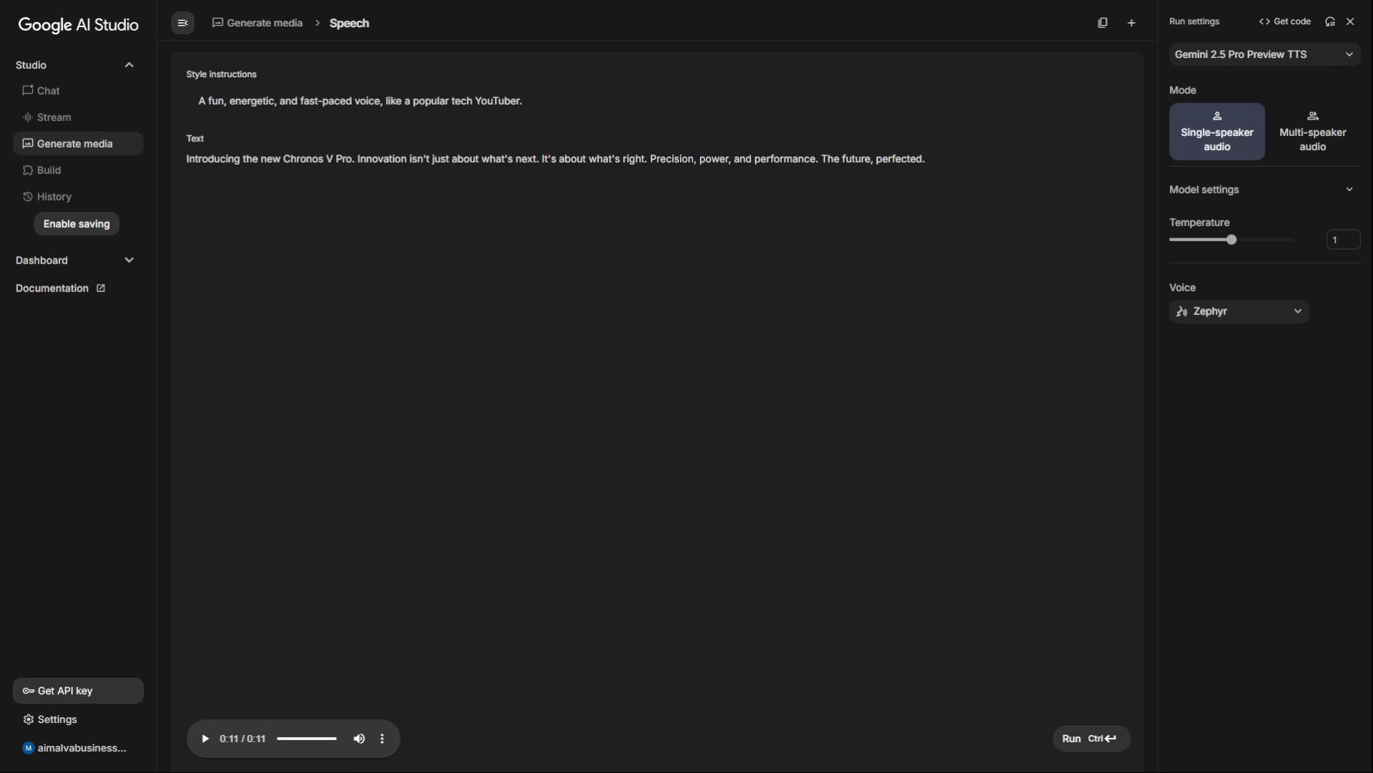
{"action": "mouse_move", "coordinate": [296, 180]}
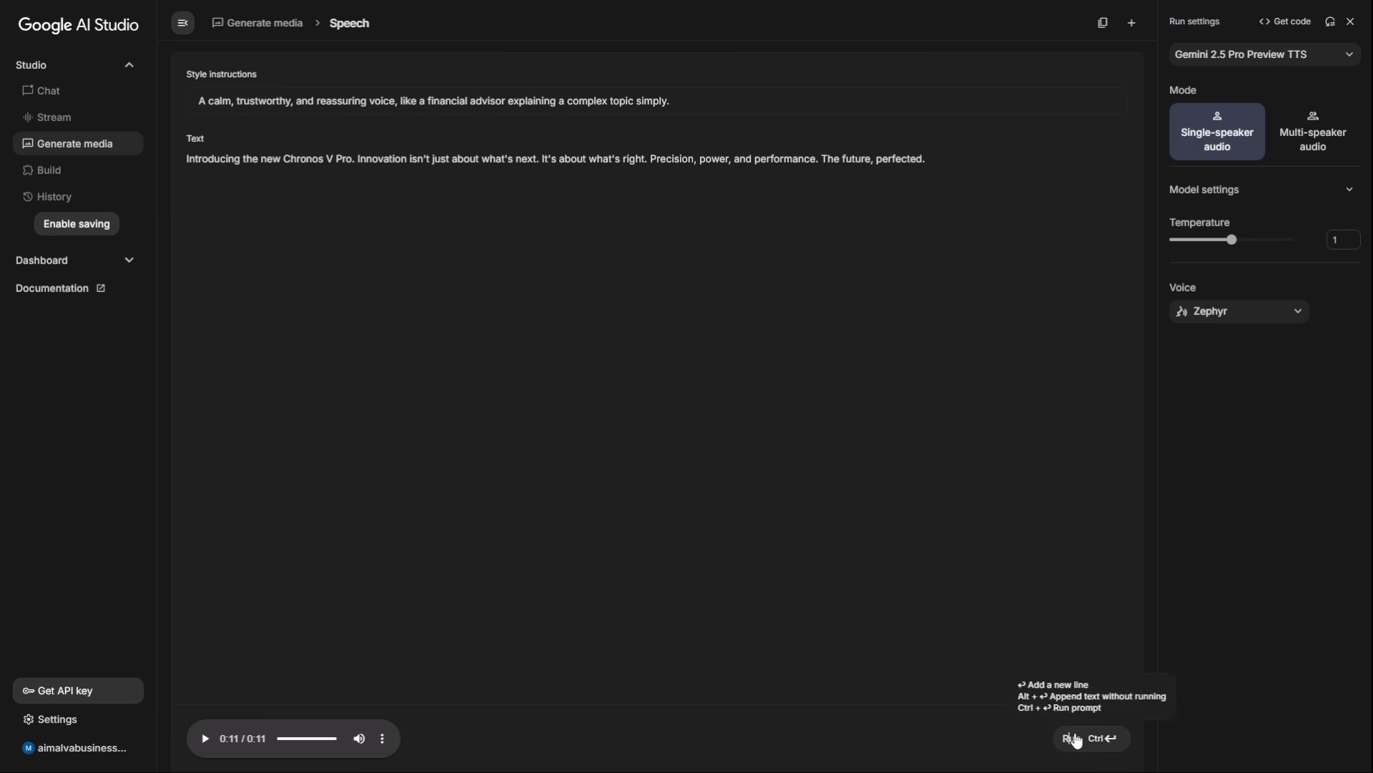
{"action": "left_click", "coordinate": [1072, 738]}
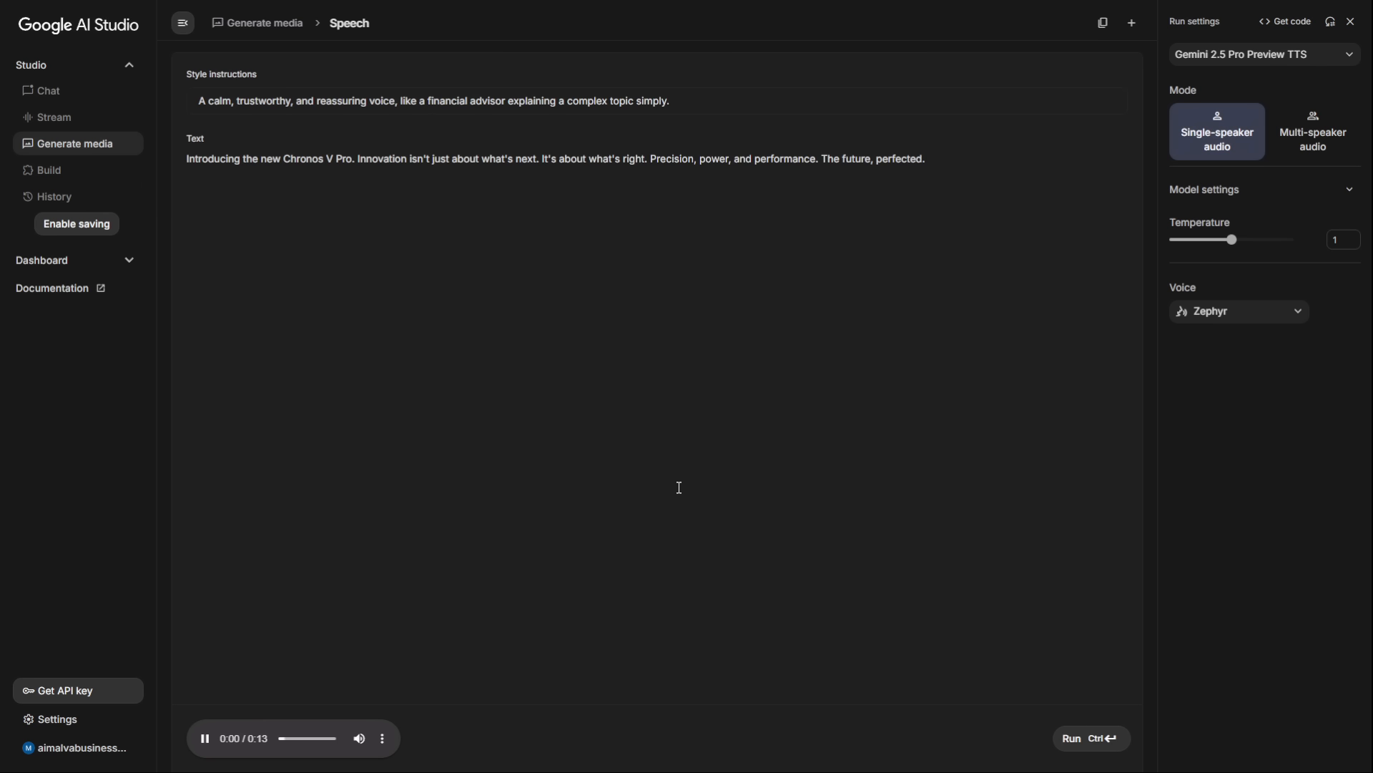
{"action": "mouse_move", "coordinate": [429, 175]}
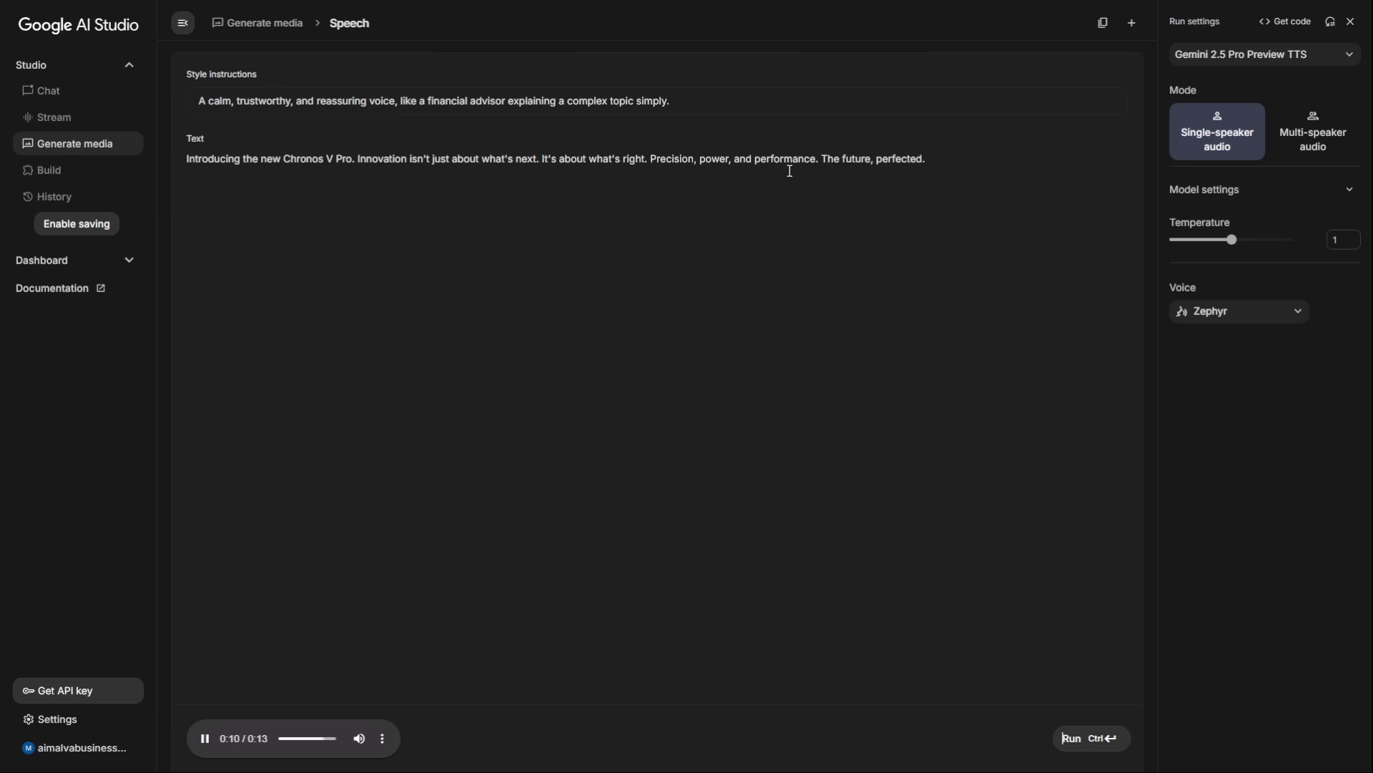
{"action": "mouse_move", "coordinate": [1076, 171]}
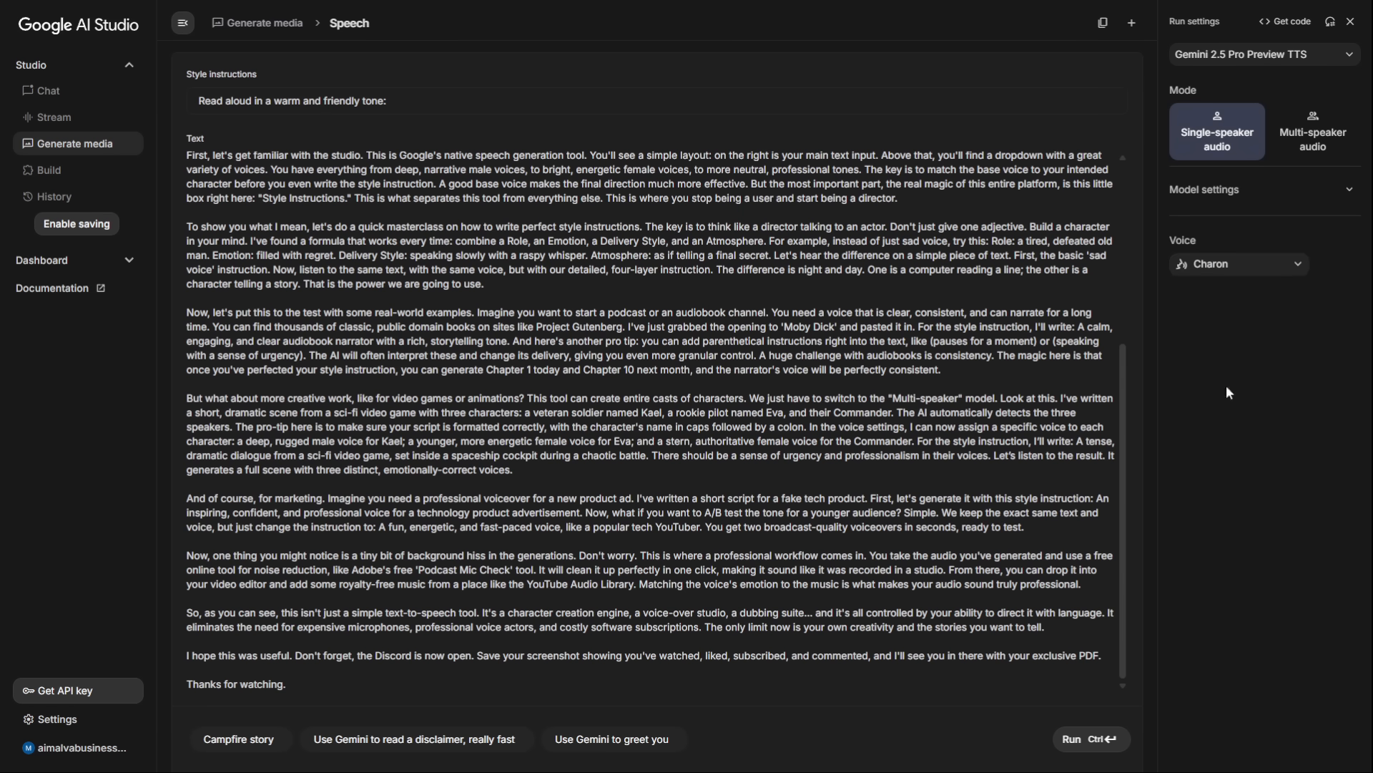
Generate narration of the full video script and preview it, pausing and resuming playback.
{"action": "scroll", "scroll_direction": "up", "scroll_amount": 3}
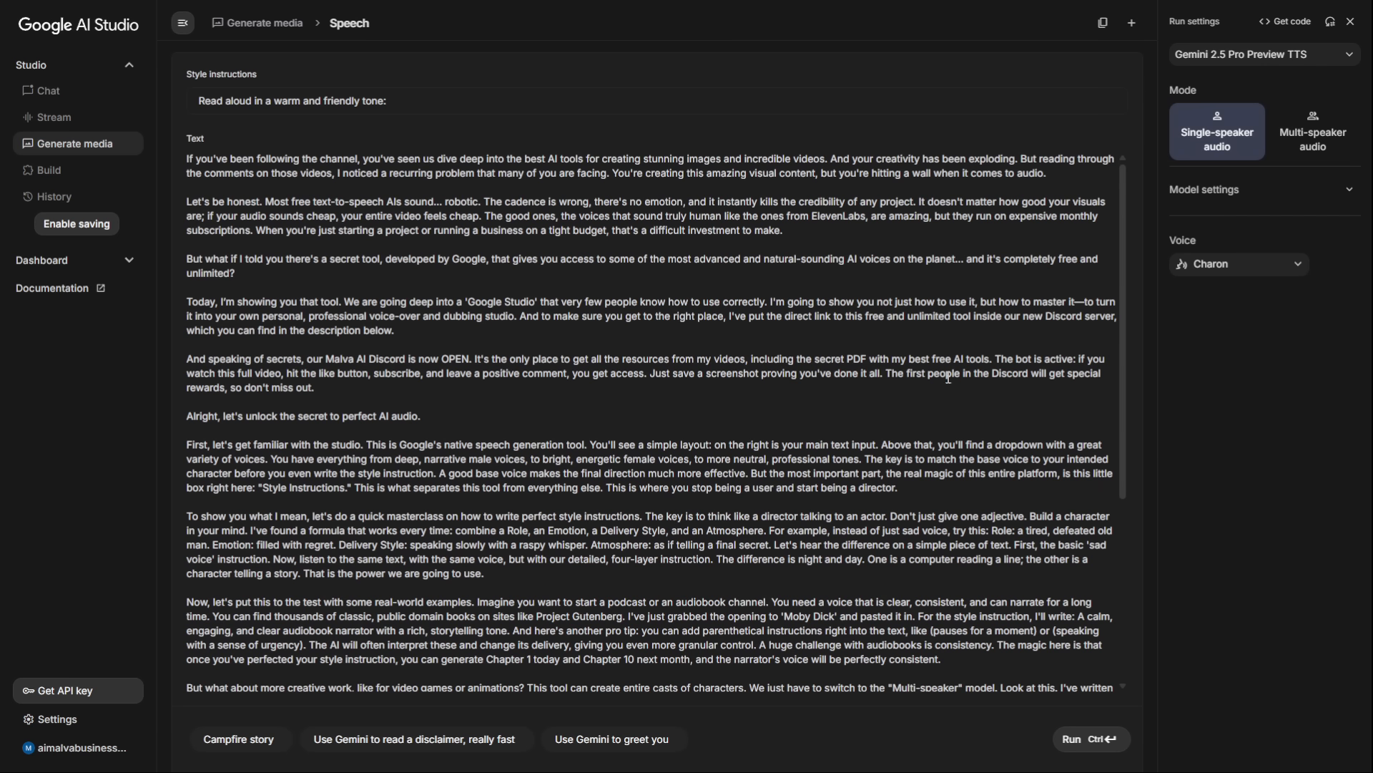
{"action": "left_click", "coordinate": [1070, 738]}
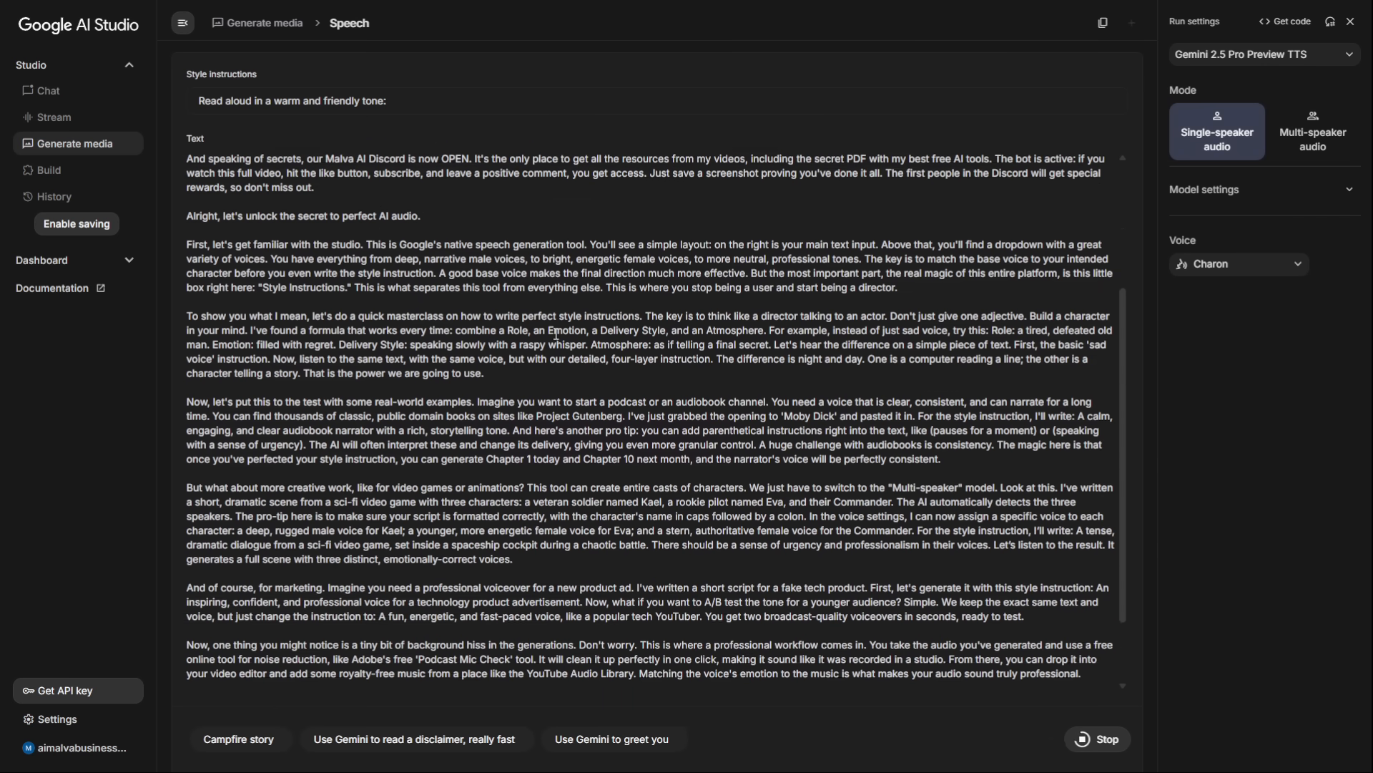
{"action": "scroll", "scroll_direction": "up", "scroll_amount": 3}
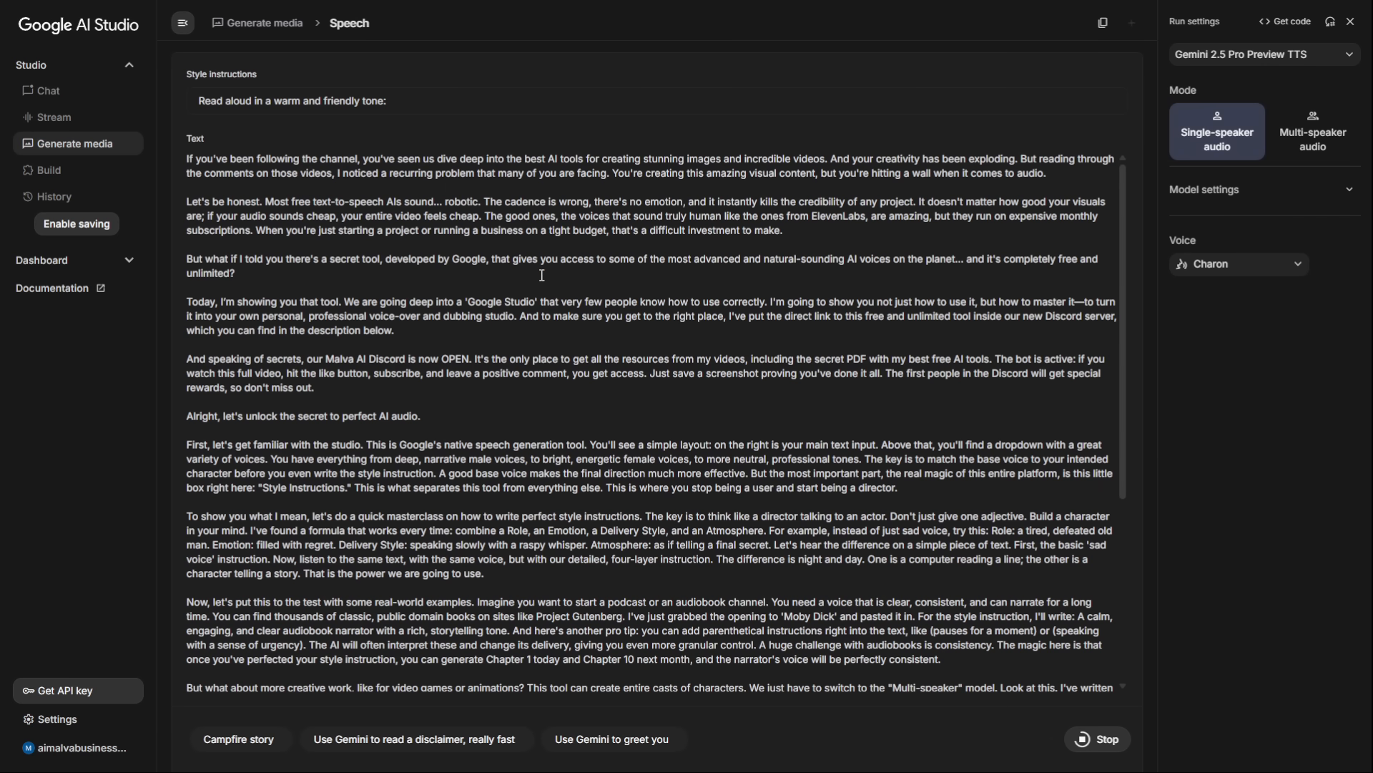
{"action": "scroll", "scroll_direction": "down", "scroll_amount": 3}
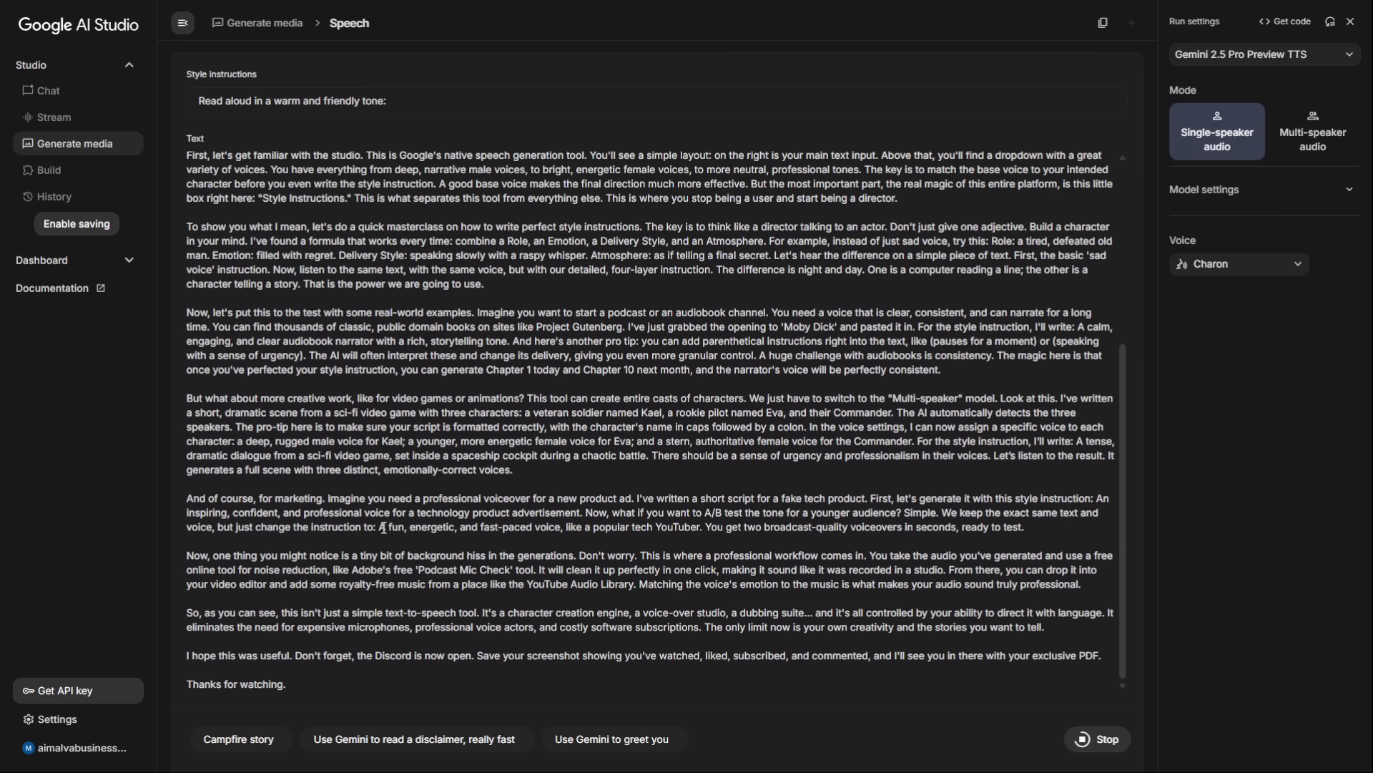
{"action": "scroll", "scroll_direction": "up", "scroll_amount": 3}
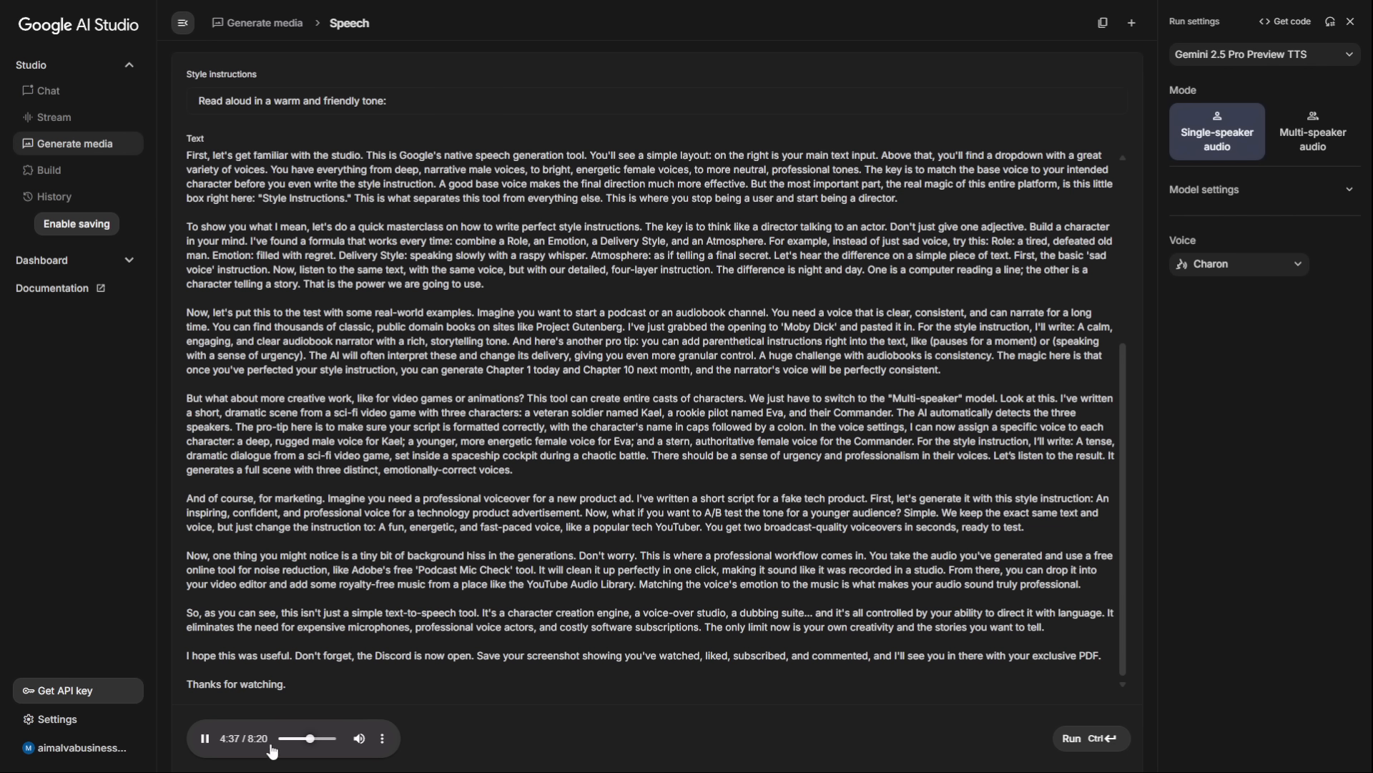
{"action": "left_click", "coordinate": [203, 738]}
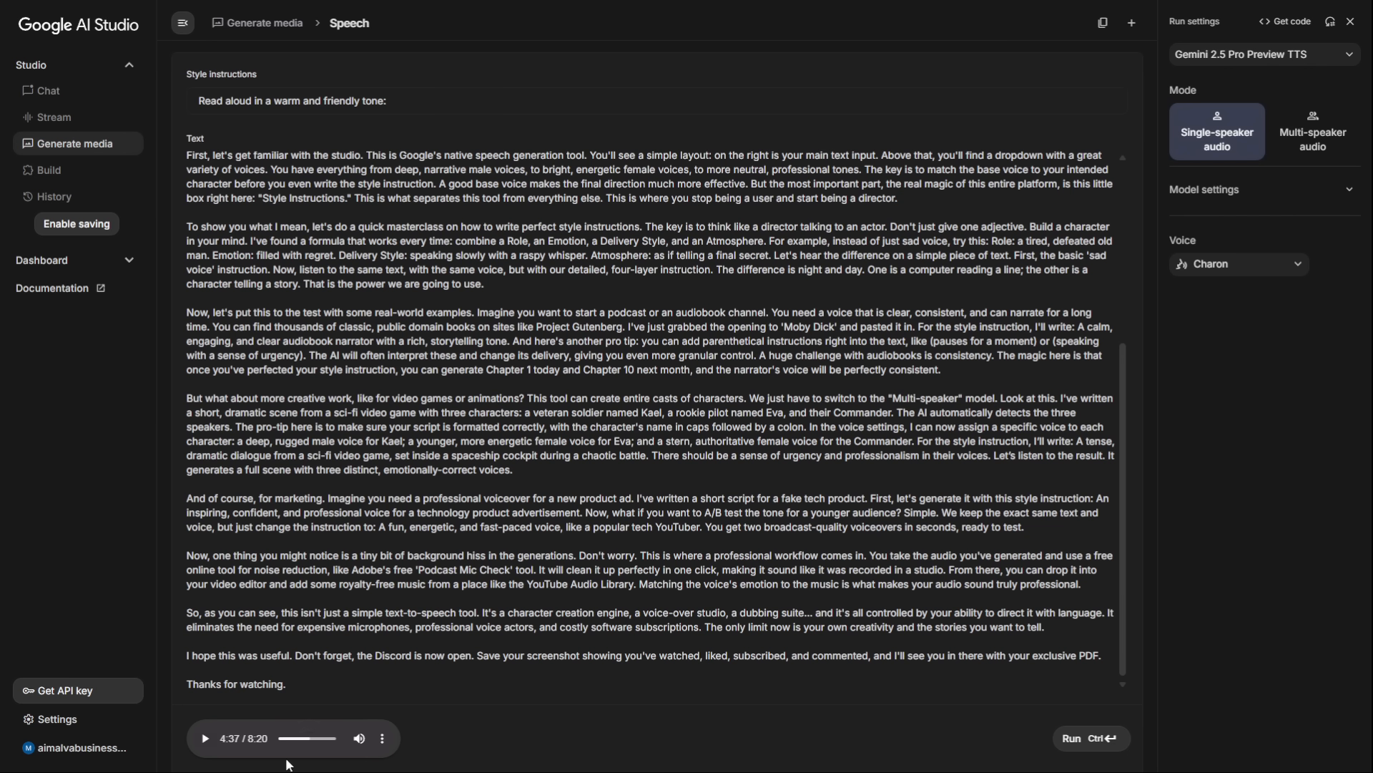
{"action": "mouse_move", "coordinate": [354, 694]}
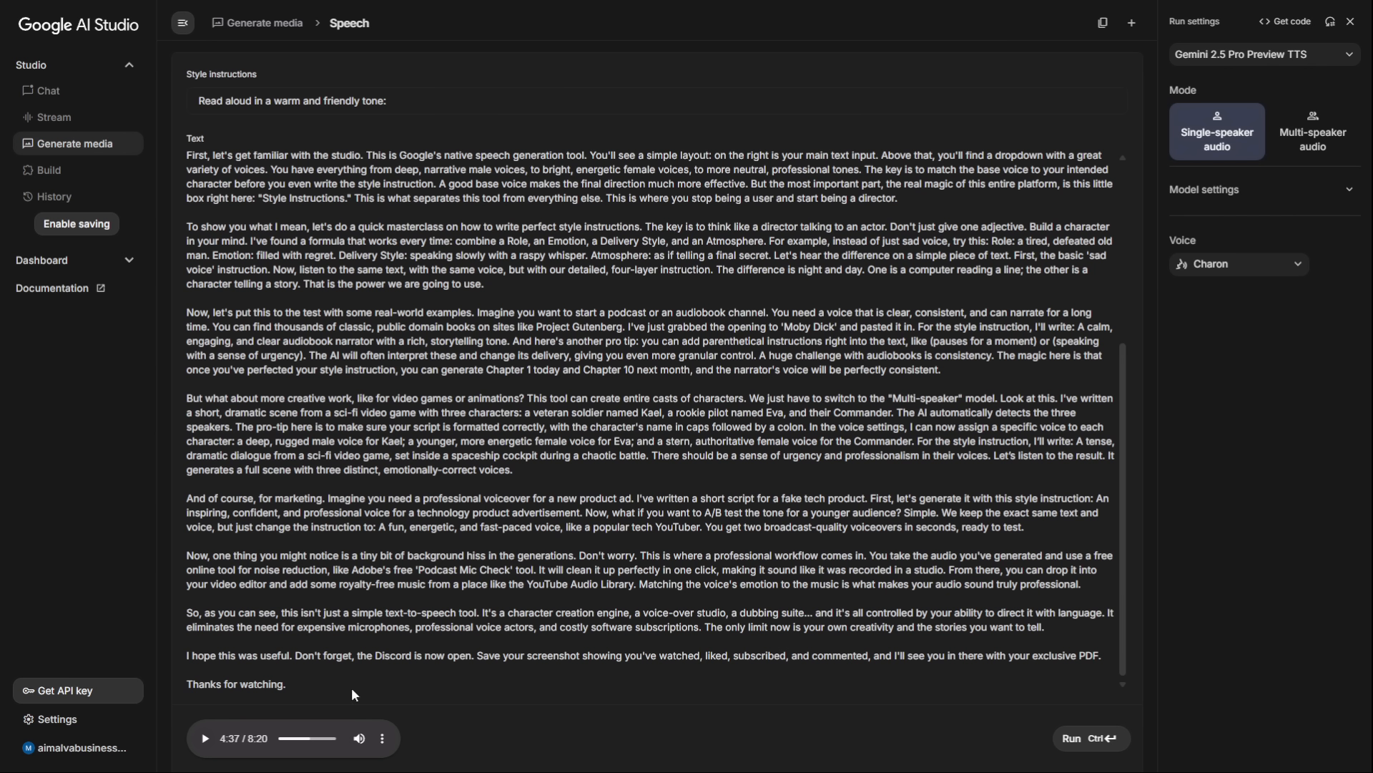
{"action": "left_click", "coordinate": [203, 737]}
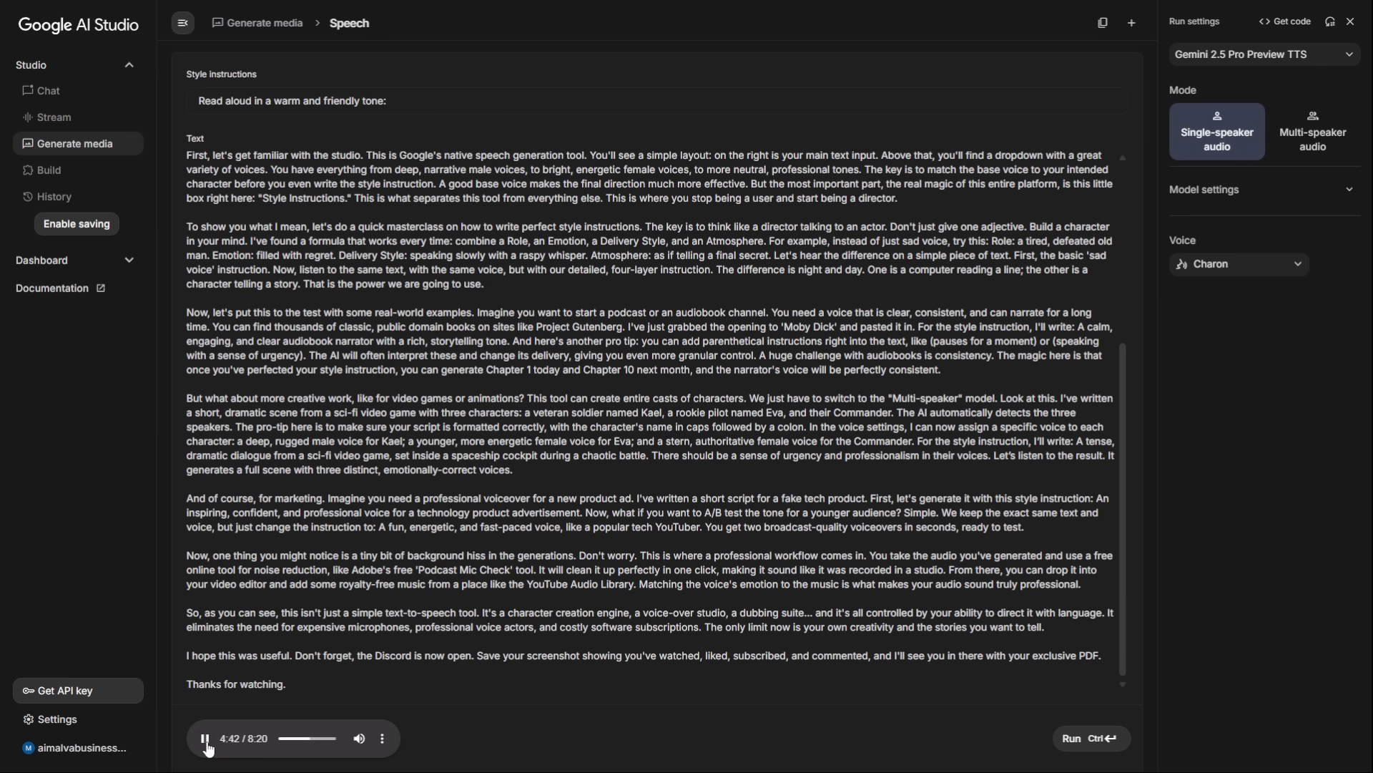
{"action": "left_click", "coordinate": [204, 738]}
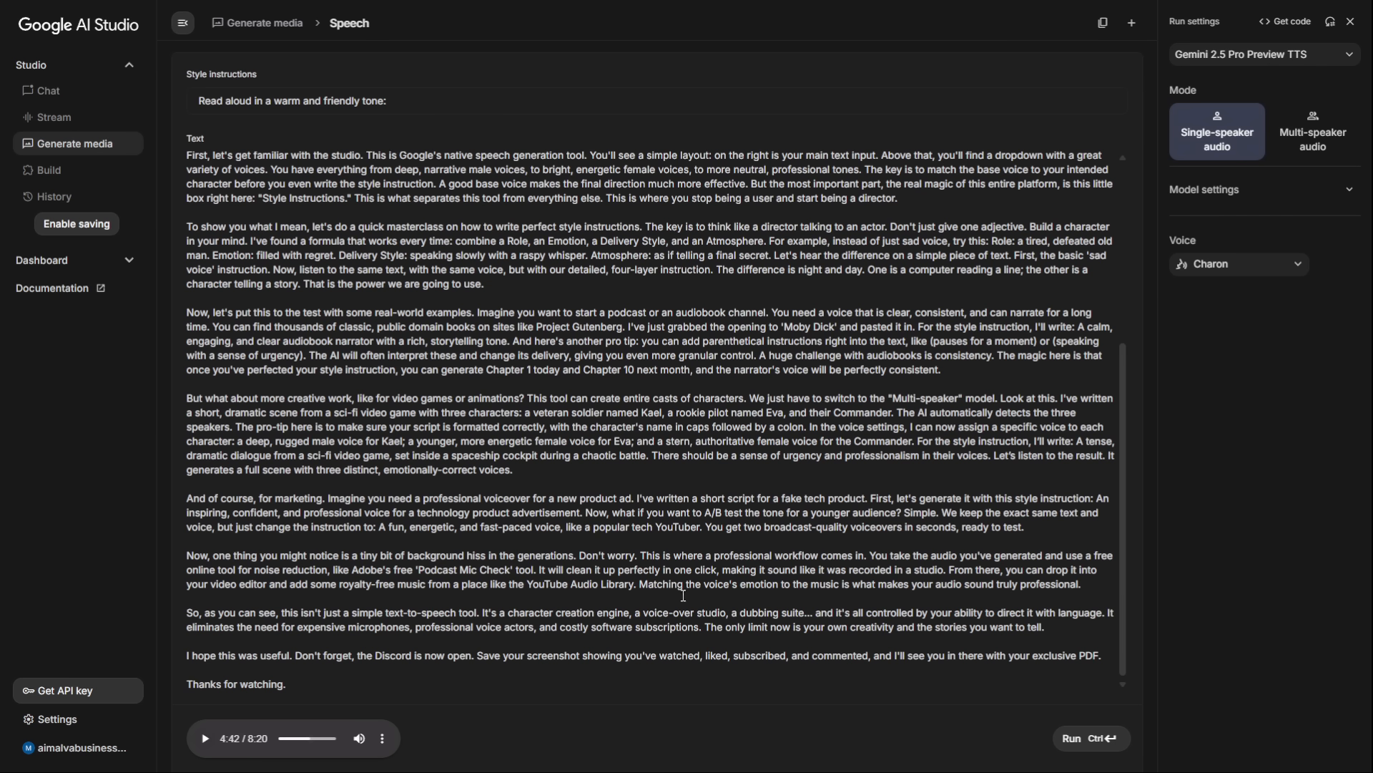
Keep Charon in the voice list and regenerate speech for the whole script.
{"action": "left_click", "coordinate": [1238, 263]}
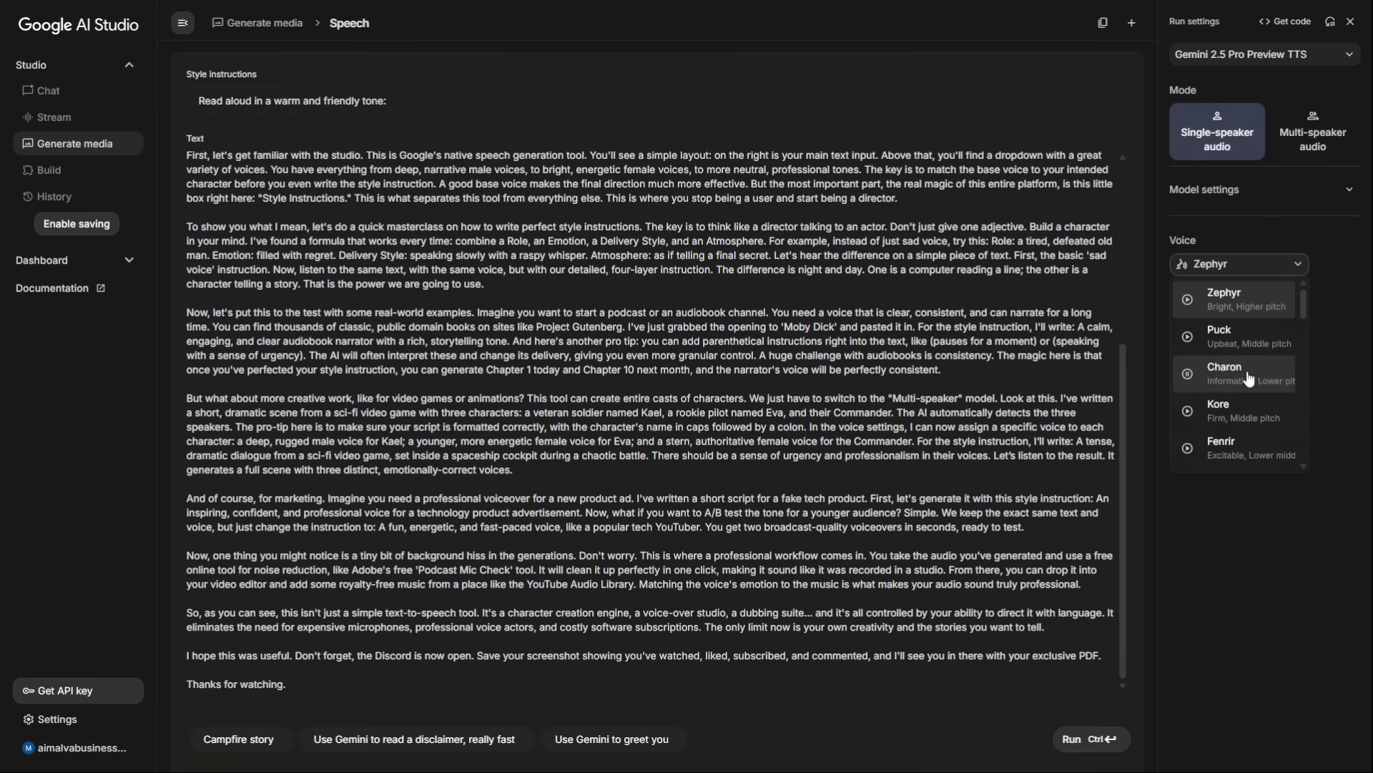
{"action": "left_click", "coordinate": [1225, 372]}
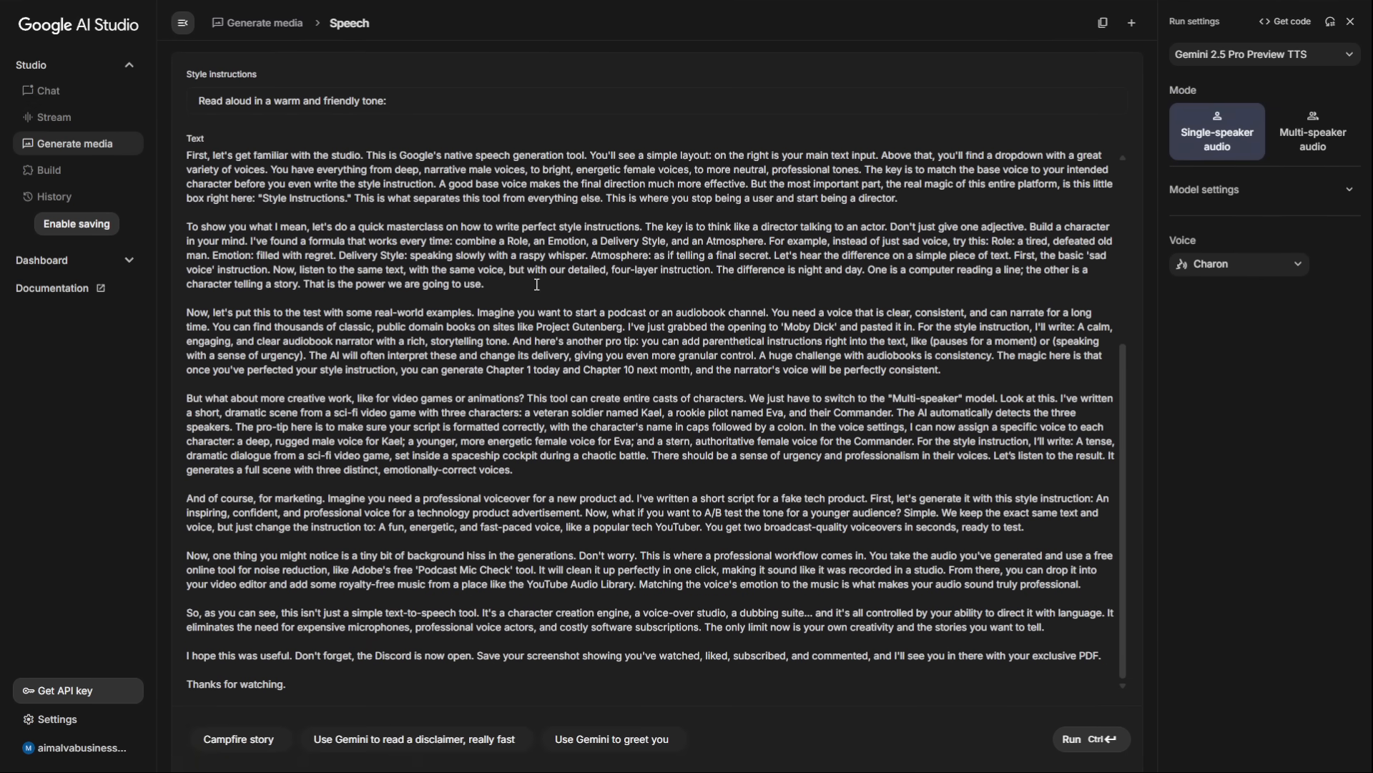
{"action": "left_click", "coordinate": [1090, 739]}
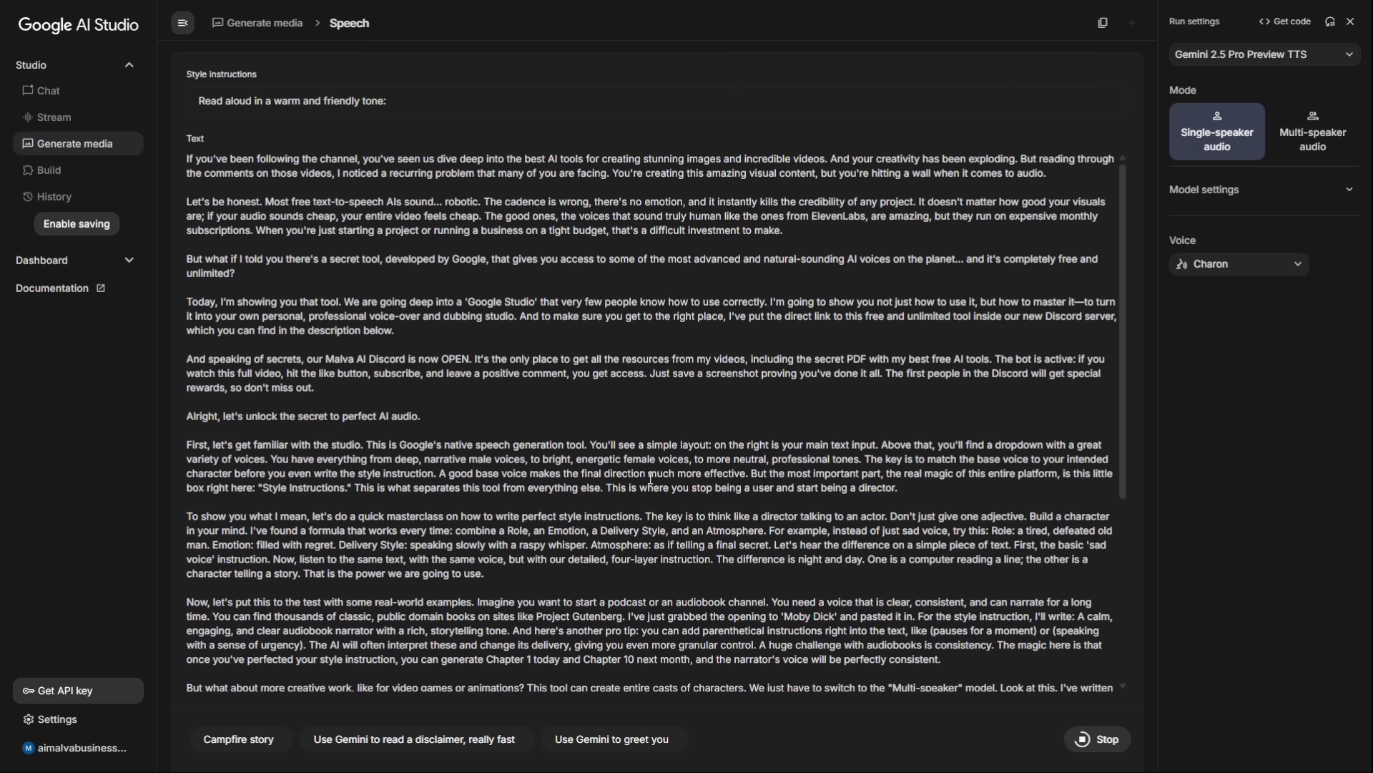
{"action": "scroll", "scroll_direction": "down", "scroll_amount": 3}
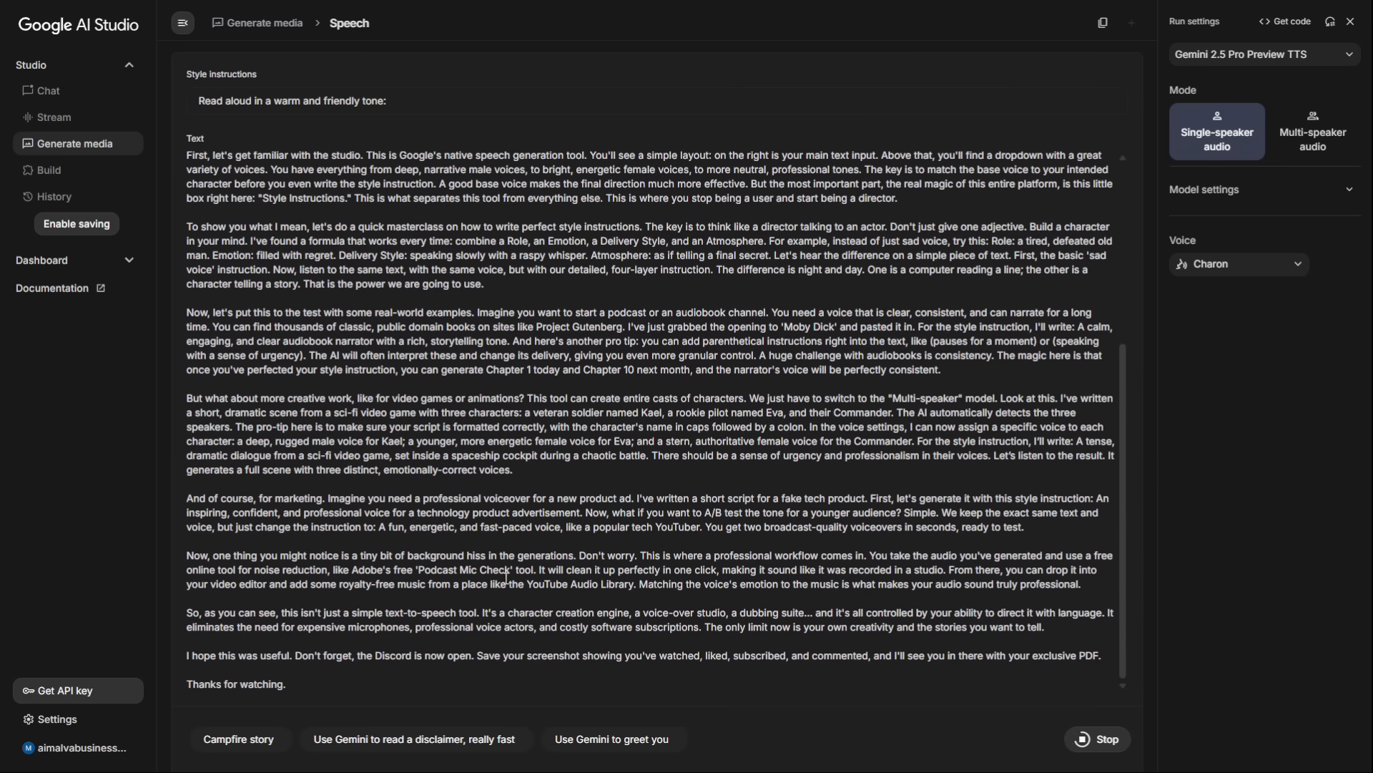
{"action": "scroll", "scroll_direction": "up", "scroll_amount": 3}
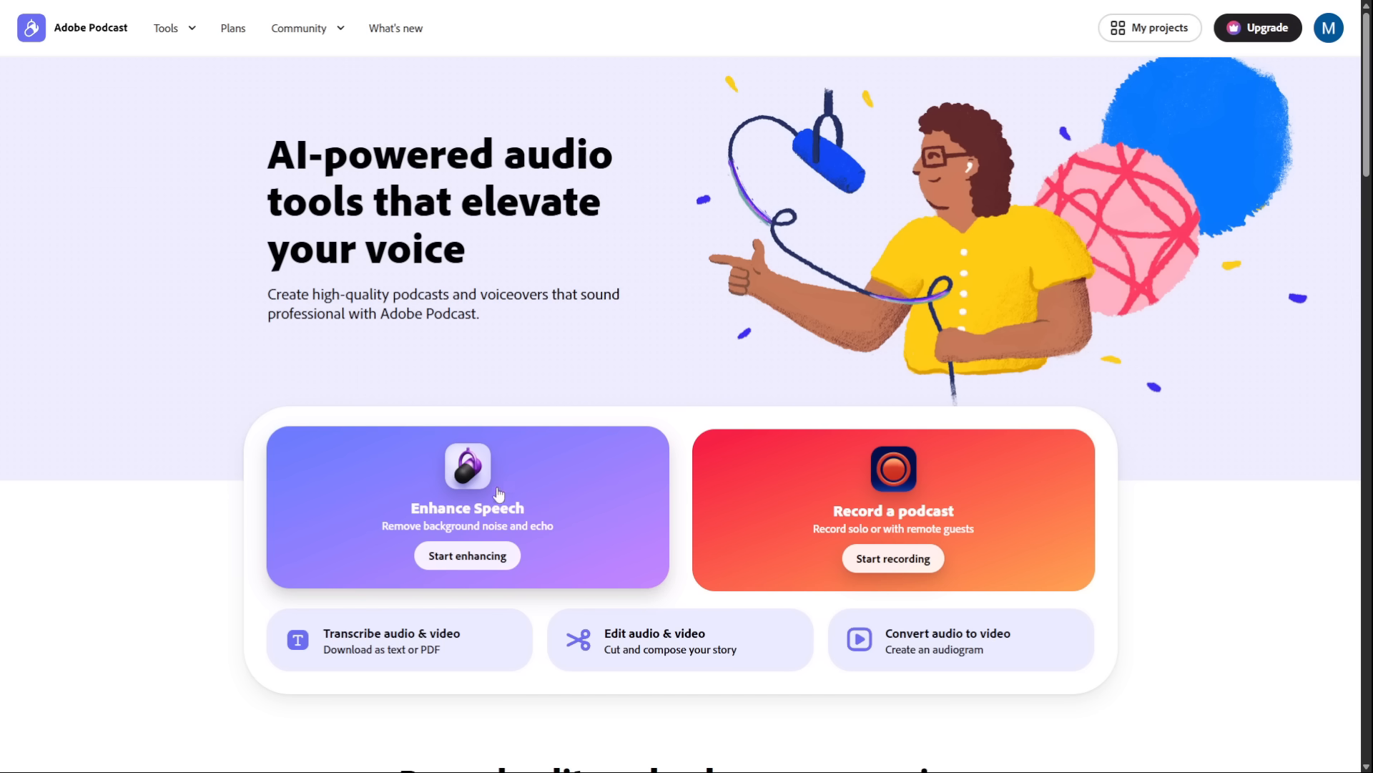
Enhance download.wav with Enhance Speech, play the result and download the enhanced audio.
{"action": "left_click", "coordinate": [467, 554]}
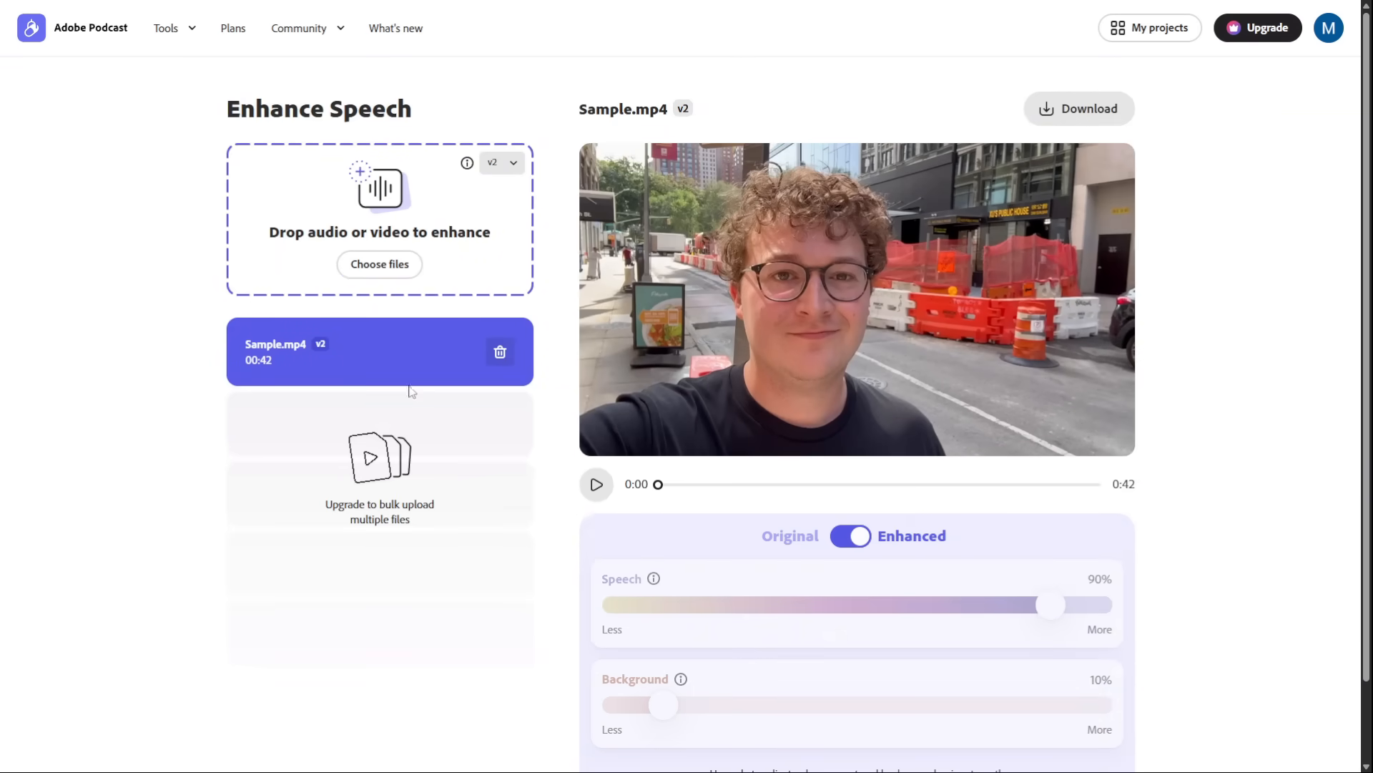
{"action": "left_click", "coordinate": [379, 264]}
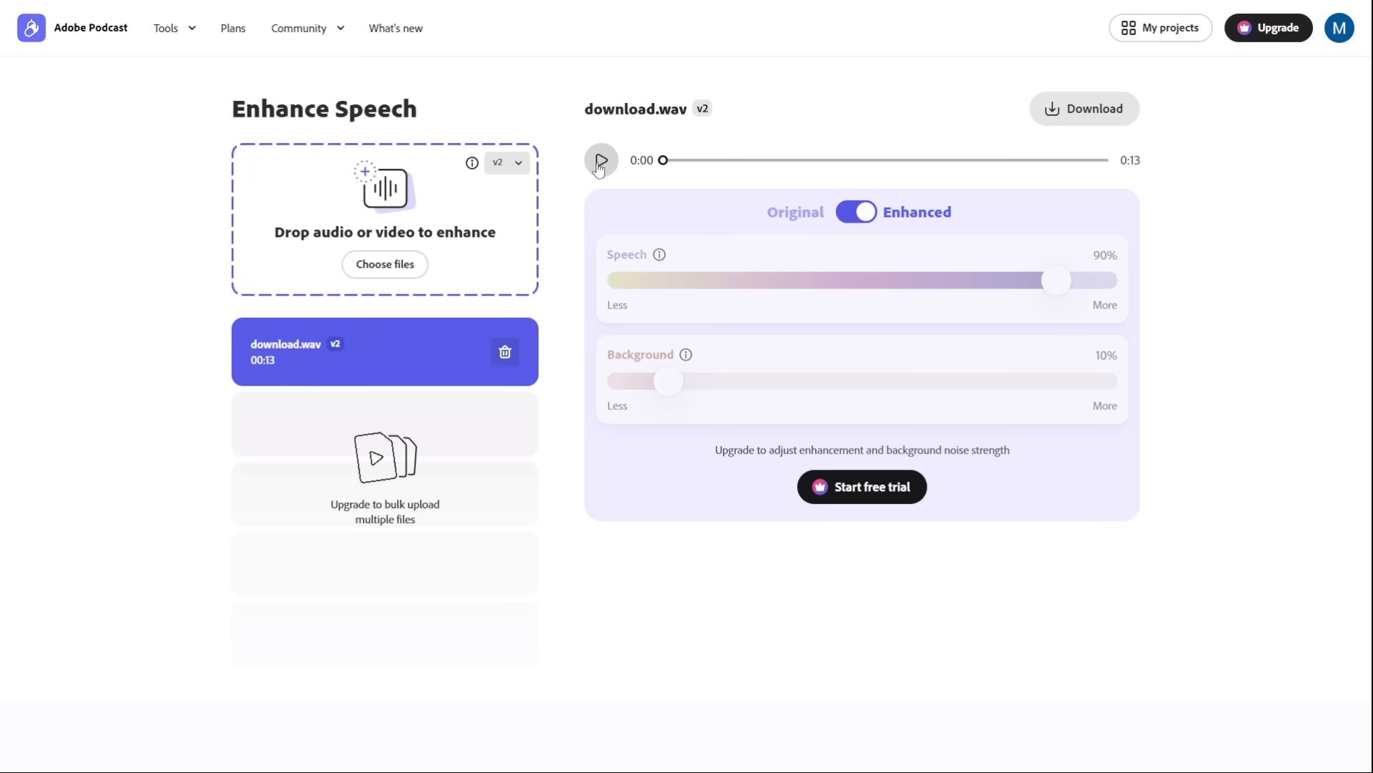
{"action": "left_click", "coordinate": [601, 160]}
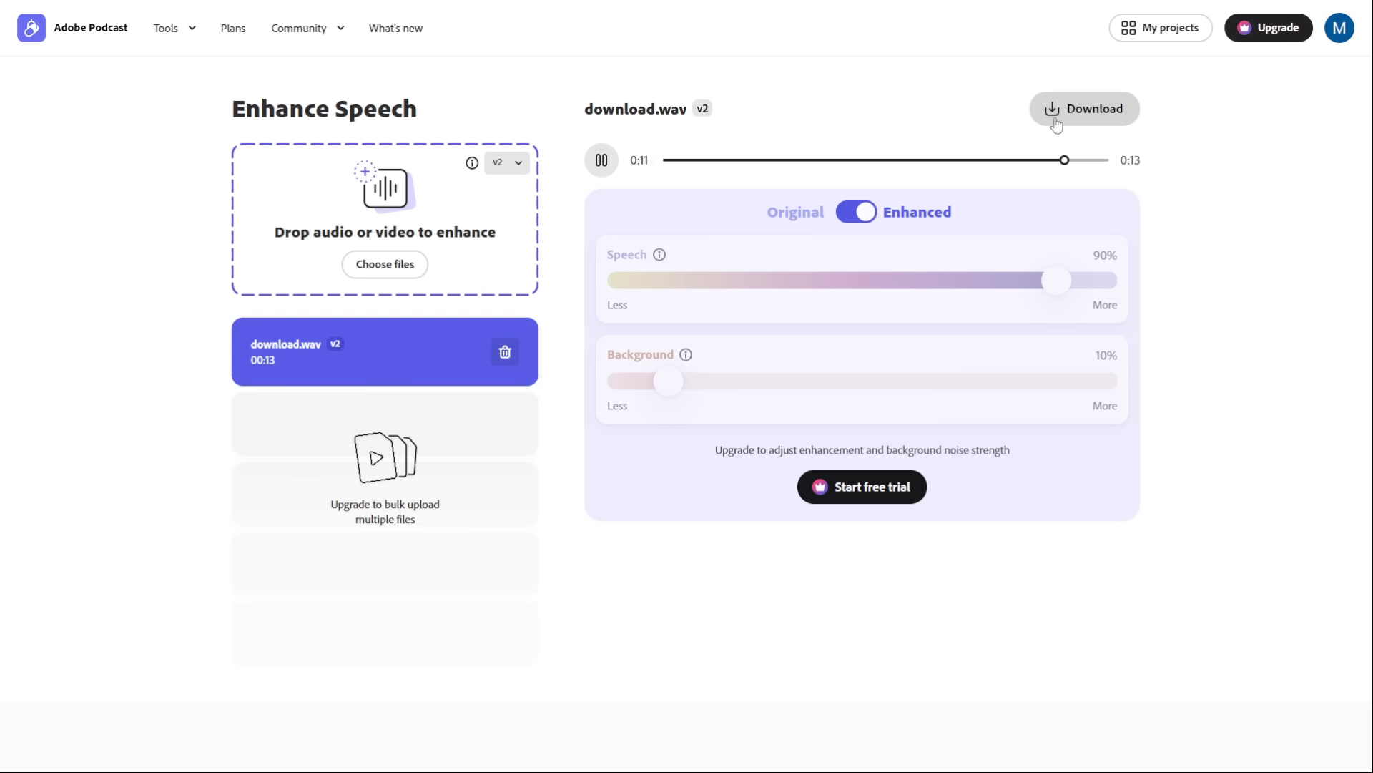
{"action": "left_click", "coordinate": [601, 160]}
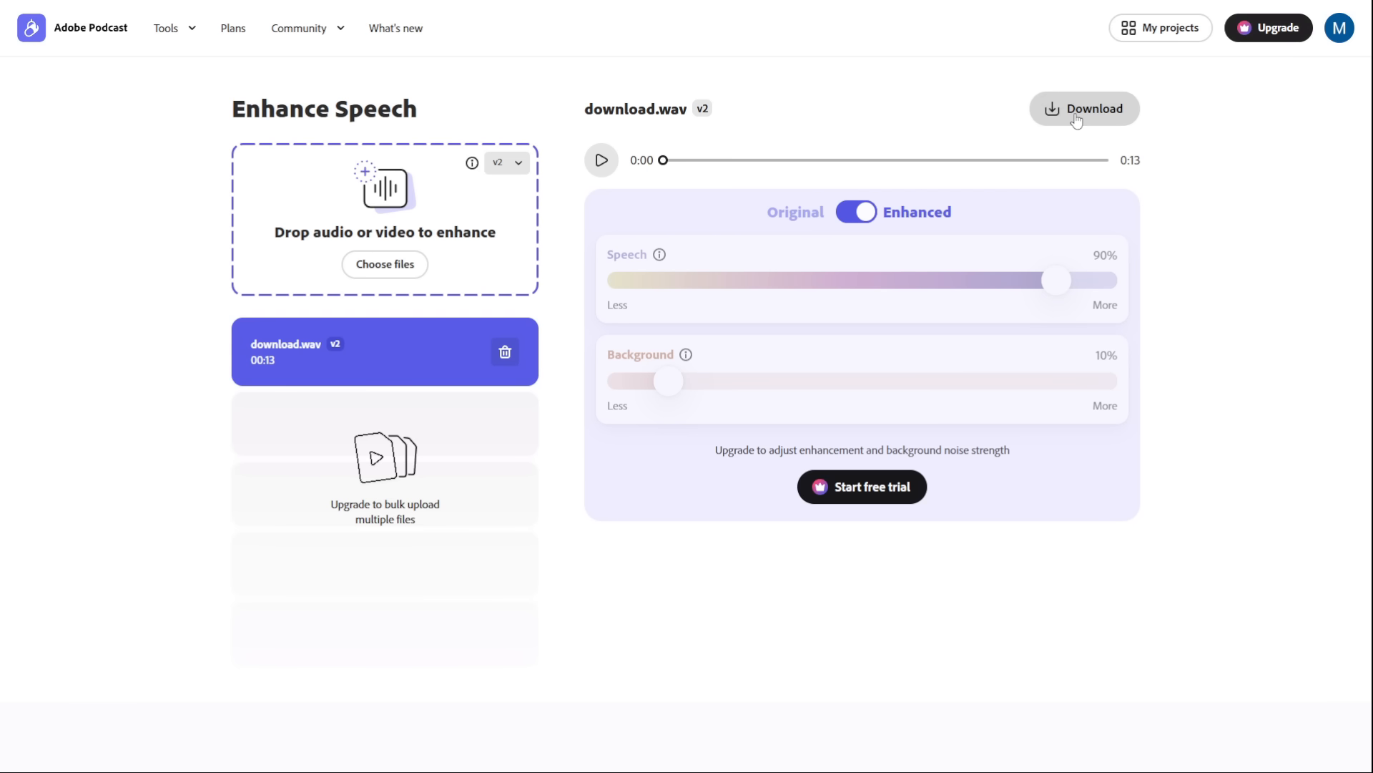
{"action": "left_click", "coordinate": [1084, 108]}
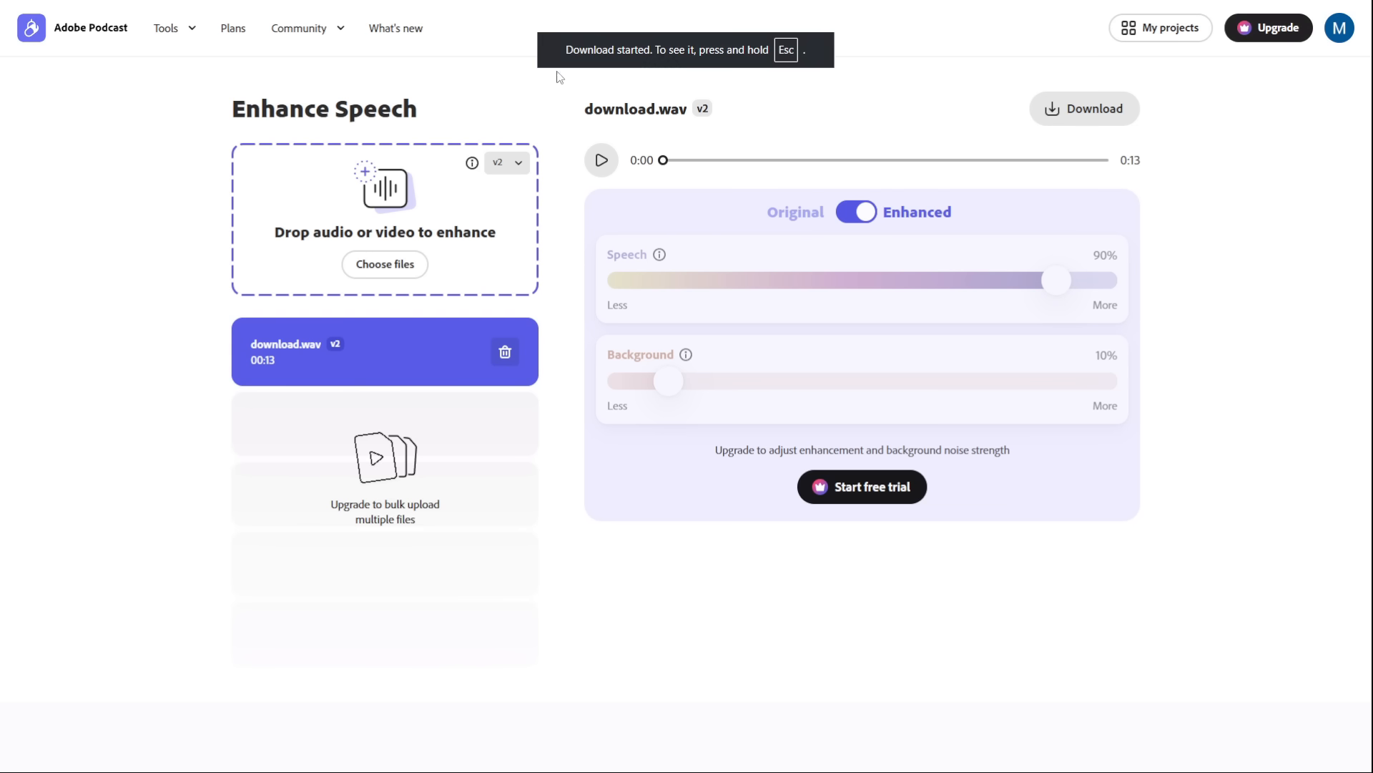
{"action": "mouse_move", "coordinate": [730, 130]}
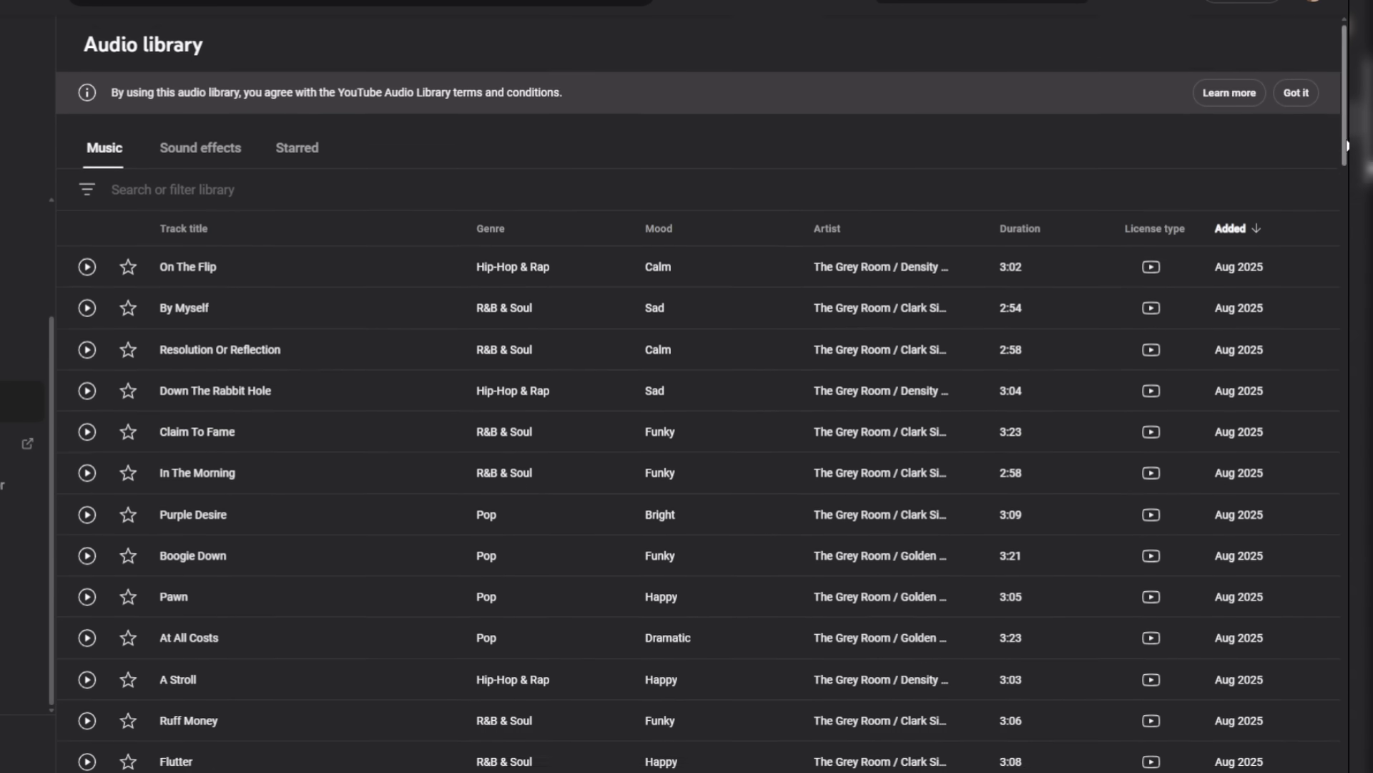
Scroll through the Audio library's music track list and back up.
{"action": "scroll", "scroll_direction": "down", "scroll_amount": 3}
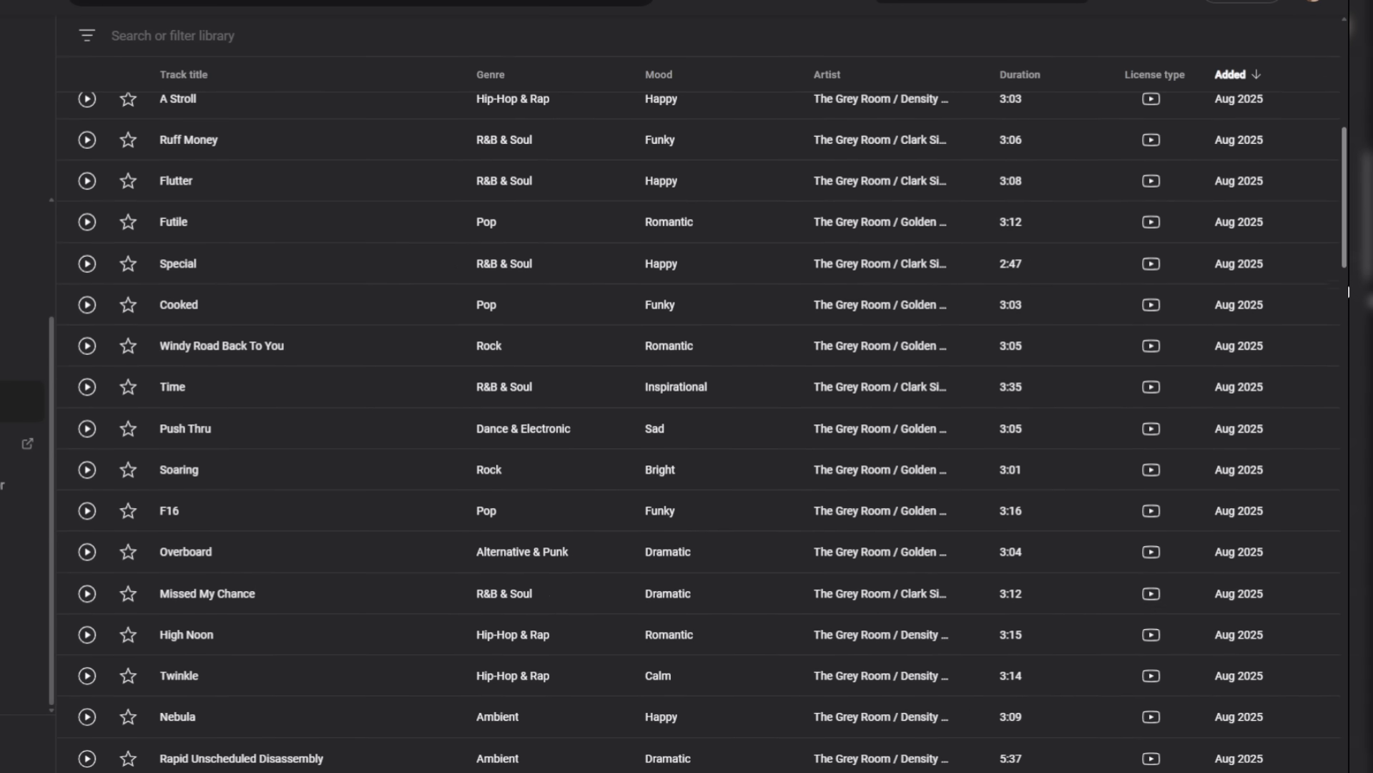
{"action": "scroll", "scroll_direction": "down", "scroll_amount": 3}
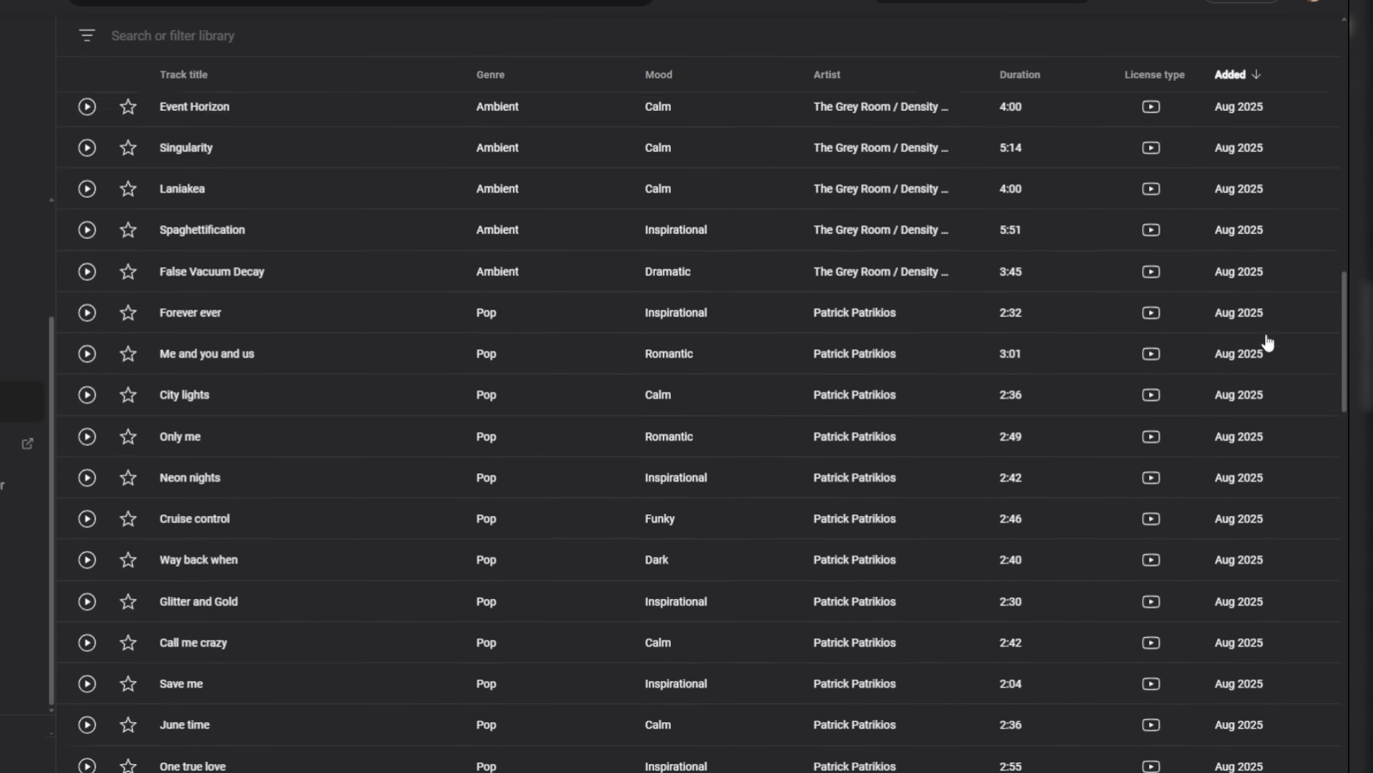
{"action": "scroll", "scroll_direction": "down", "scroll_amount": 3}
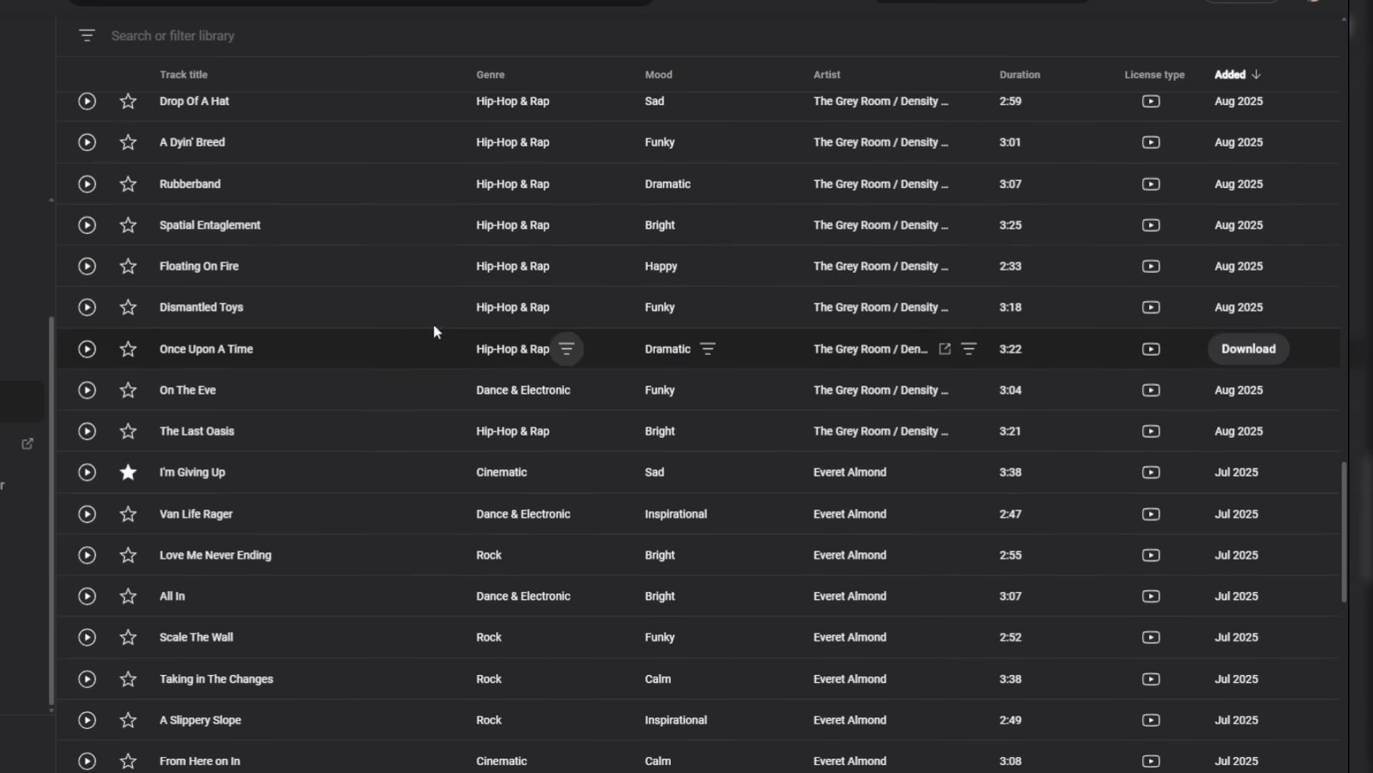
{"action": "scroll", "scroll_direction": "down", "scroll_amount": 3}
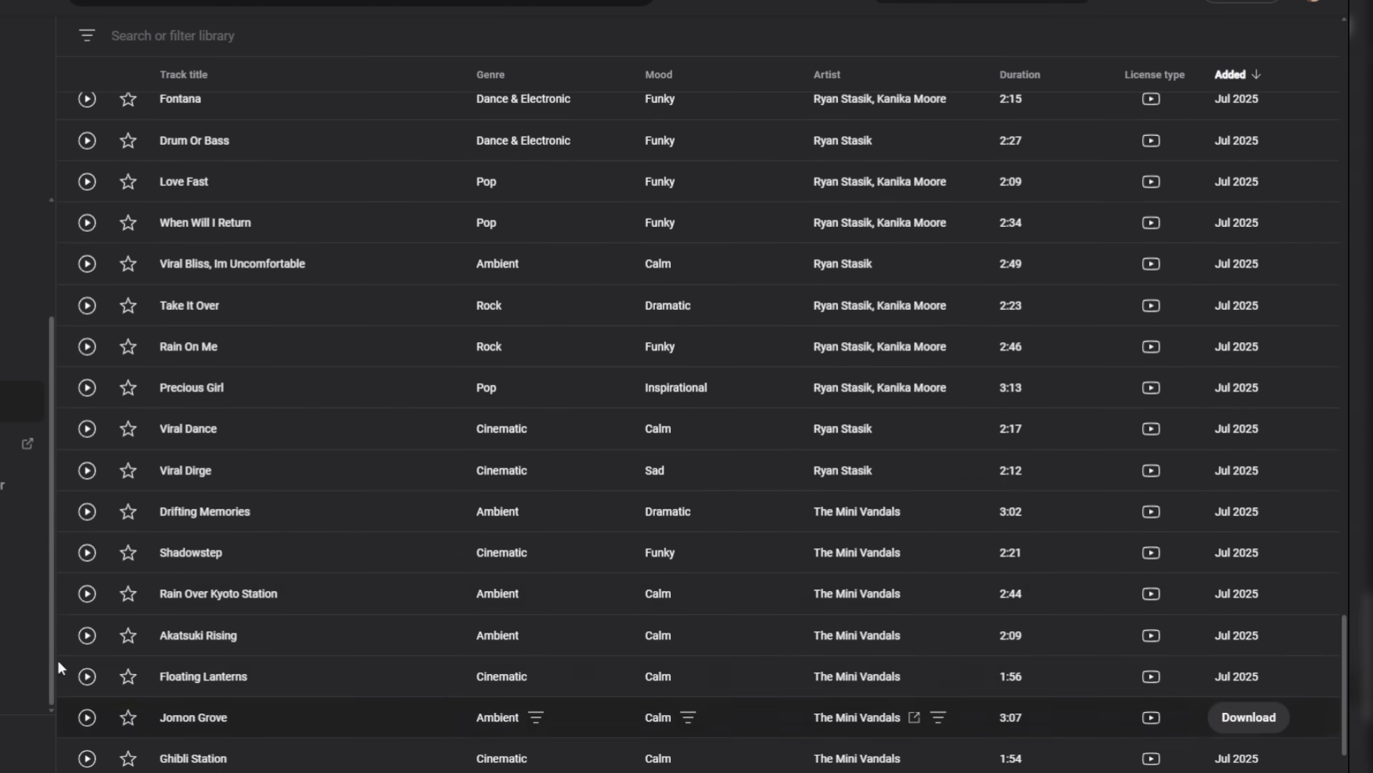
{"action": "scroll", "scroll_direction": "up", "scroll_amount": 3}
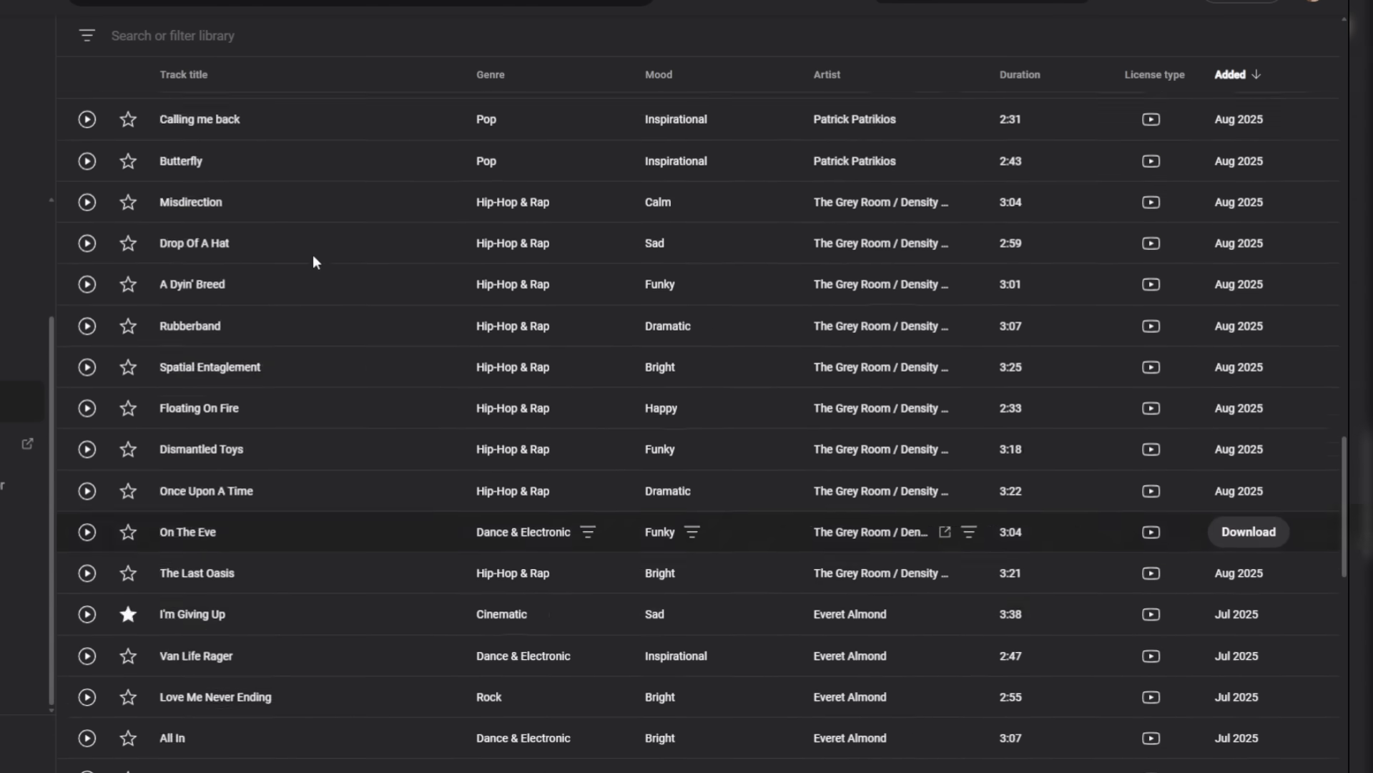
{"action": "scroll", "scroll_direction": "up", "scroll_amount": 3}
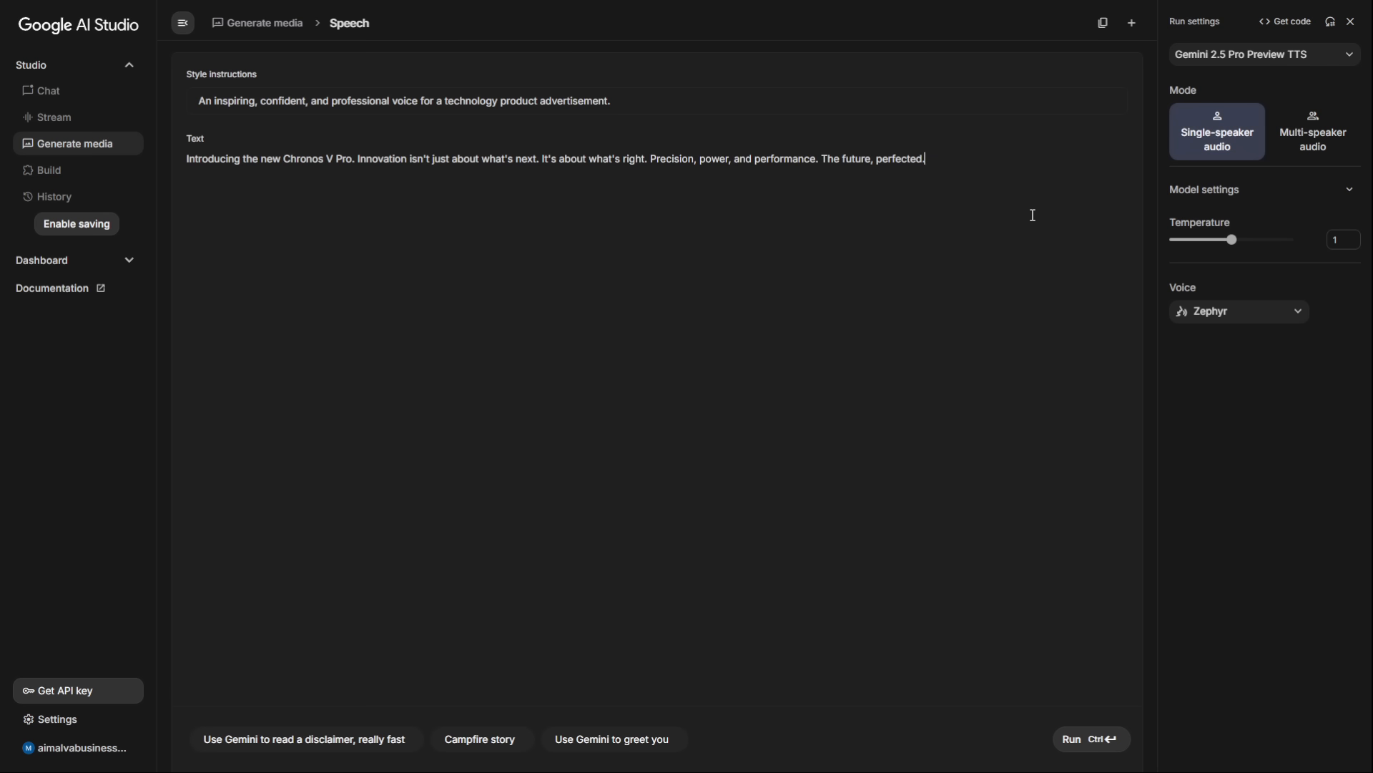
Generate the Chronos V Pro ad voiceover in the confident tone.
{"action": "left_click", "coordinate": [1090, 738]}
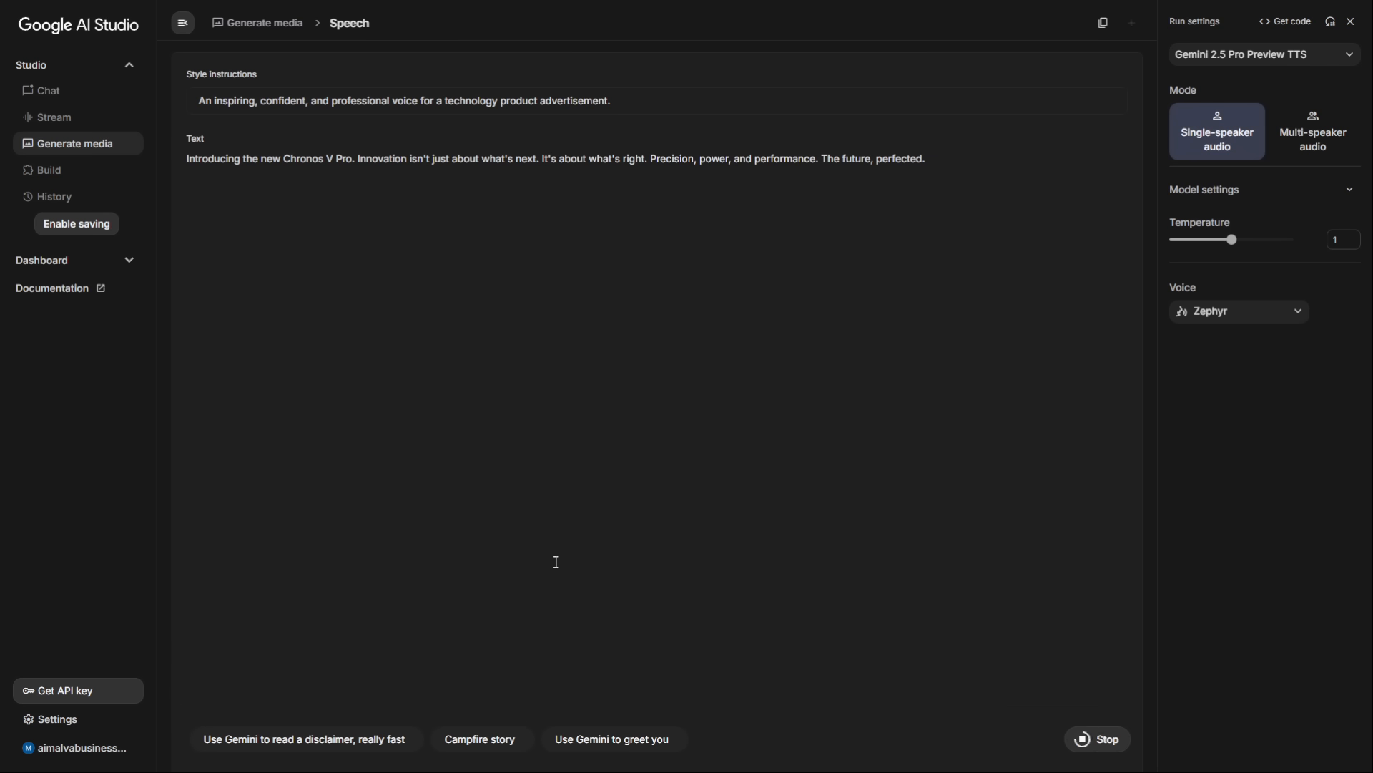
{"action": "left_click", "coordinate": [1096, 738]}
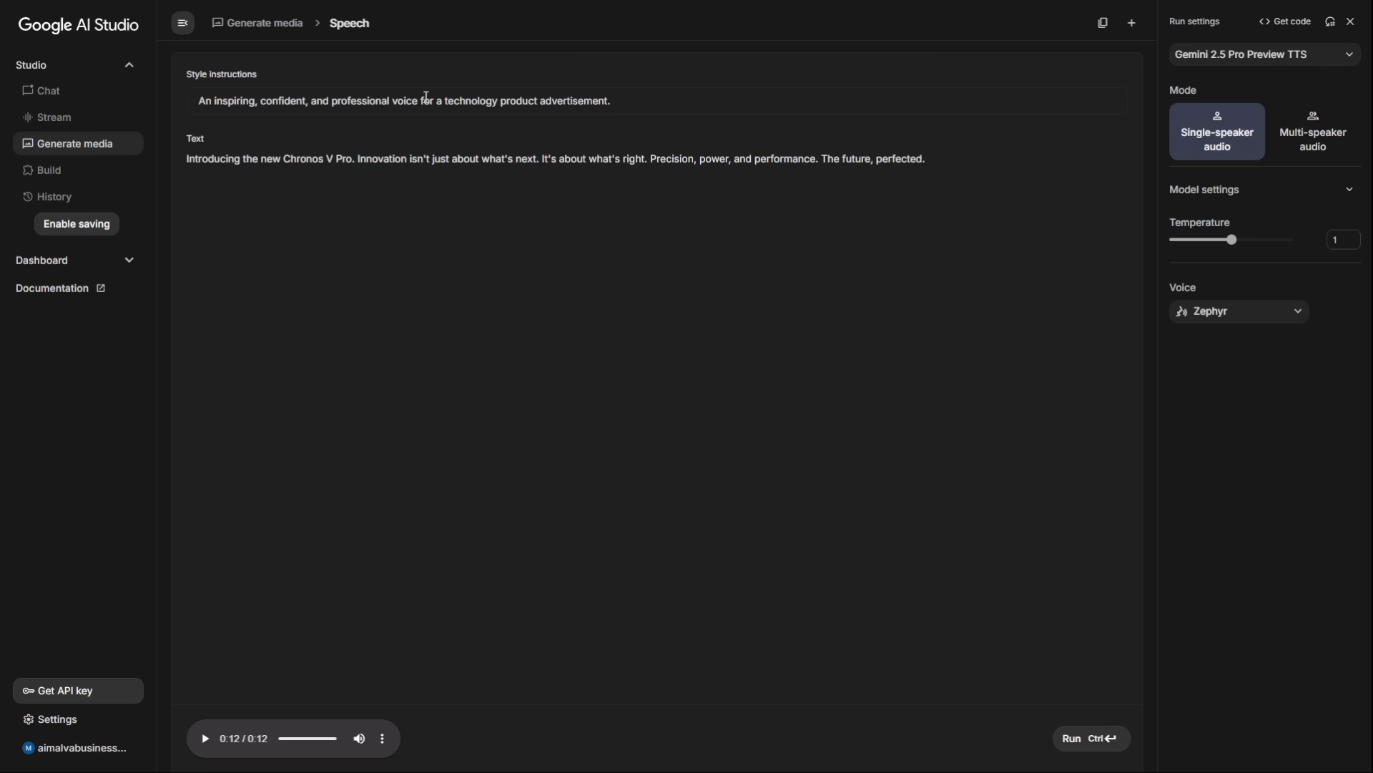
Restyle it as 'A fun, energetic, and fast-paced voice, like a popular tech YouTuber' and regenerate.
{"action": "type", "text": "A fun, energetic, and fast-paced voice, like a popular tech YouTuber."}
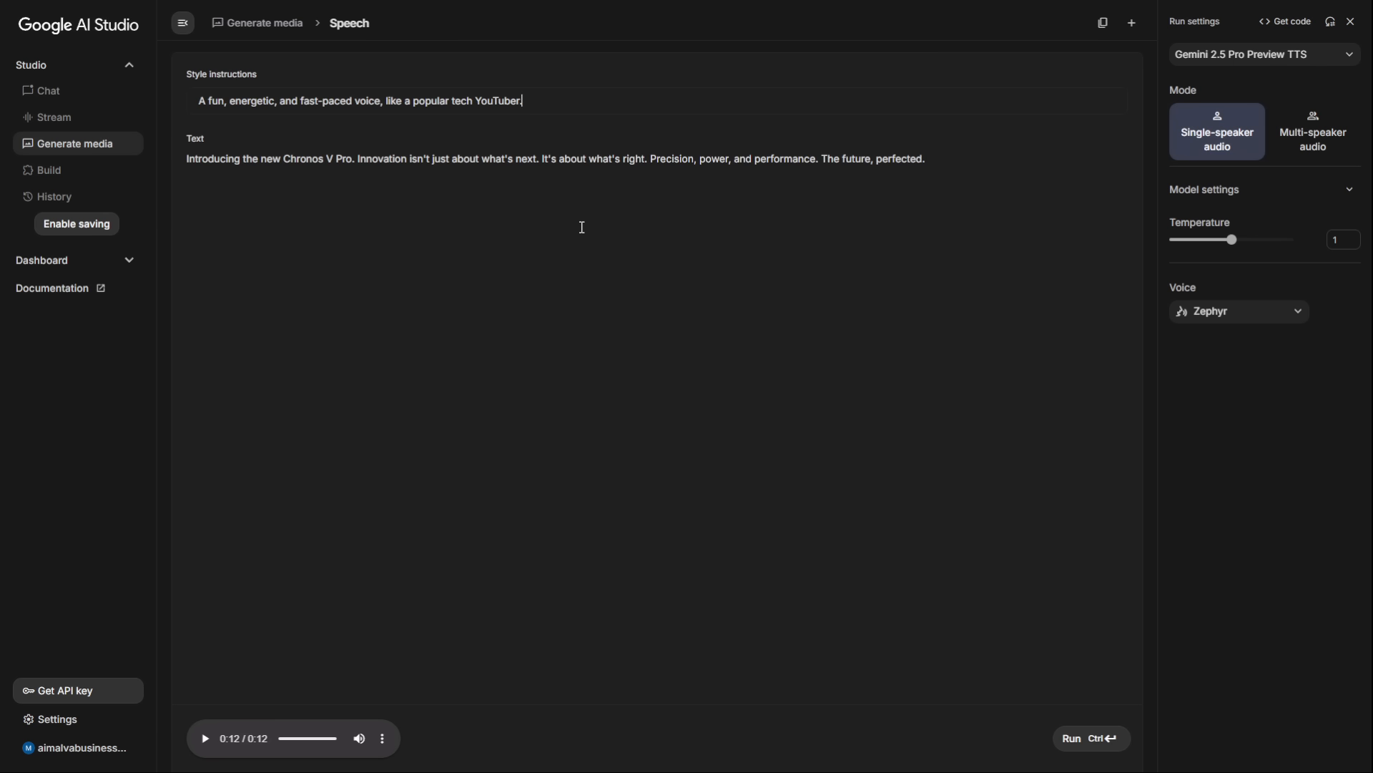
{"action": "left_click", "coordinate": [1090, 737]}
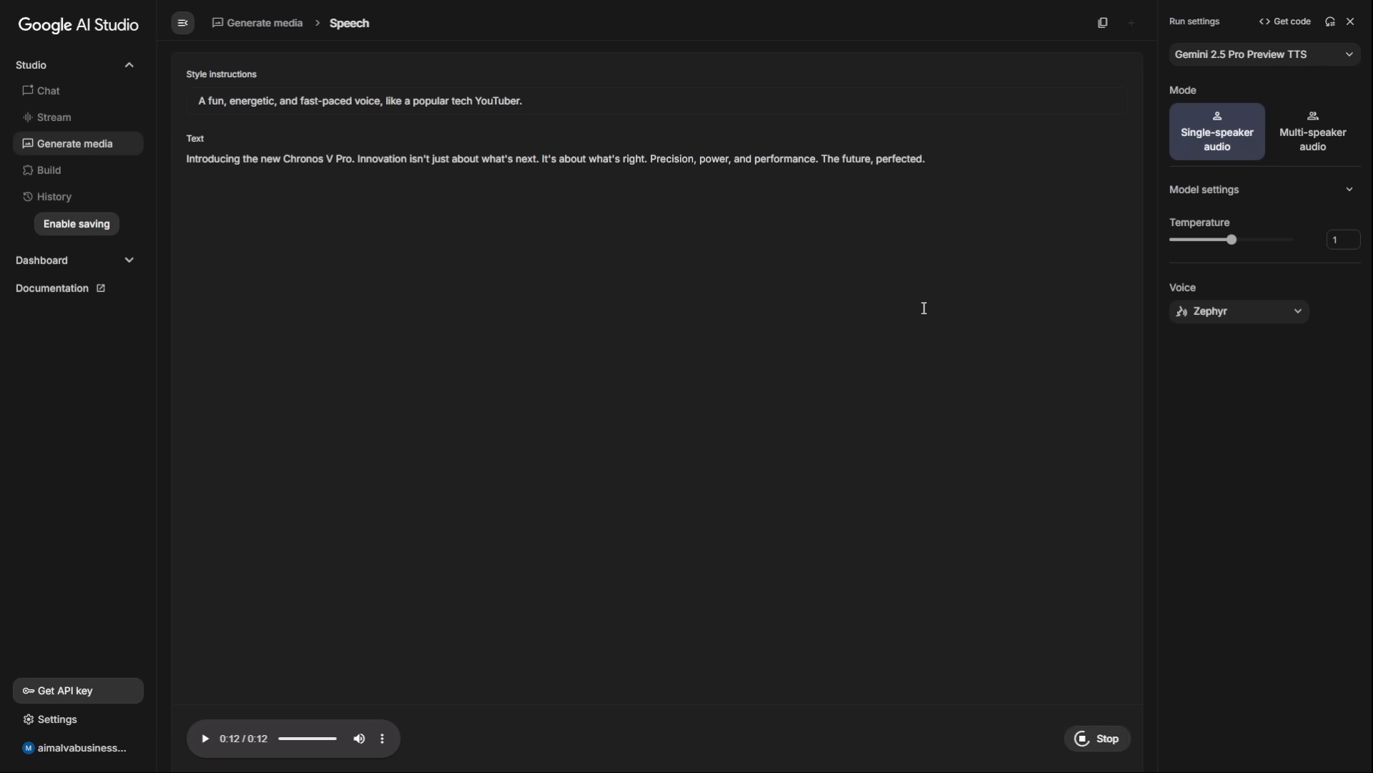
{"action": "mouse_move", "coordinate": [1040, 273]}
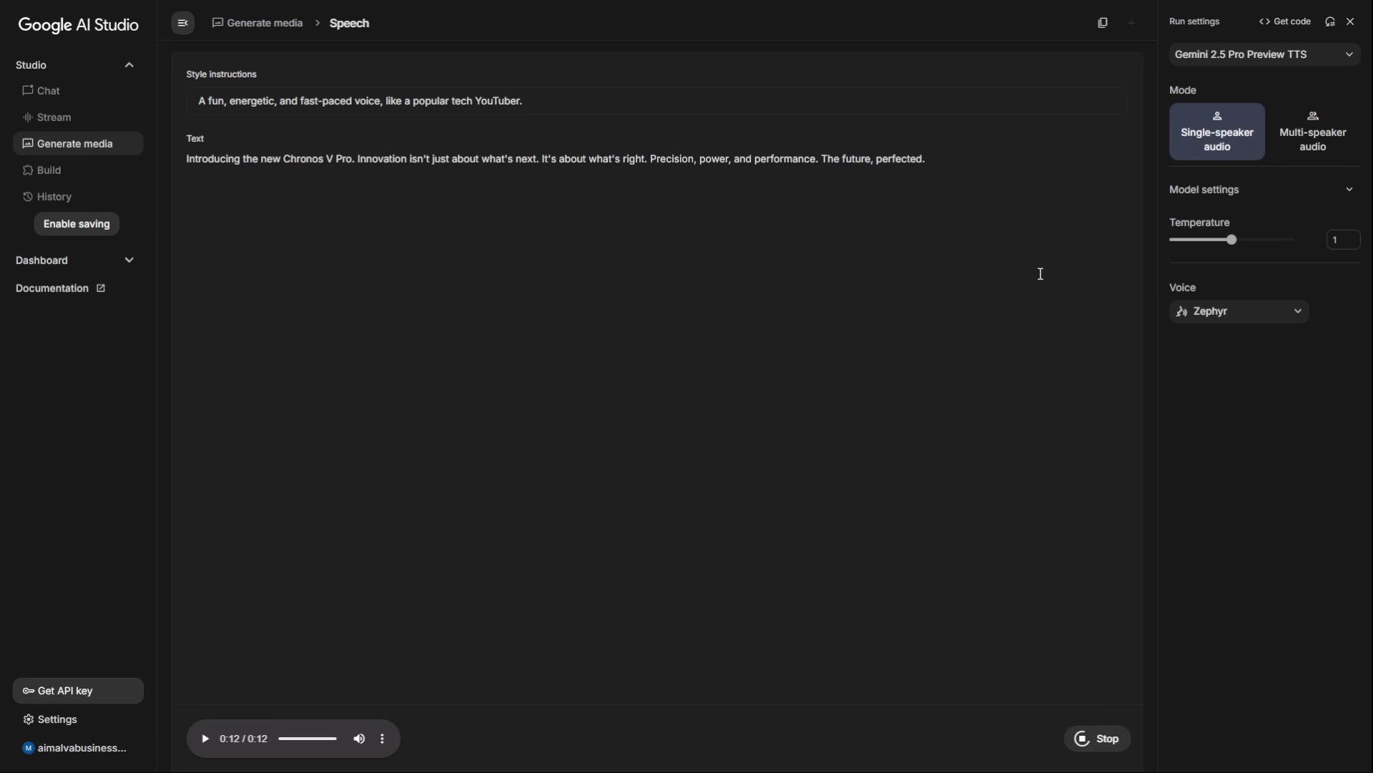
{"action": "left_click", "coordinate": [204, 737]}
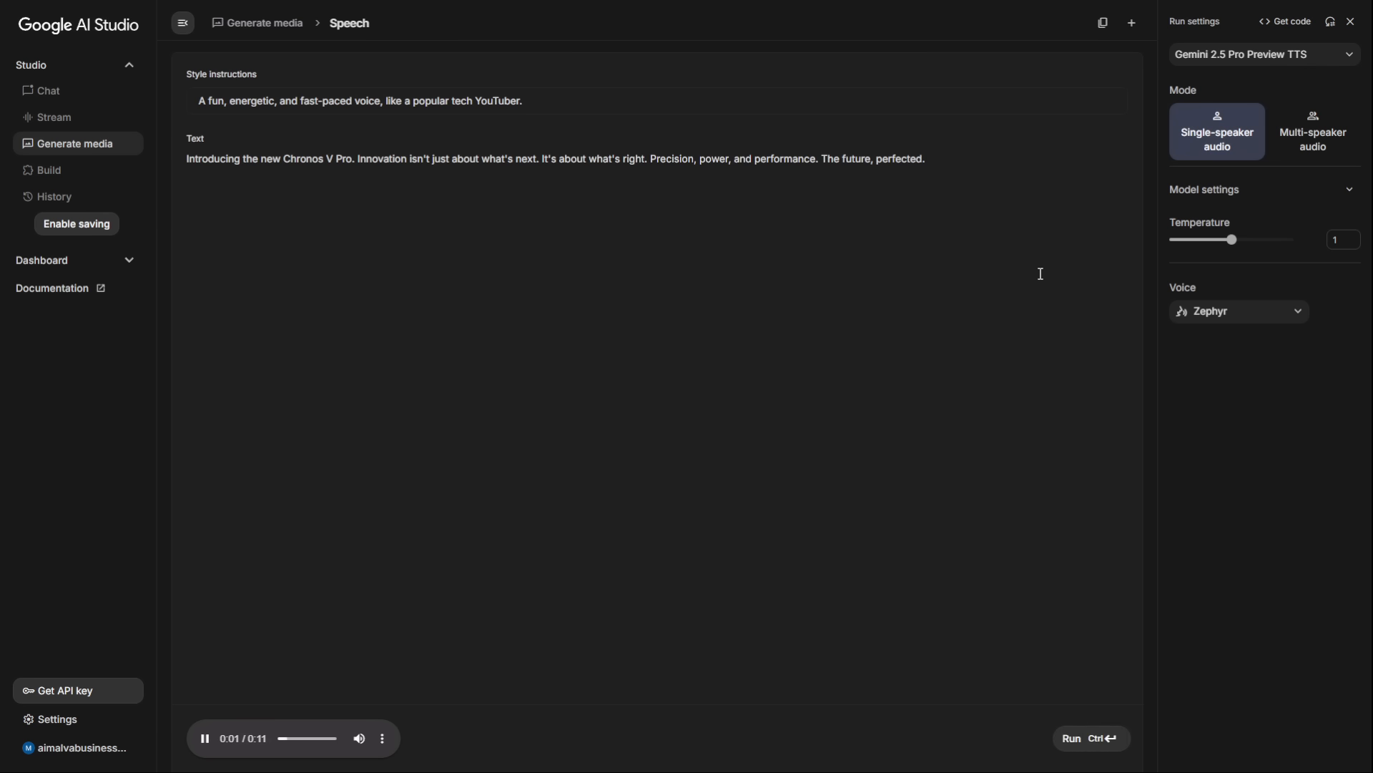